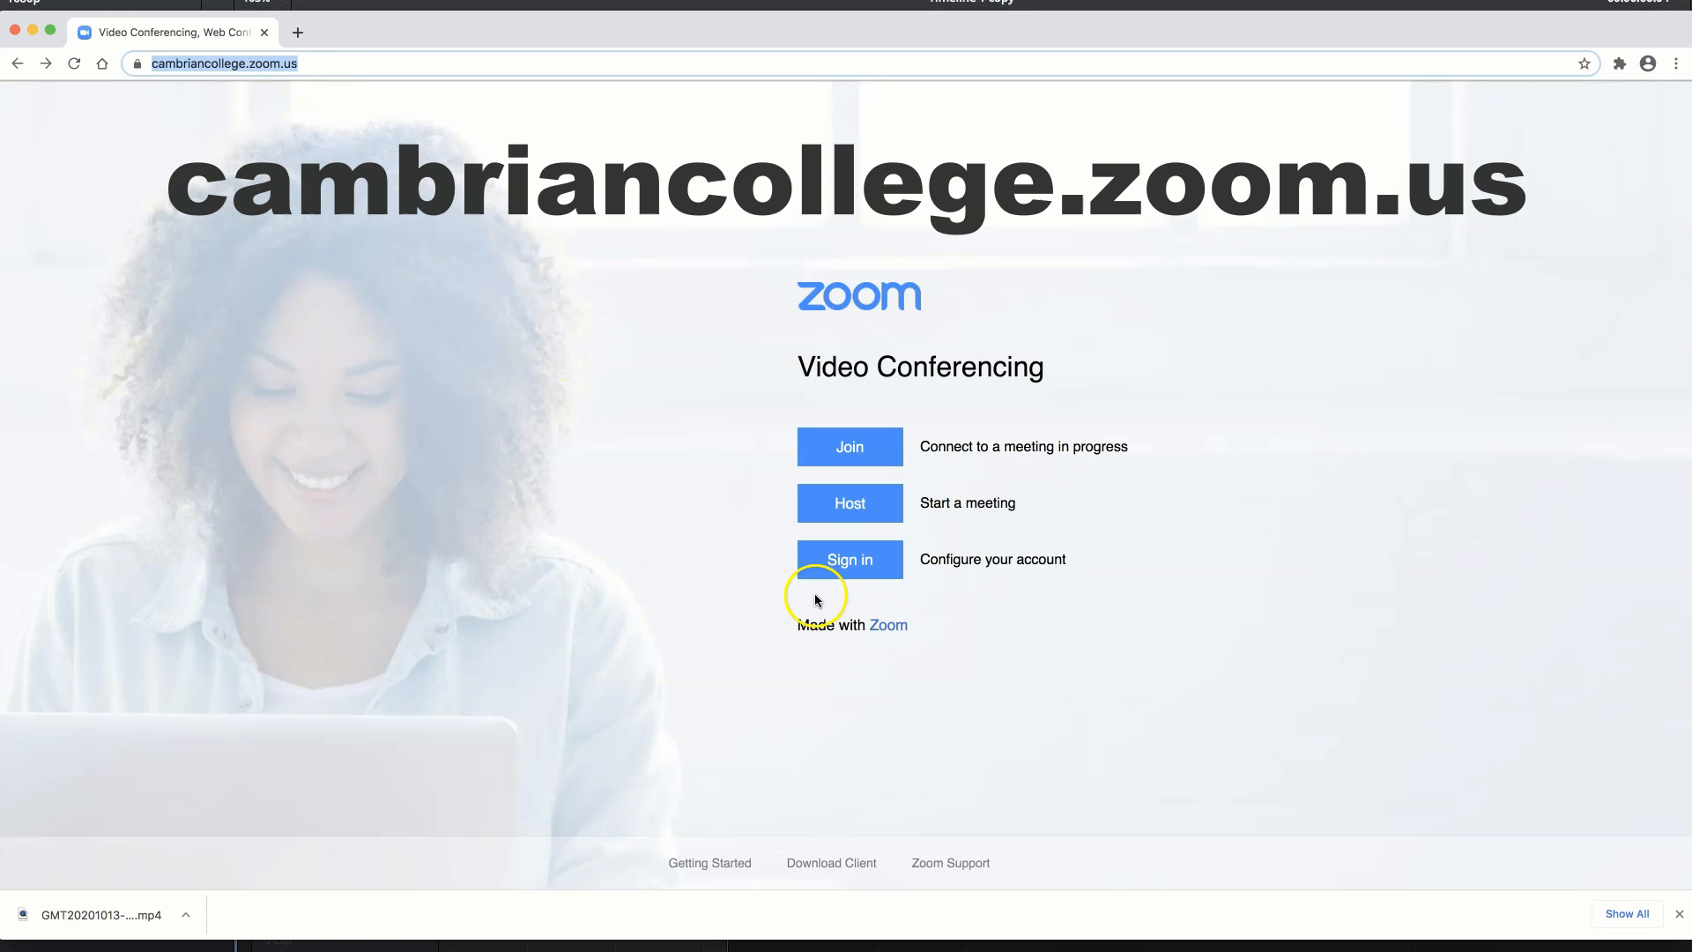
# Sign in and open Recordings, viewing Local Recordings before returning to Cloud Recordings
pyautogui.click(850, 559)
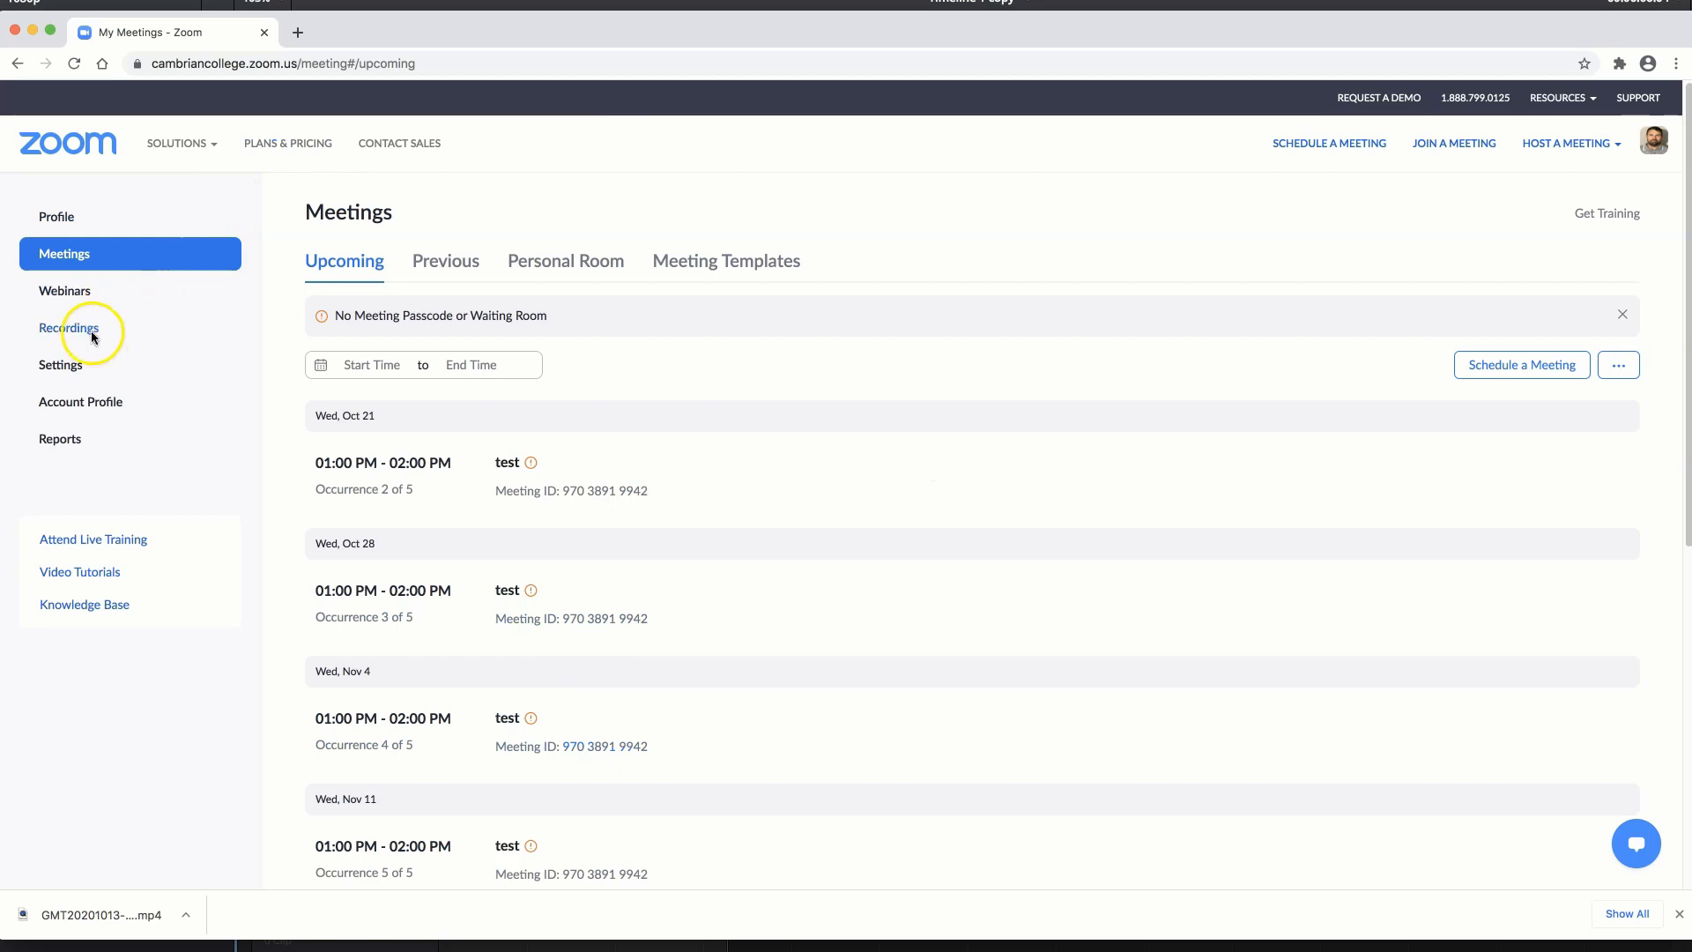
pyautogui.moveTo(69, 328)
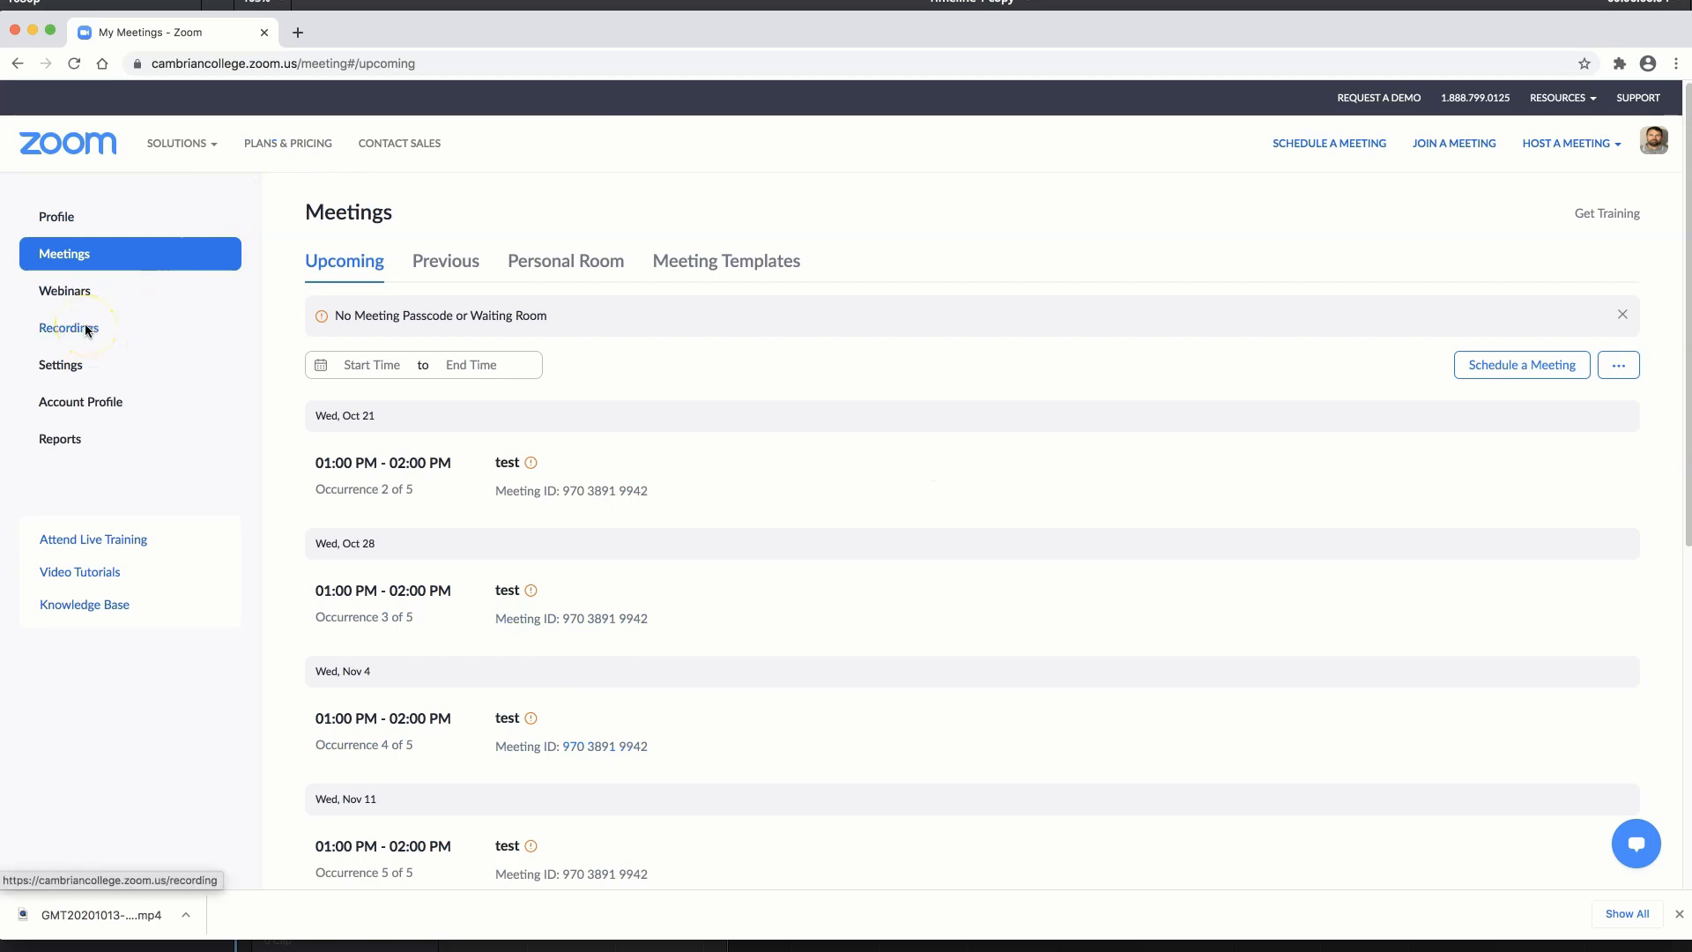
pyautogui.click(68, 328)
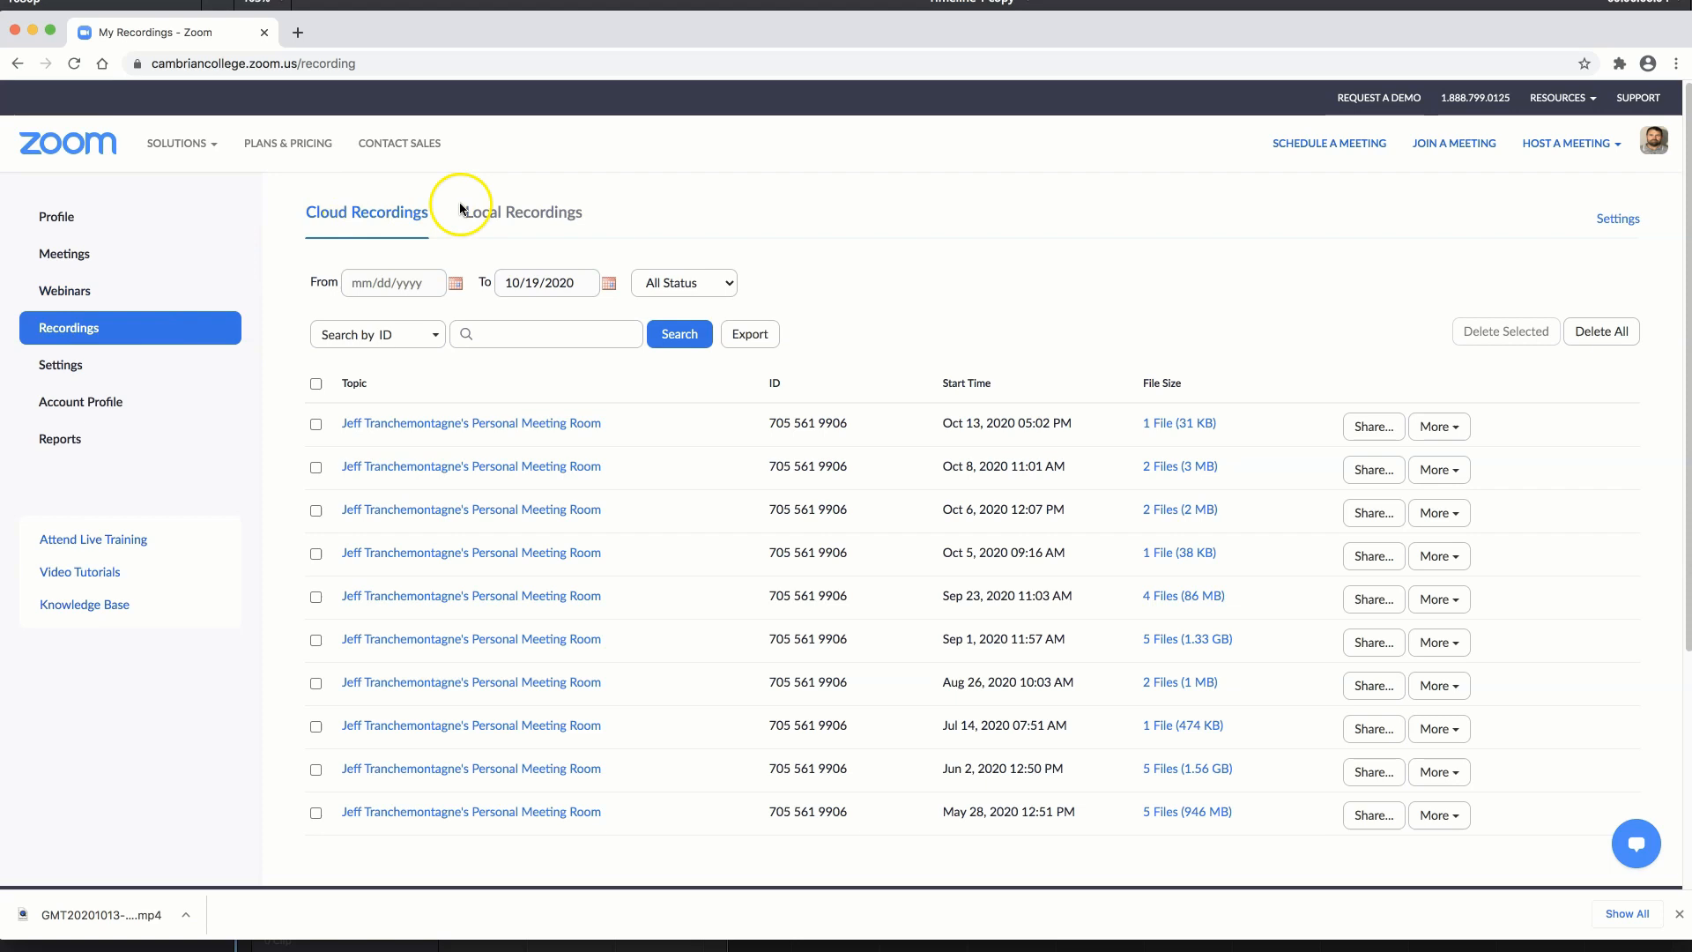
pyautogui.click(524, 212)
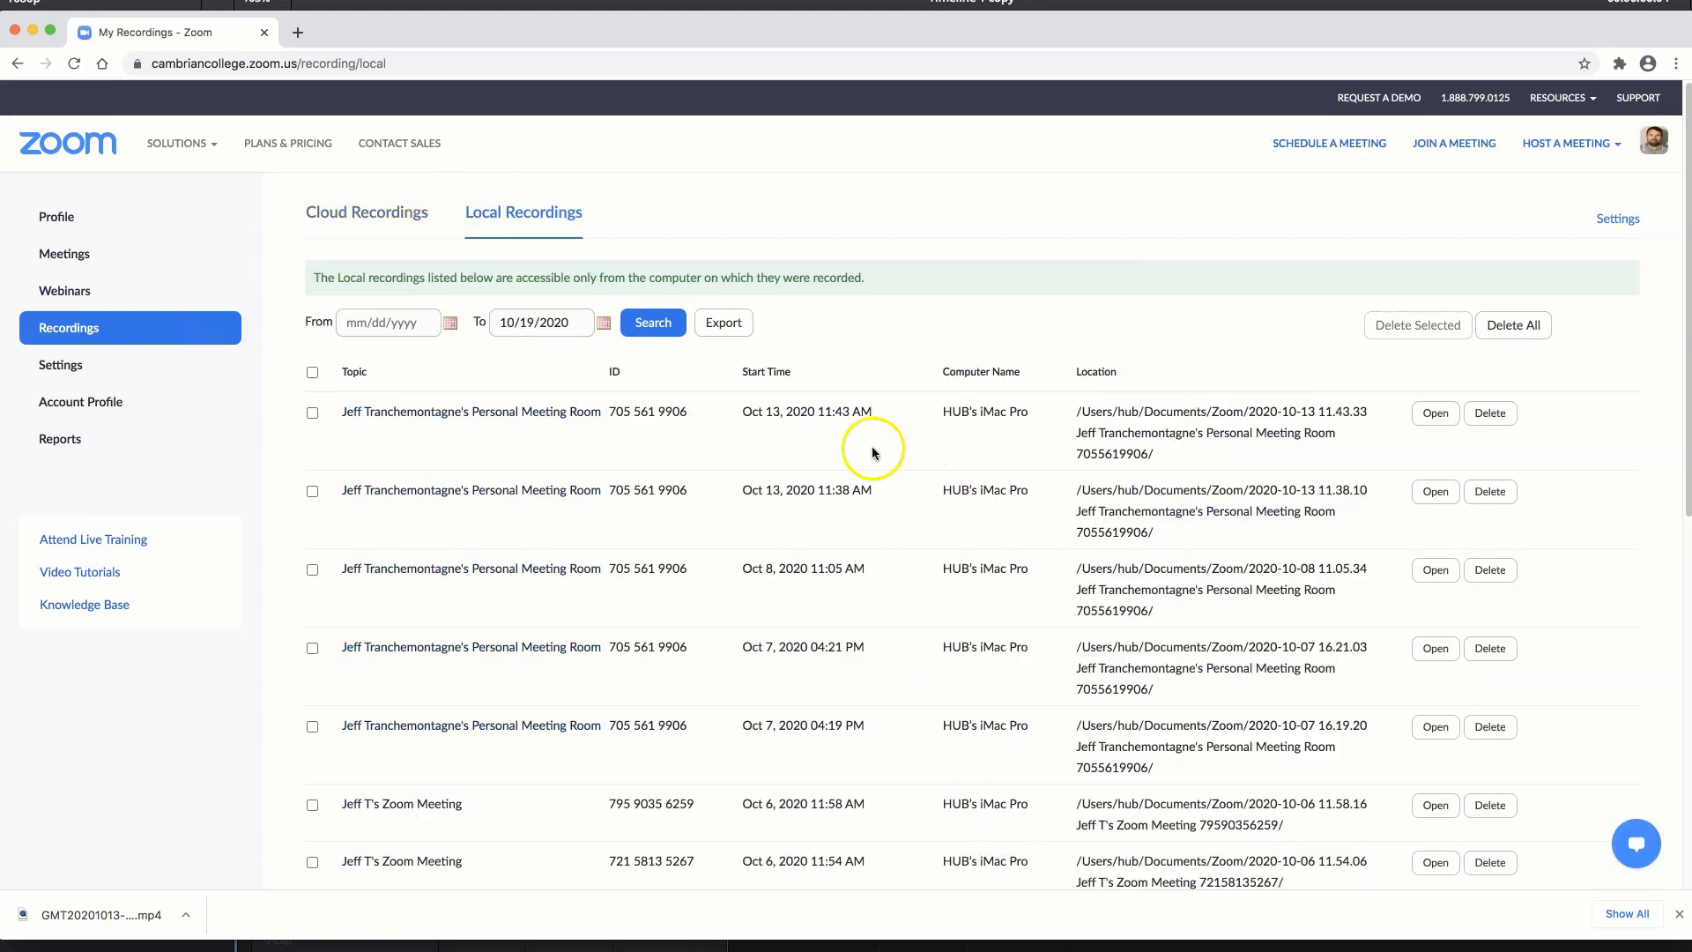
pyautogui.click(366, 212)
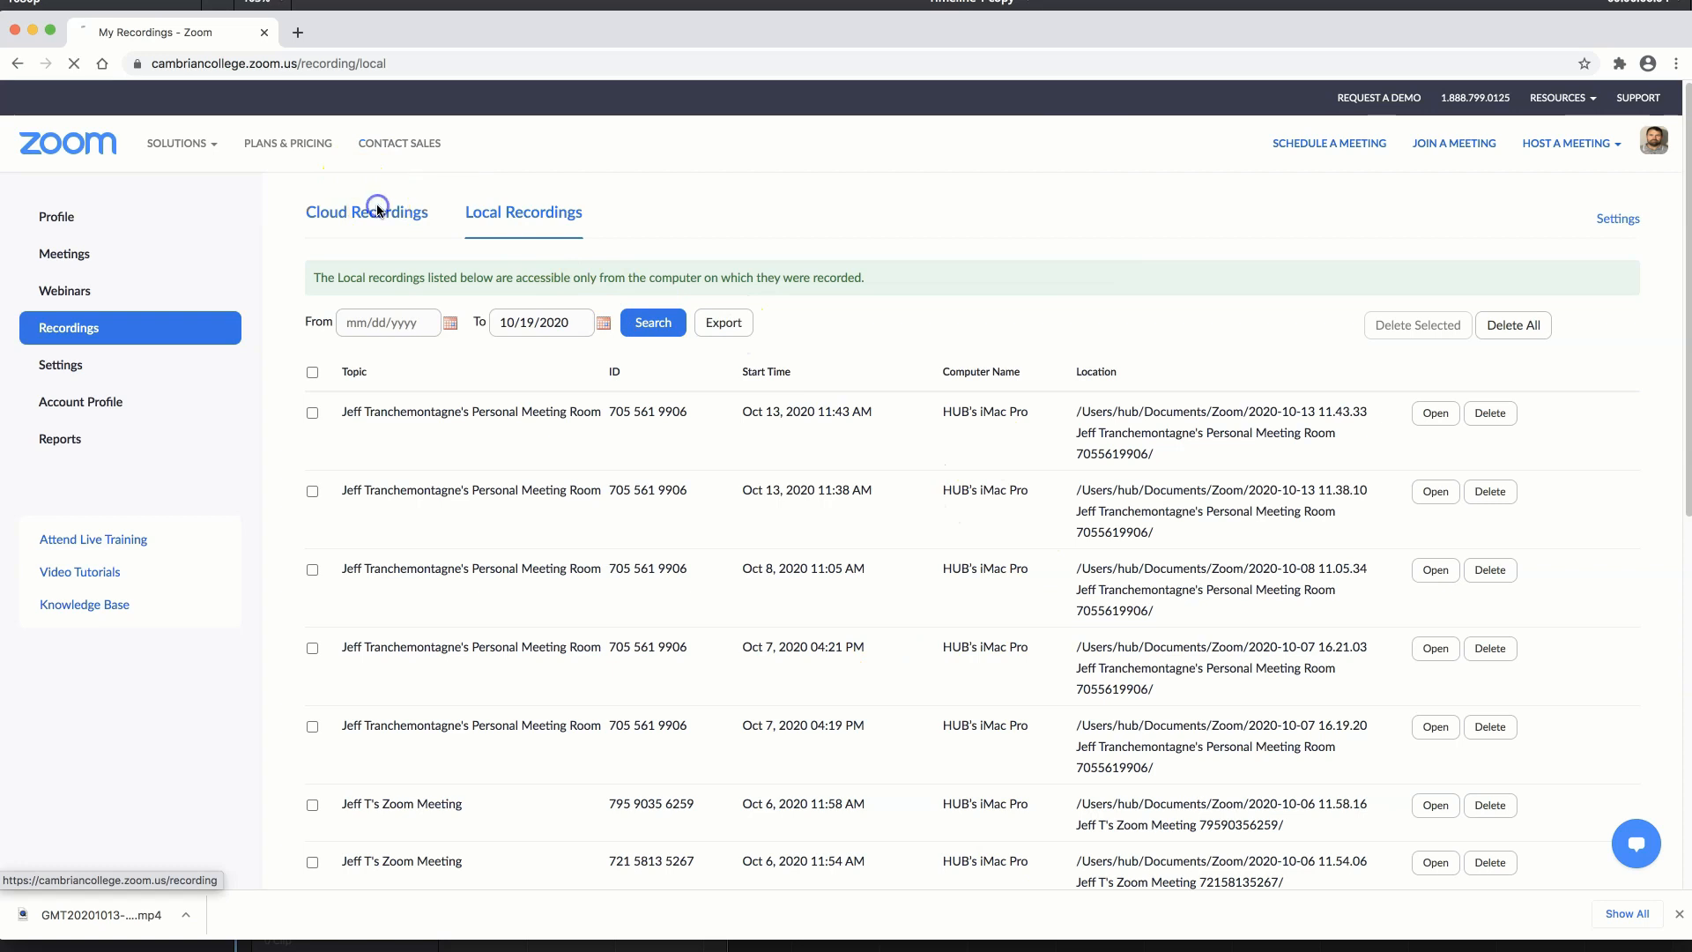
# Show the Cloud Recordings tab listing the ten meeting recordings with file counts and sizes
pyautogui.click(366, 211)
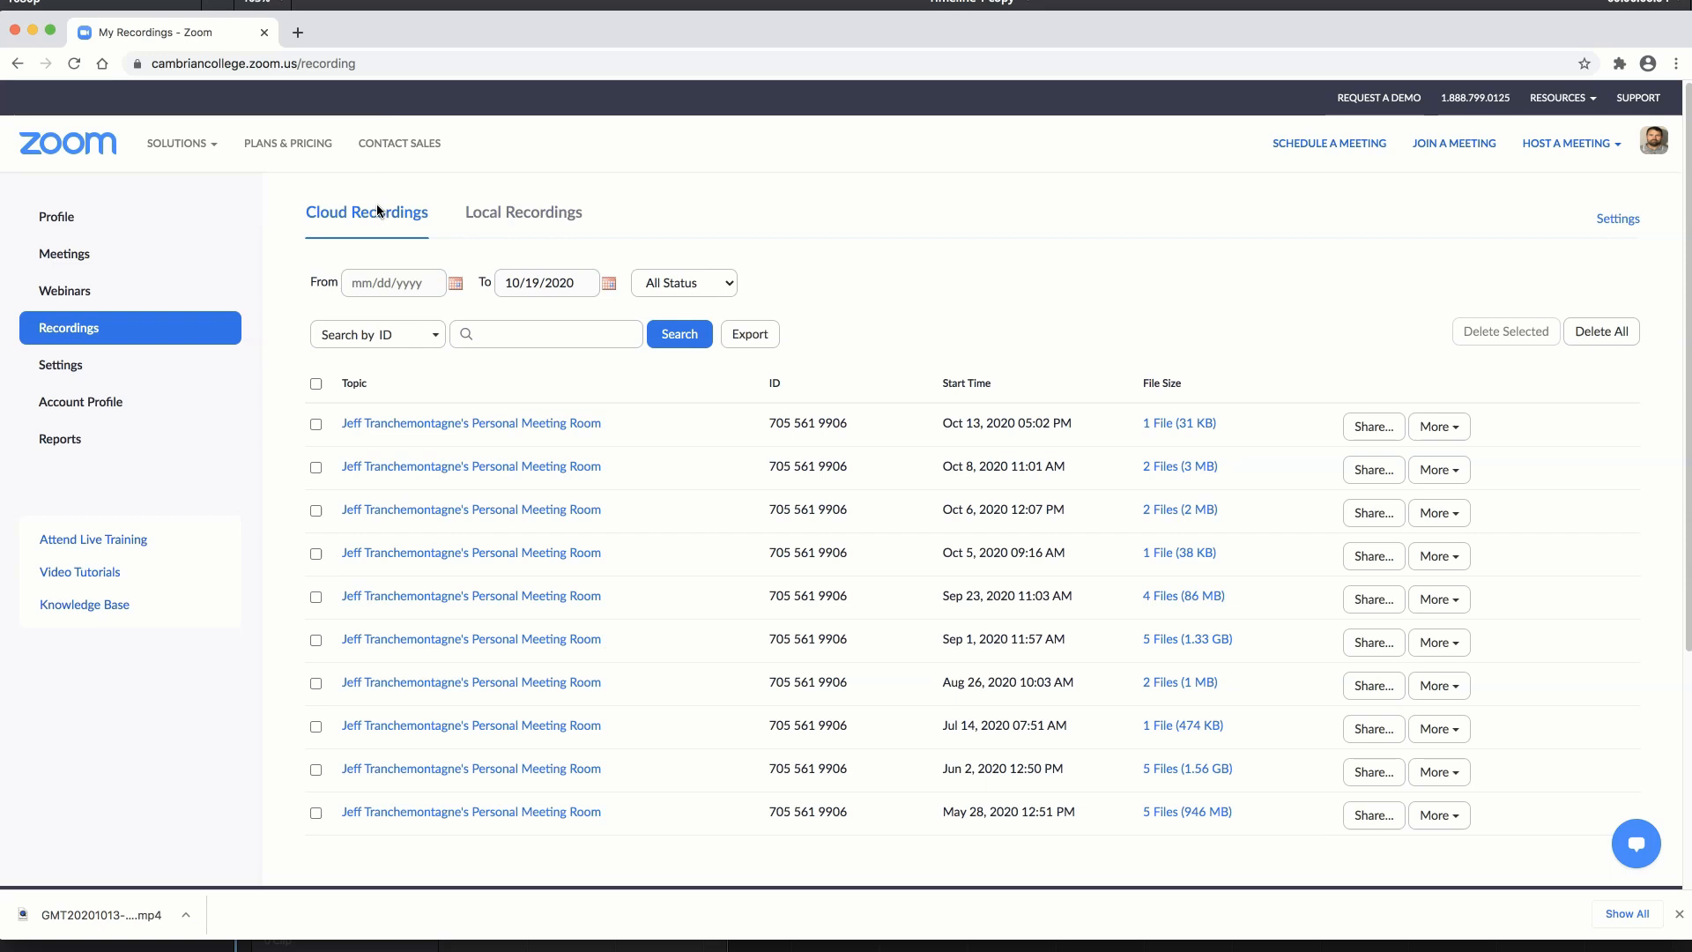
pyautogui.moveTo(382, 204)
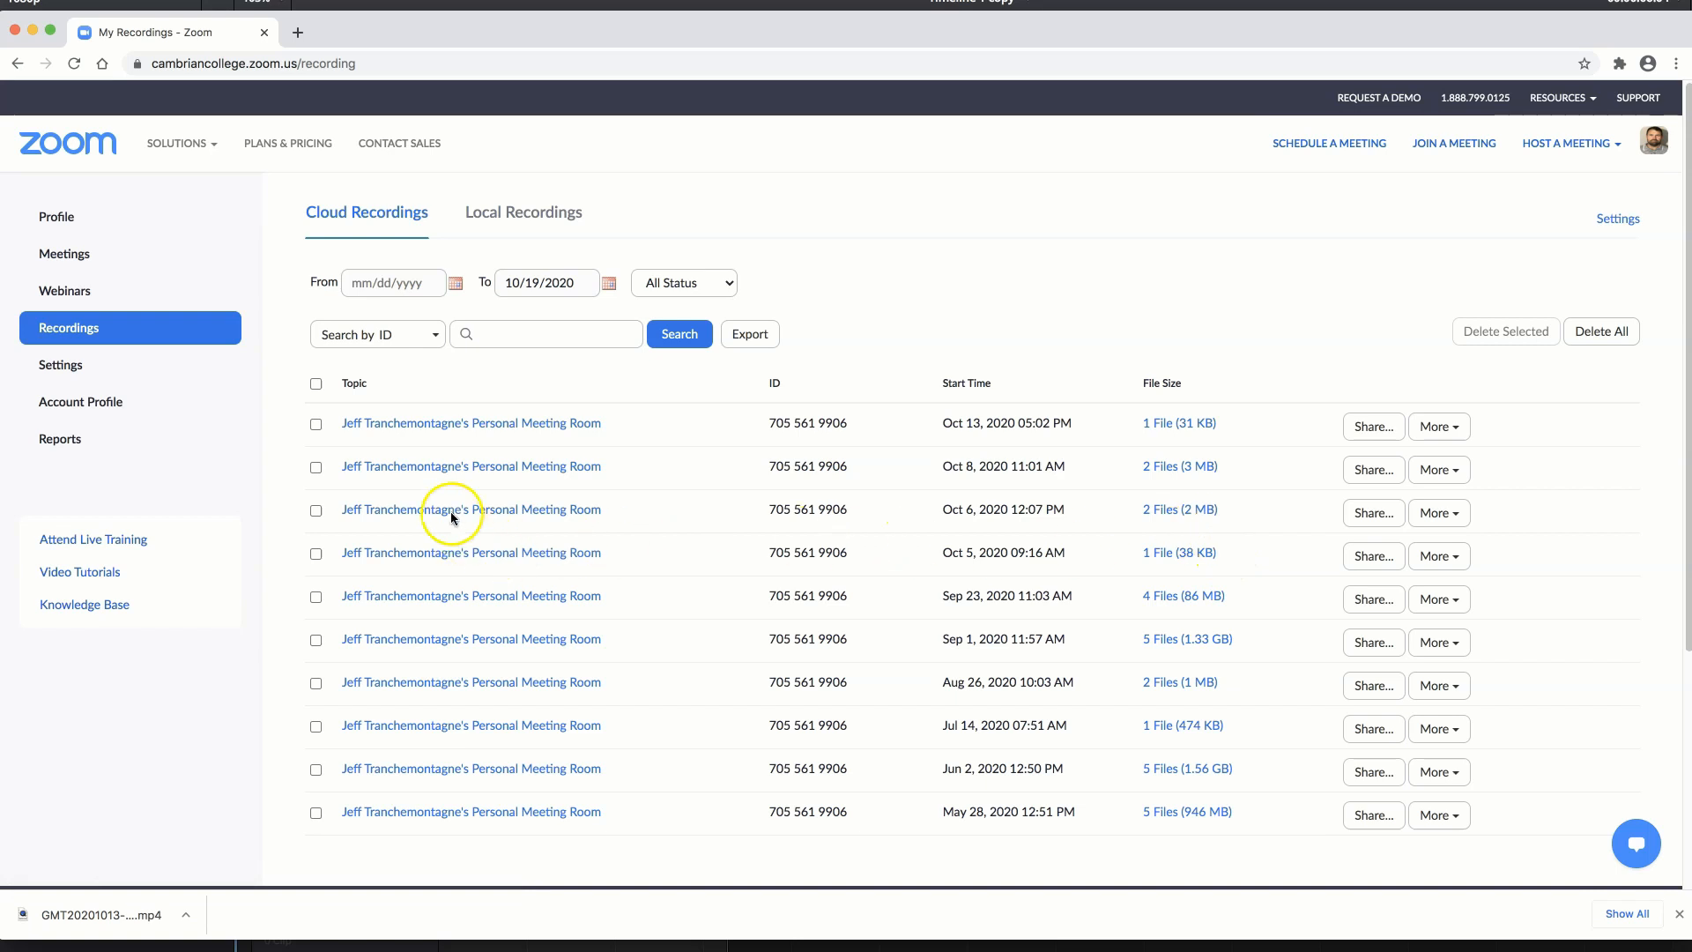
# Select the Oct 13, Oct 8, Oct 6 and Oct 5 recordings
pyautogui.click(315, 510)
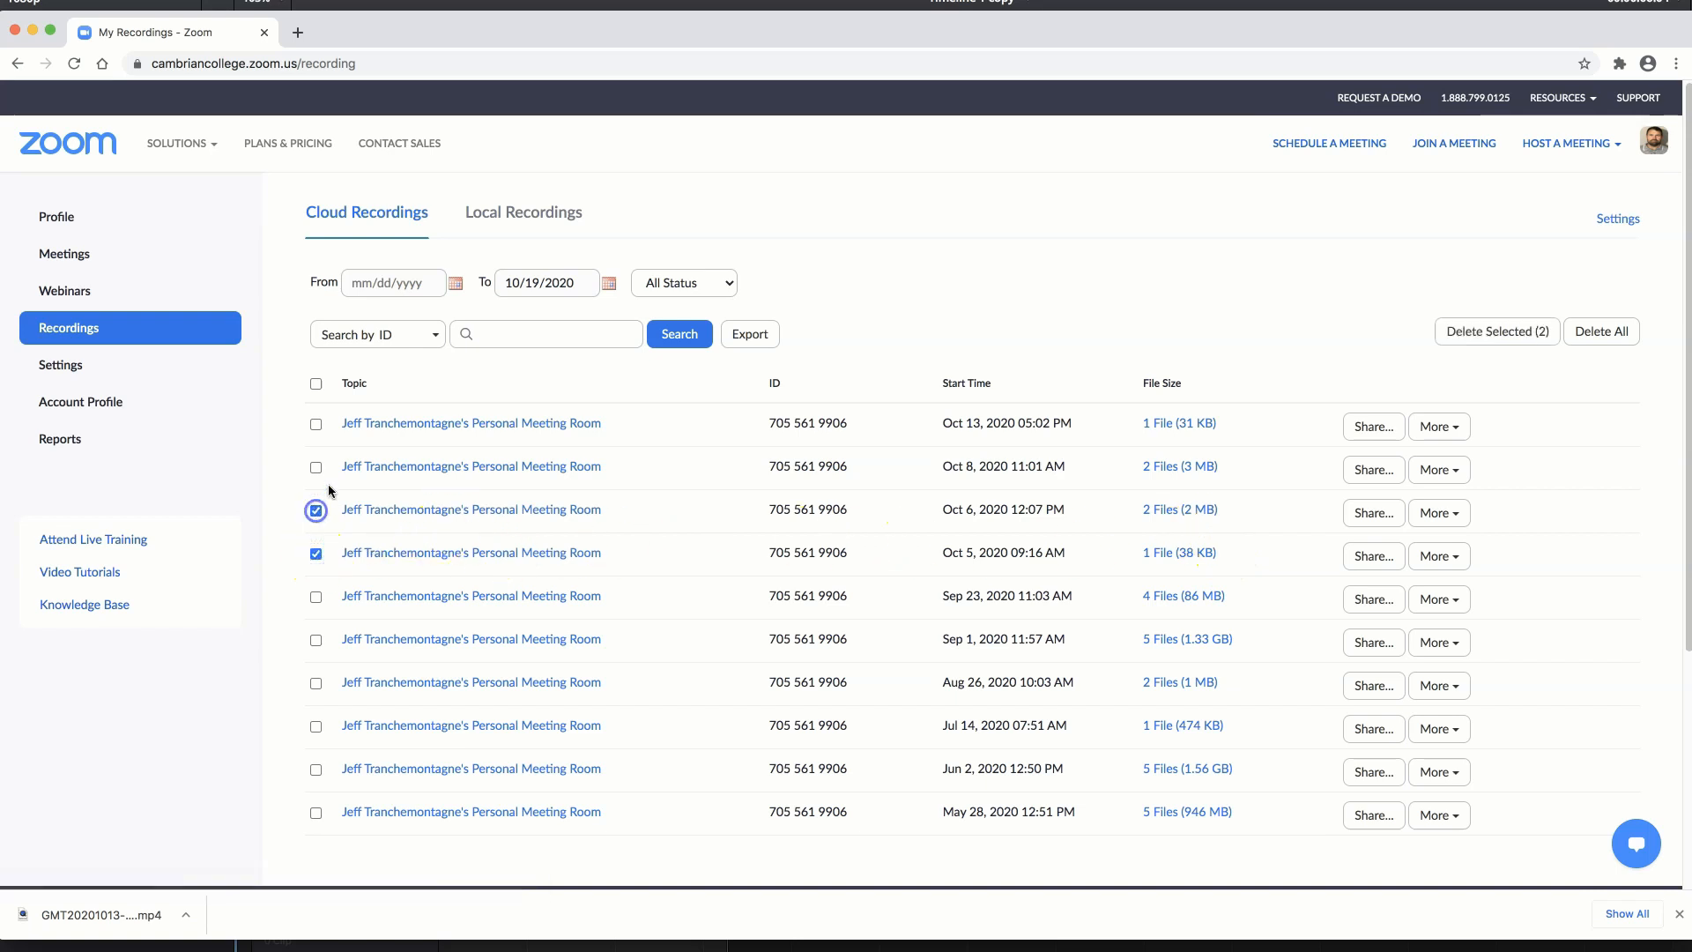
pyautogui.click(315, 423)
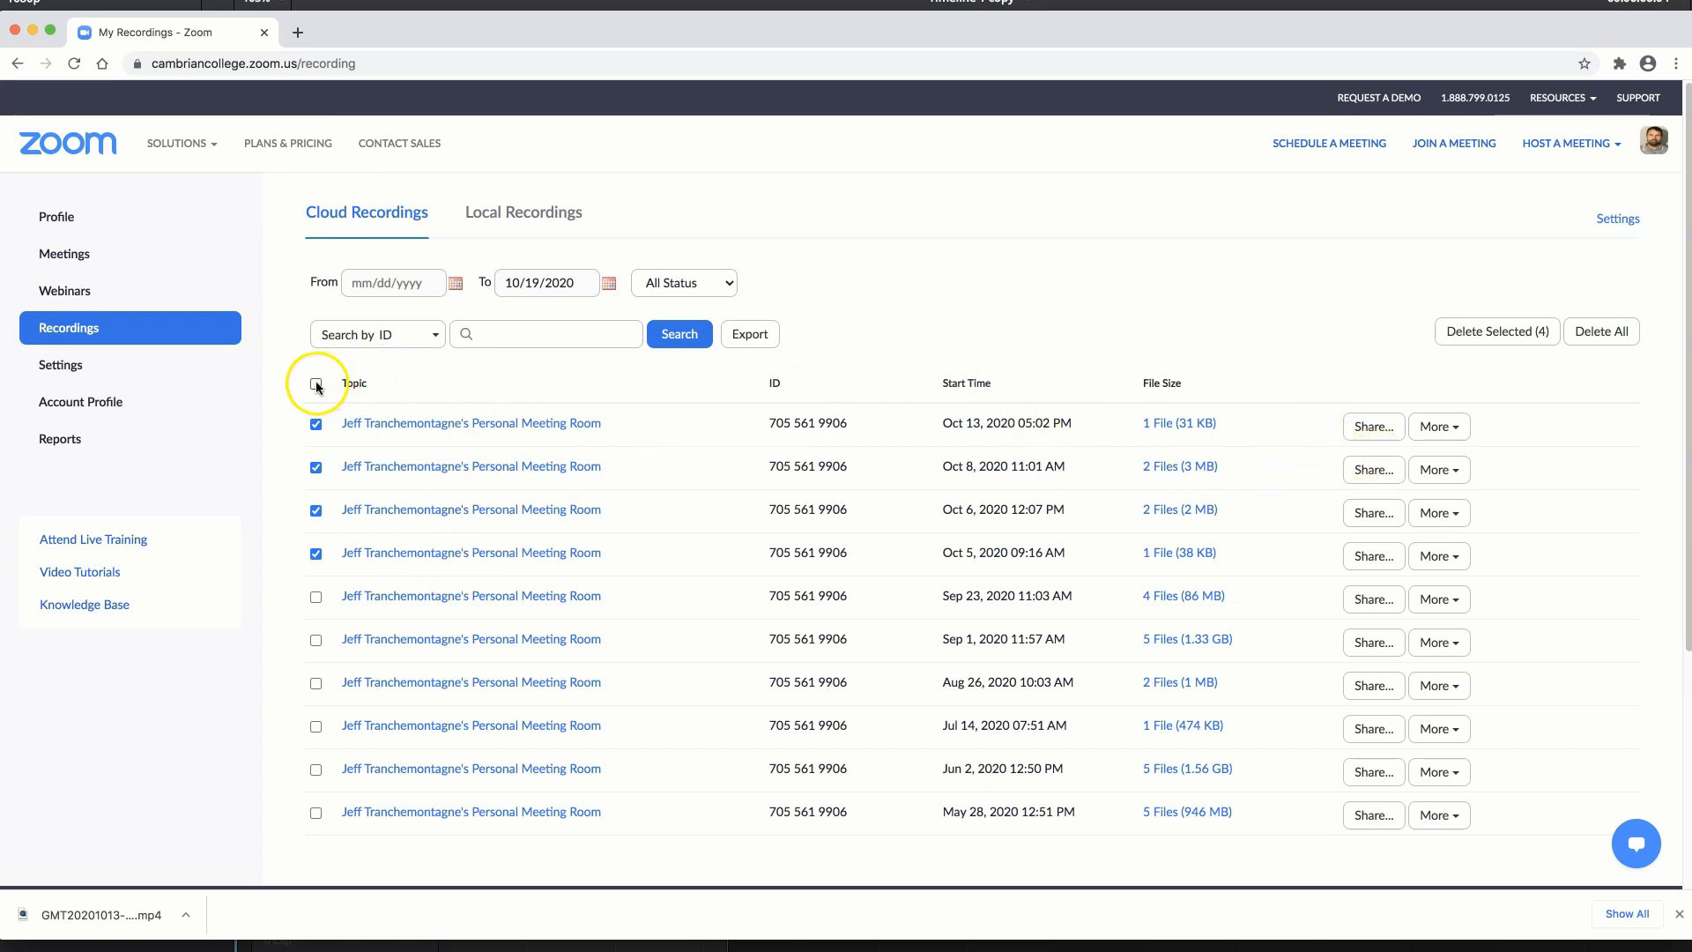
pyautogui.click(317, 383)
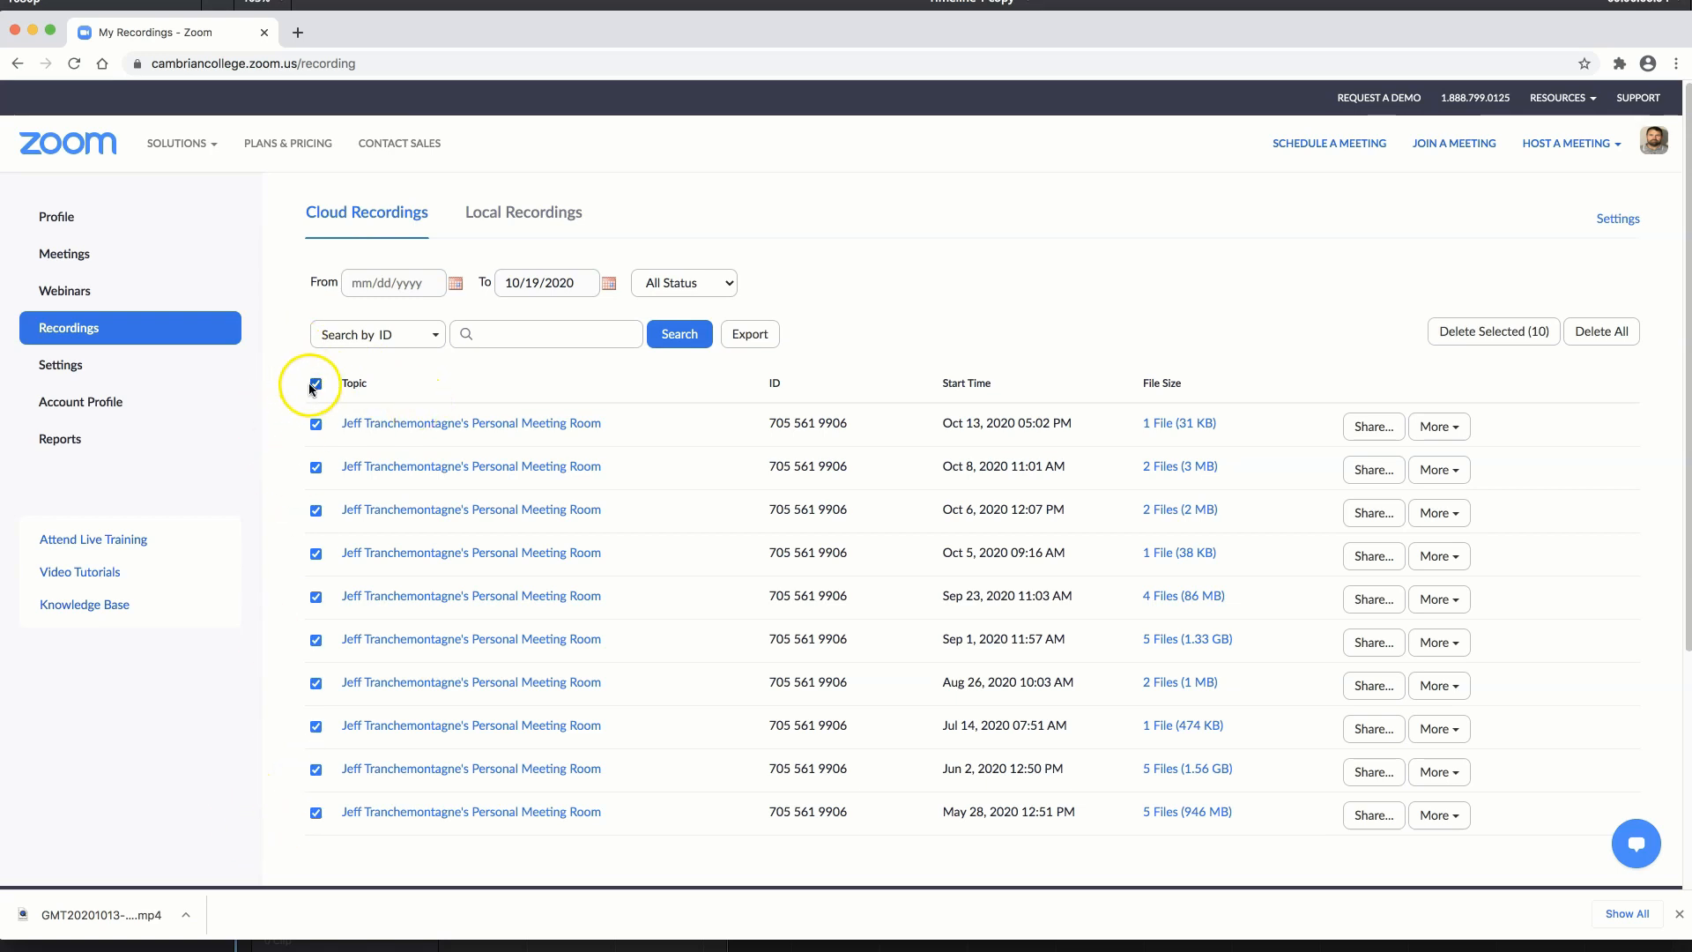
pyautogui.click(316, 385)
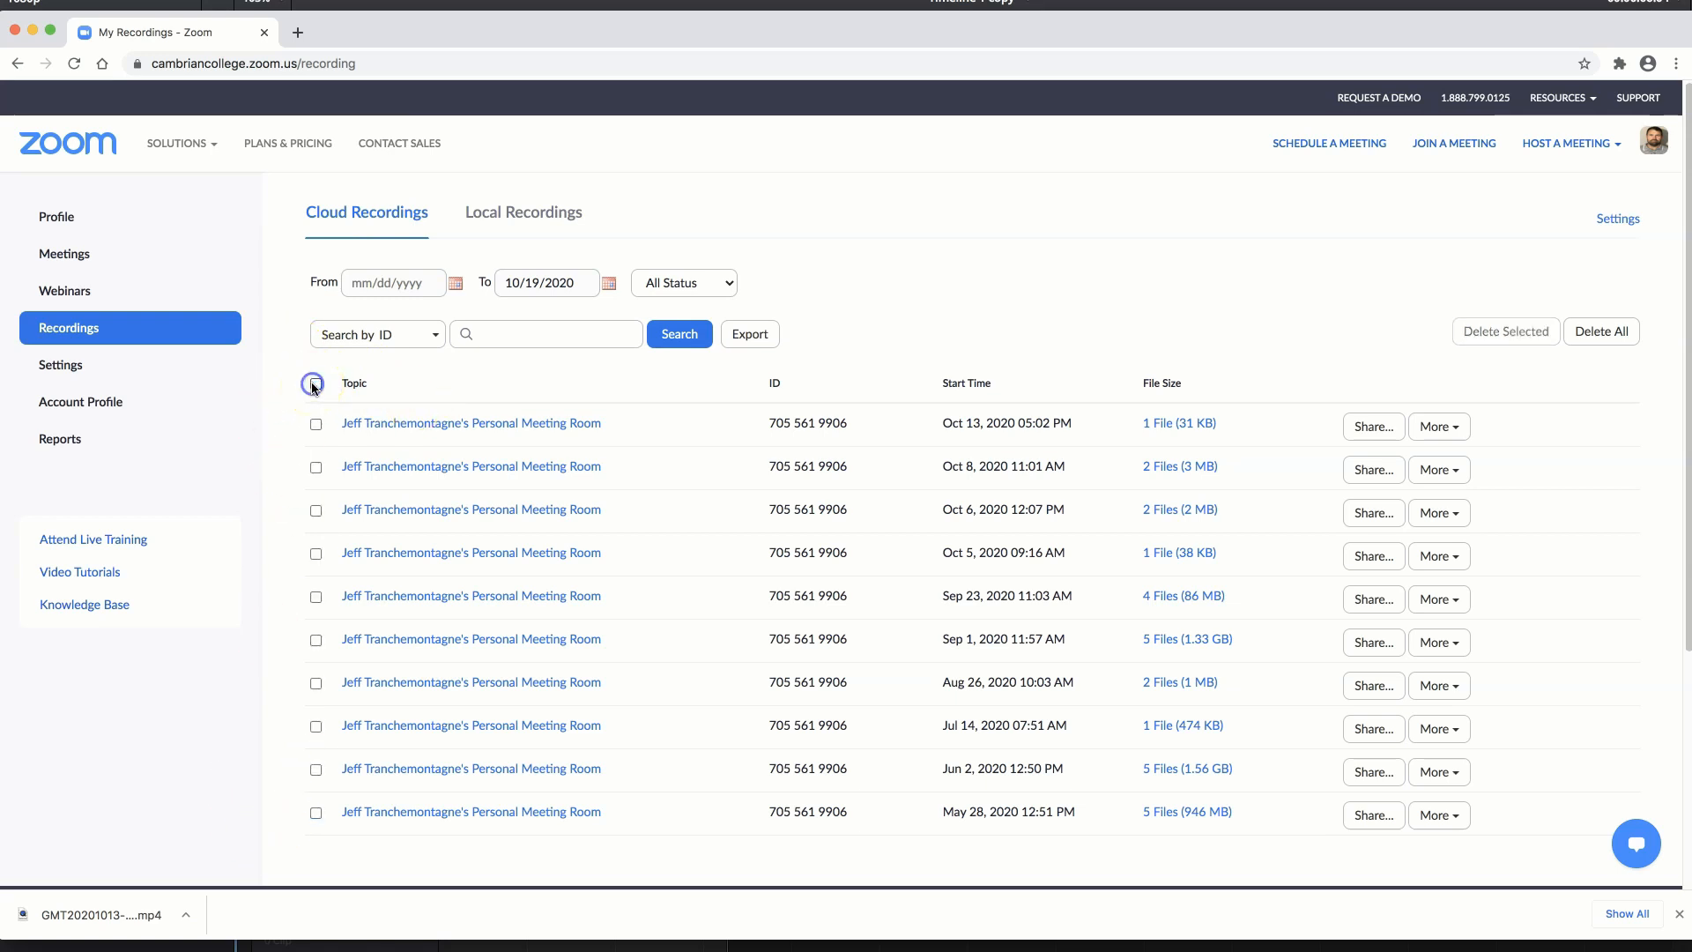
pyautogui.click(316, 466)
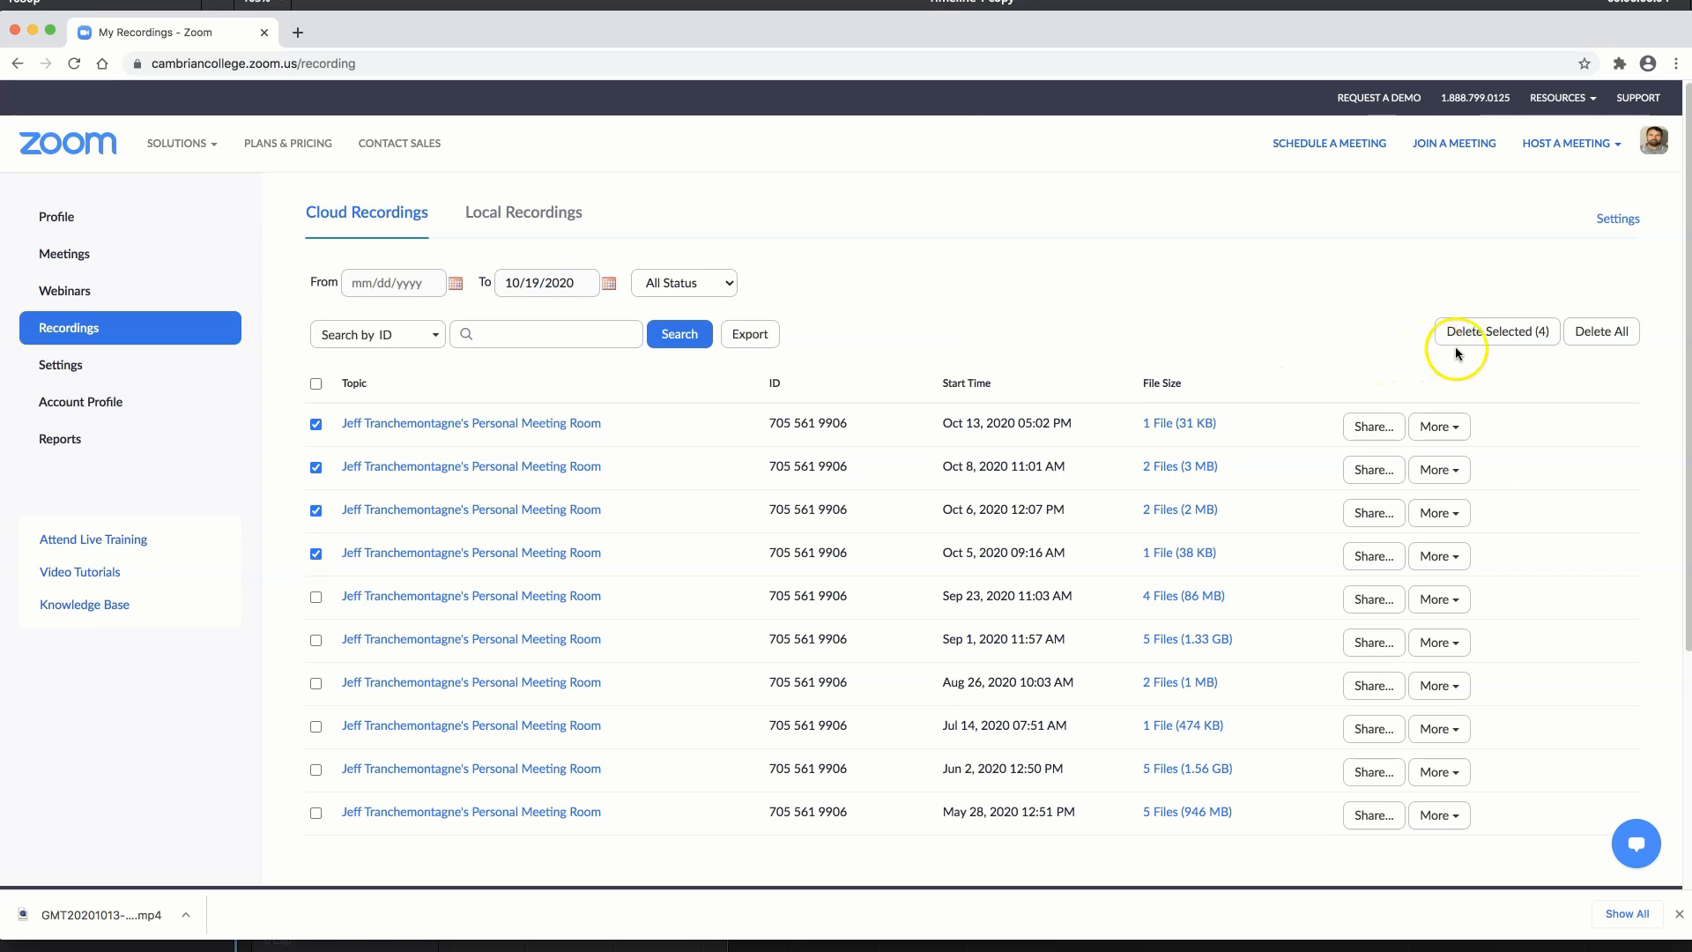
# Delete the four selected October recordings, confirming the move to trash
pyautogui.click(1496, 332)
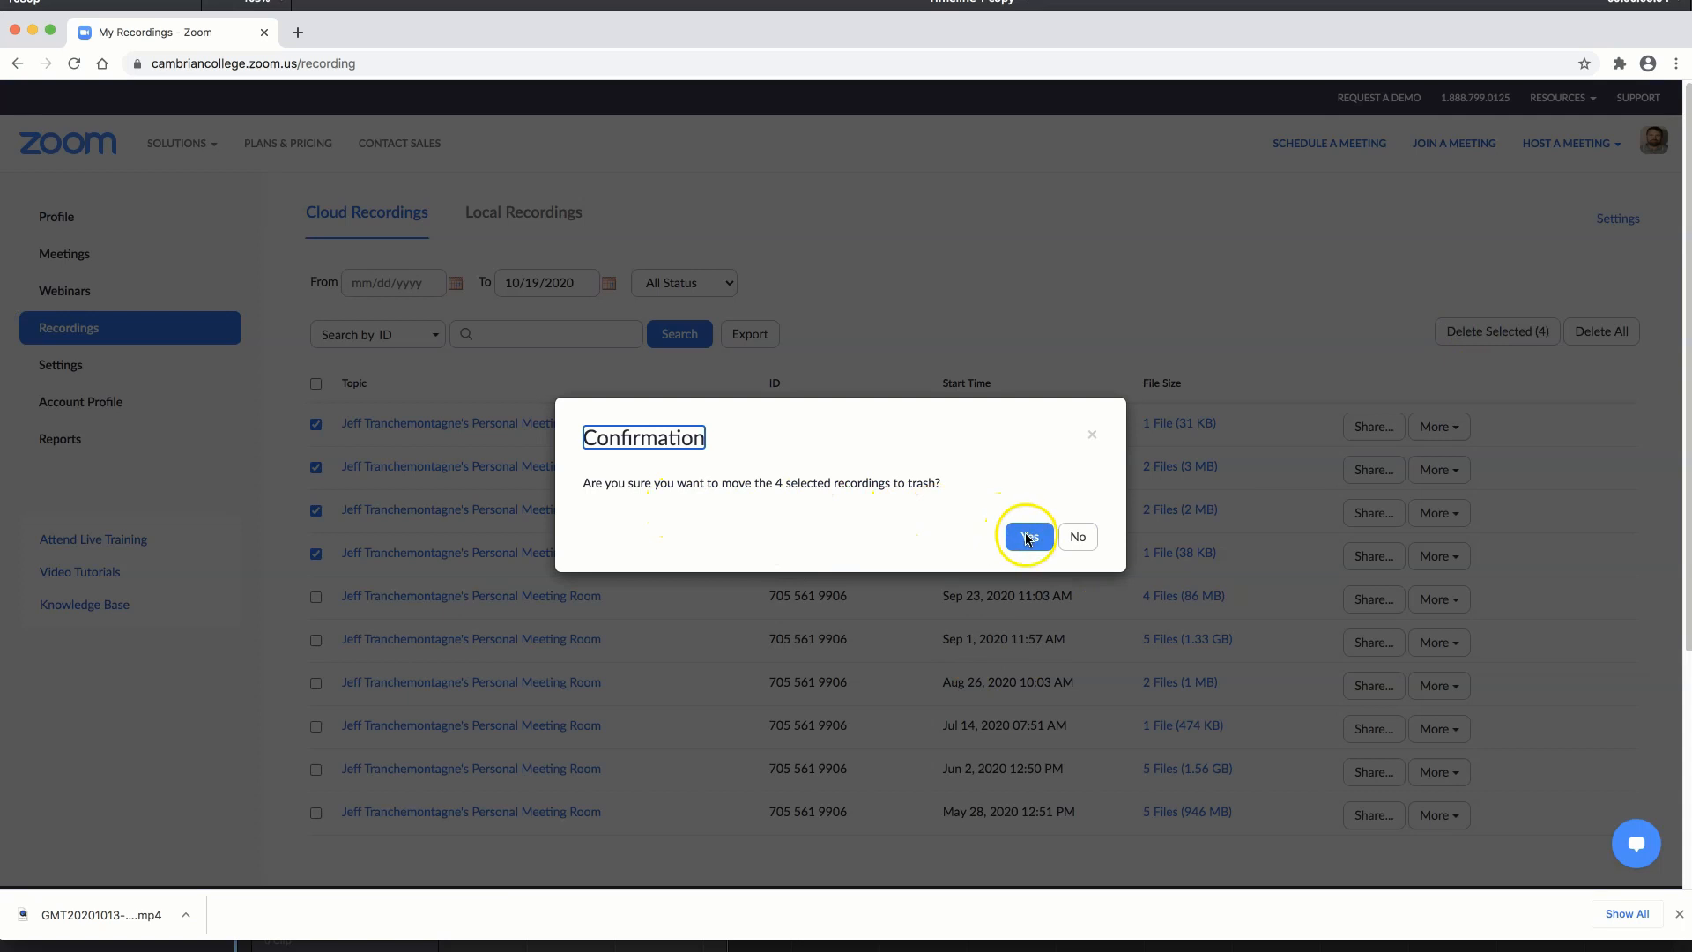
pyautogui.click(1022, 537)
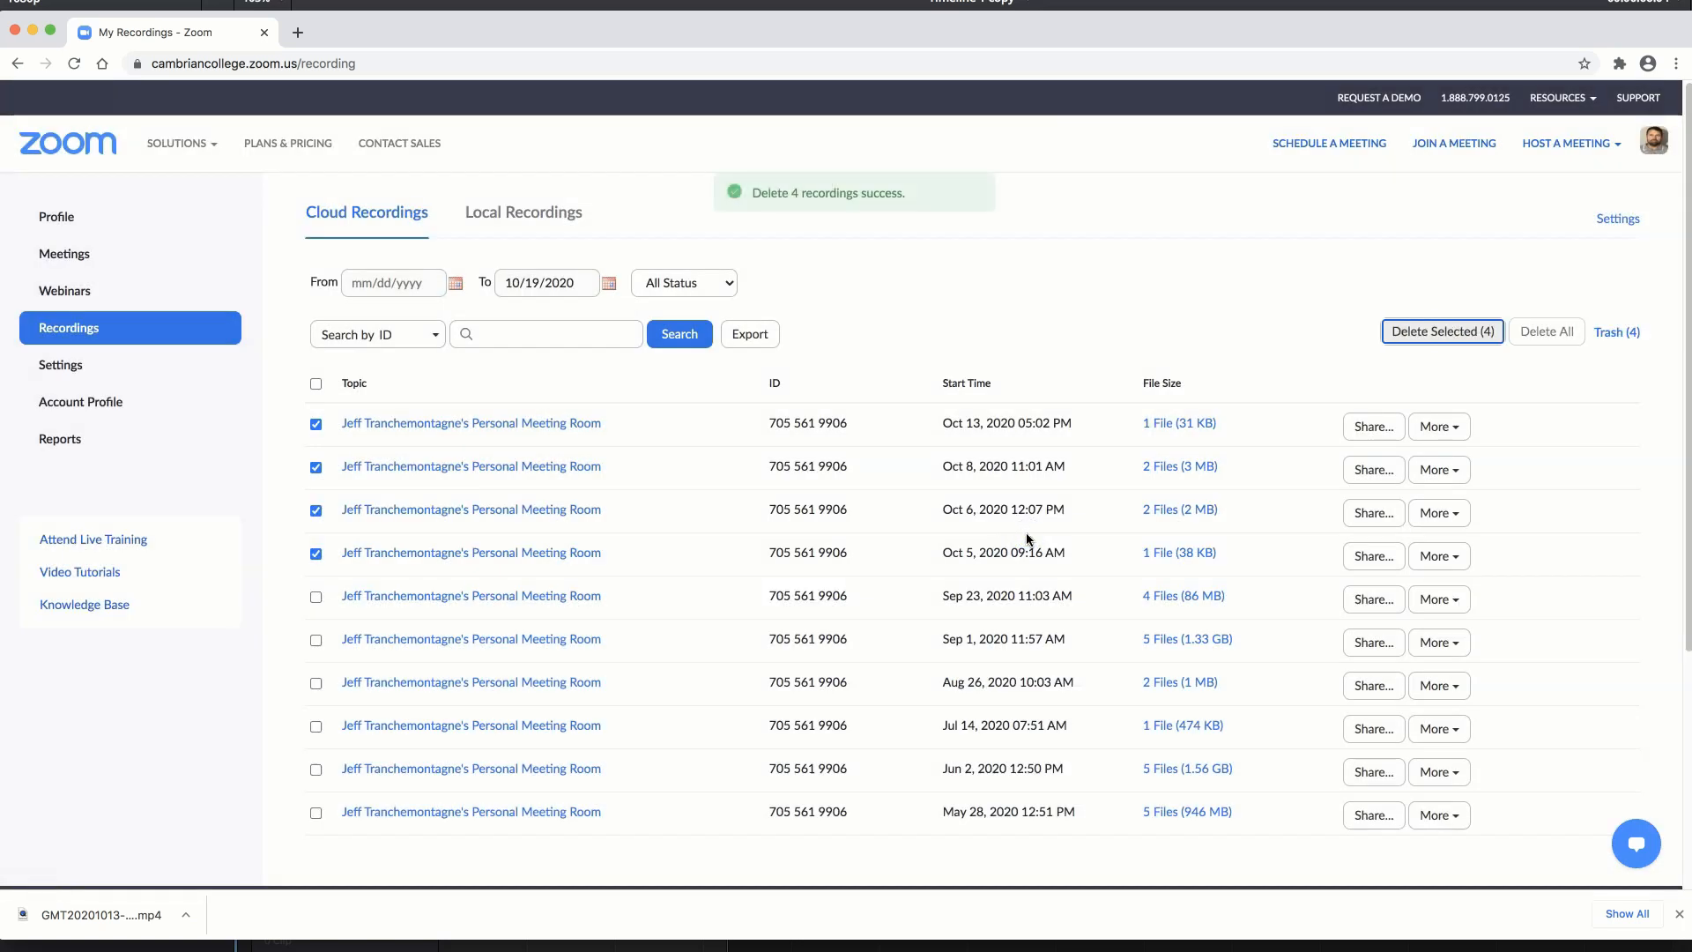
pyautogui.click(1442, 332)
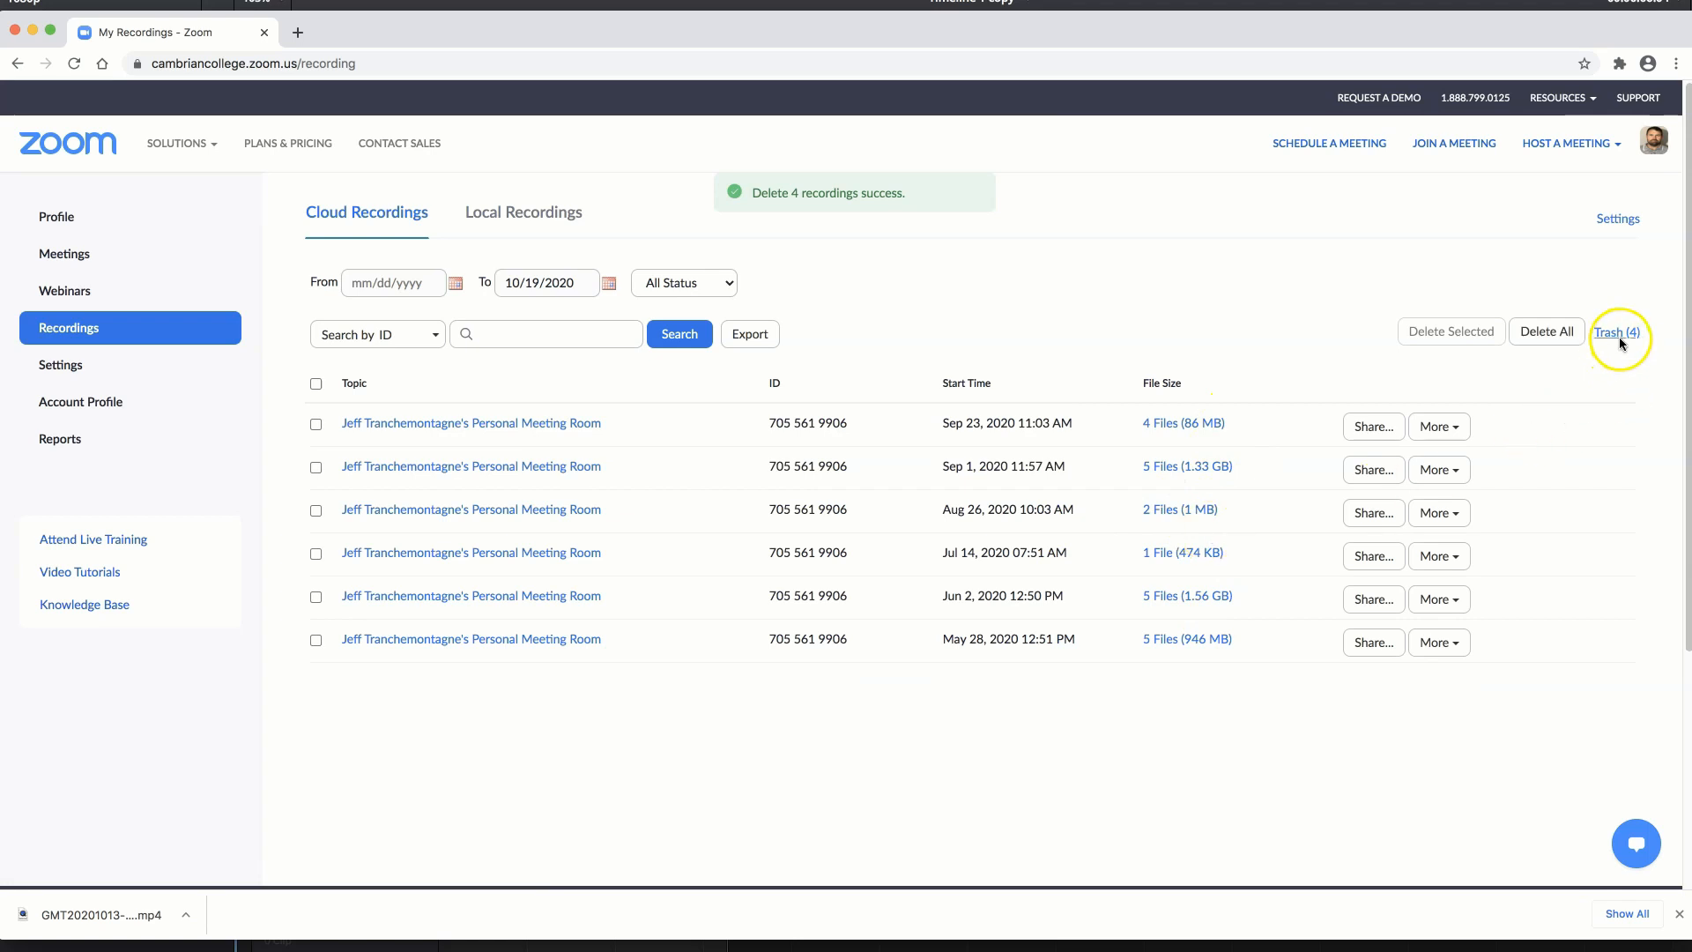
# Open Trash (4) and recover the Oct 8 recording
pyautogui.click(1618, 333)
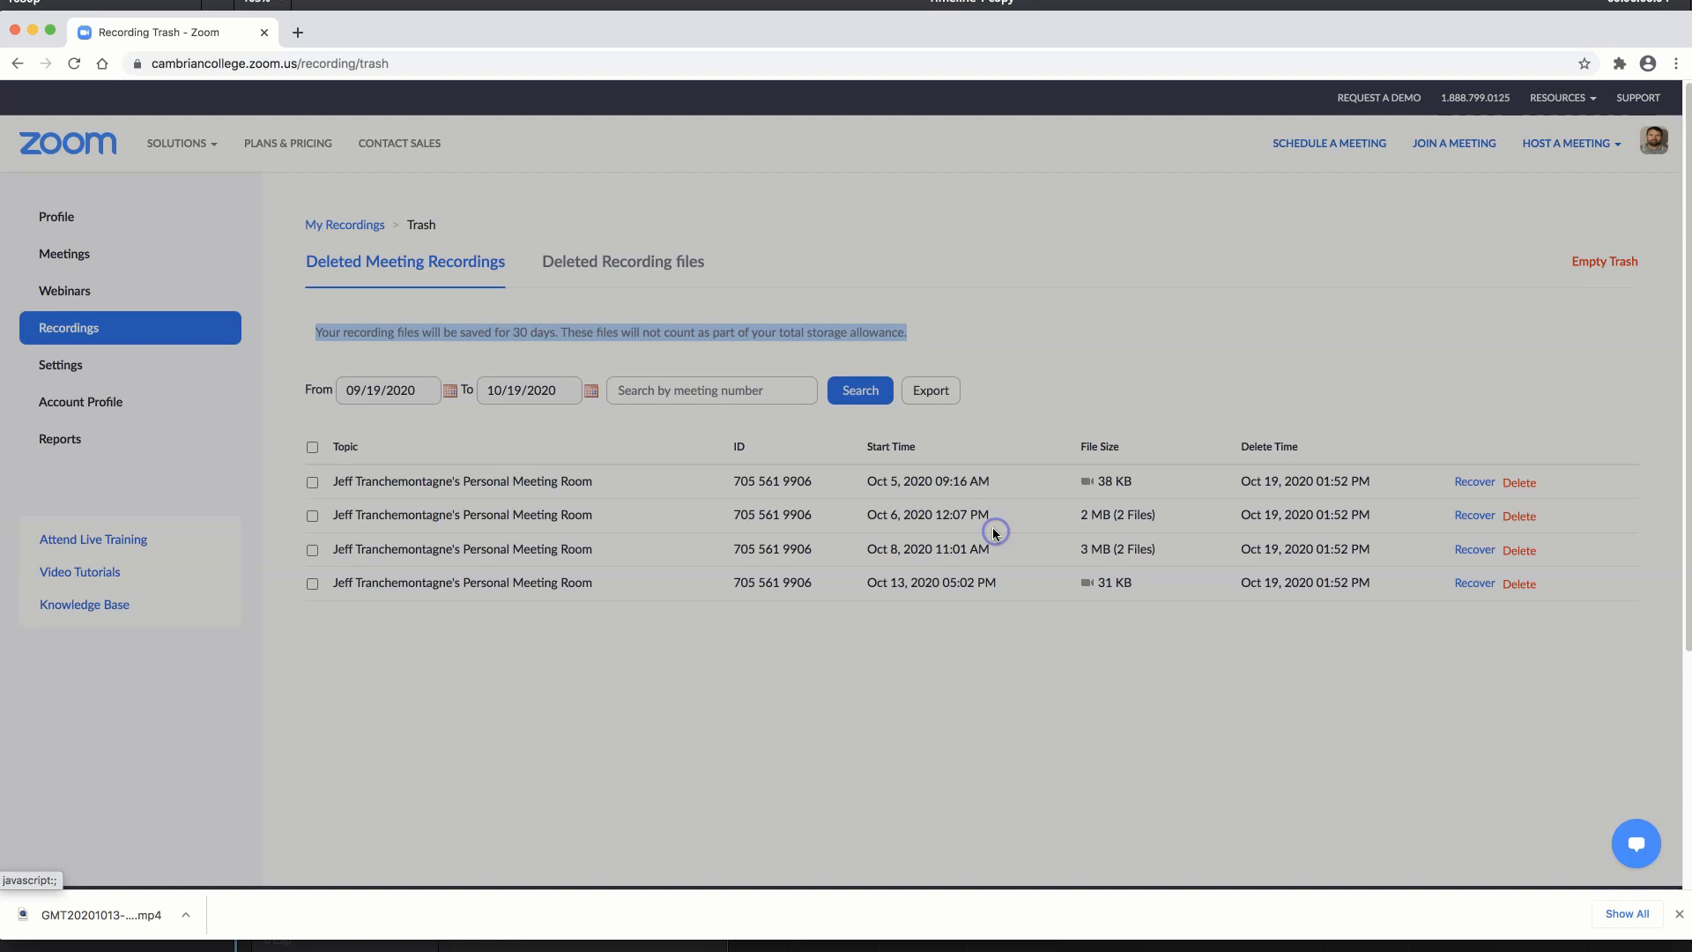
pyautogui.click(1473, 548)
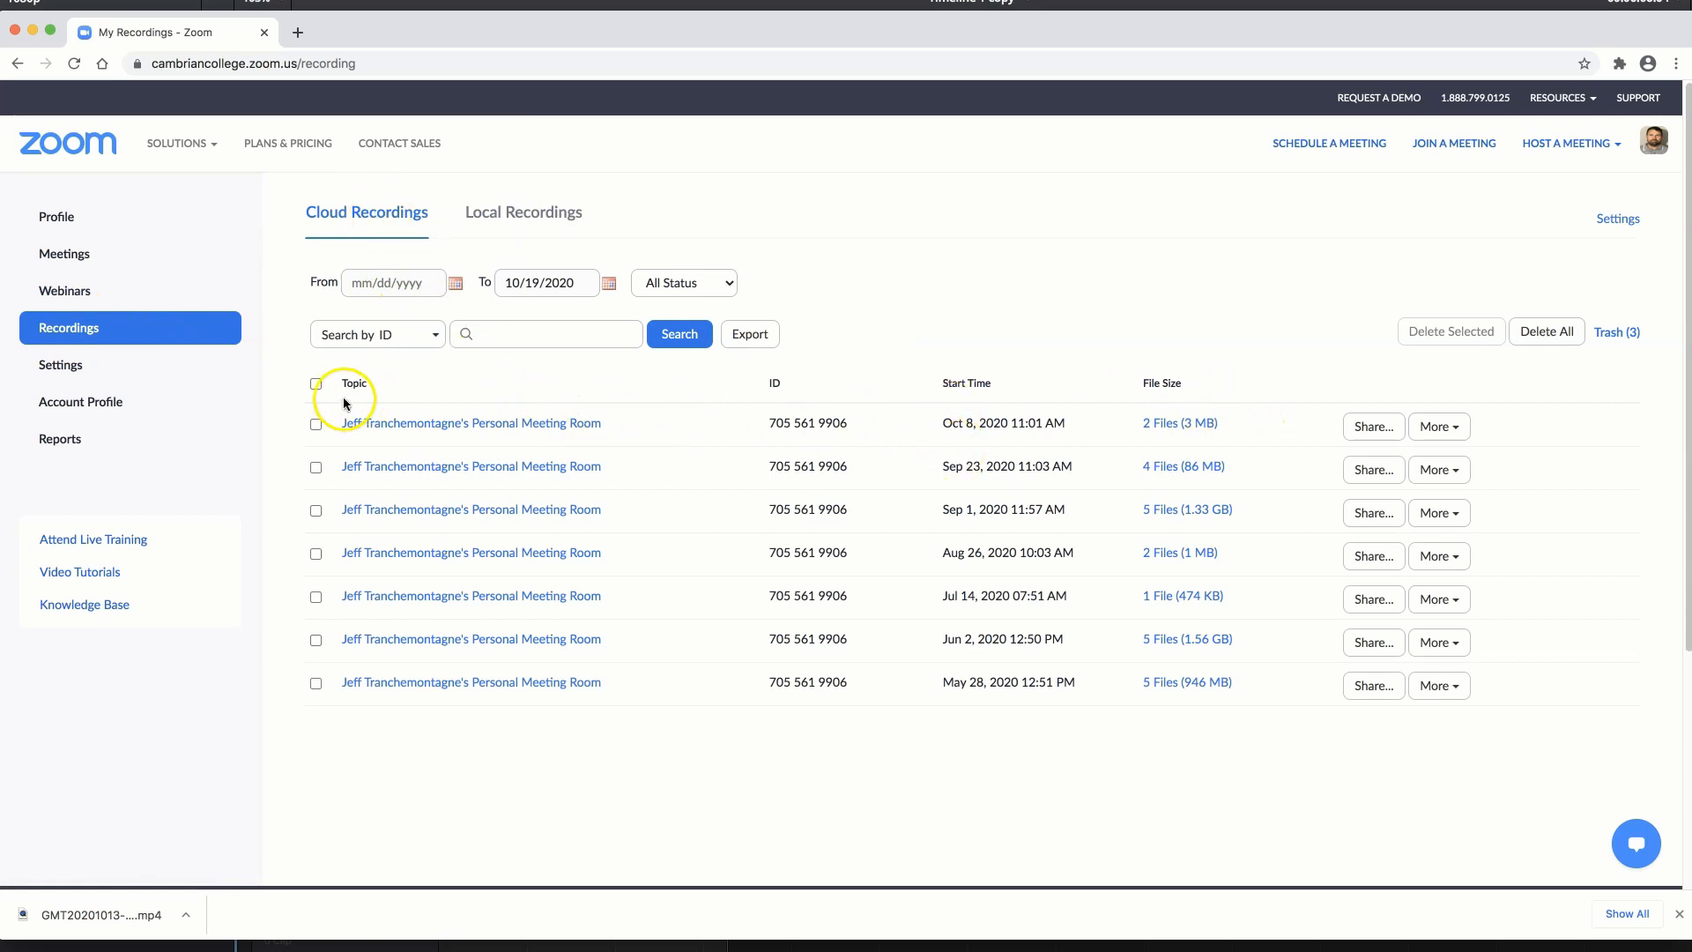
# Move the Oct 8 recording to trash
pyautogui.click(317, 424)
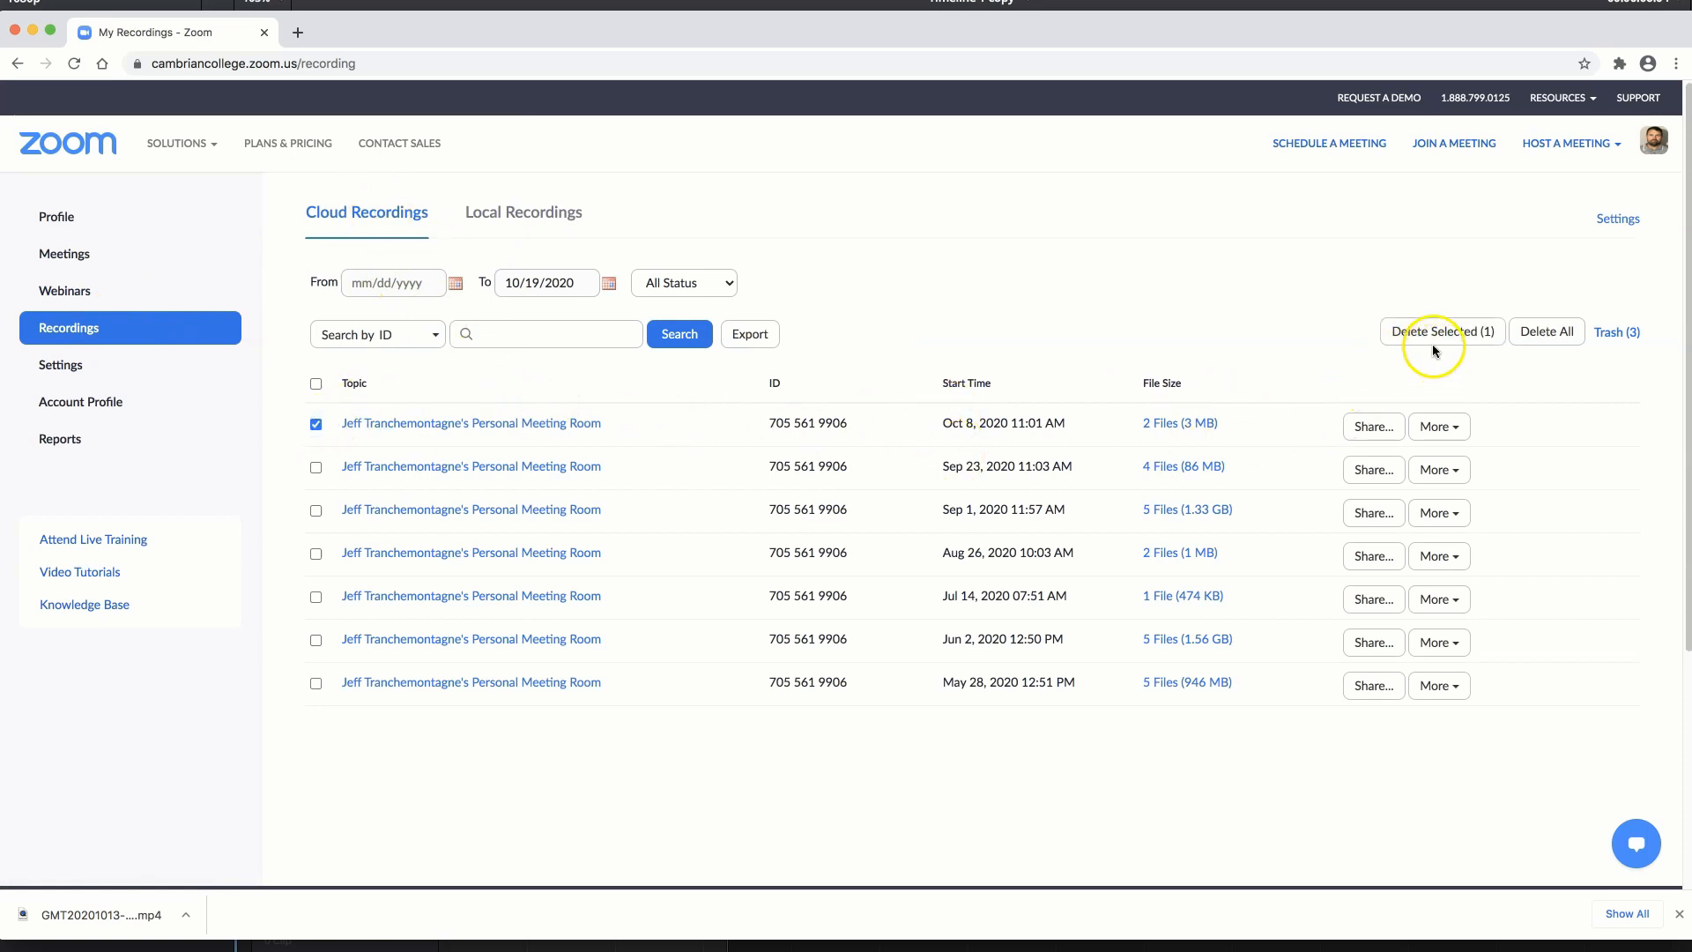
pyautogui.click(1442, 332)
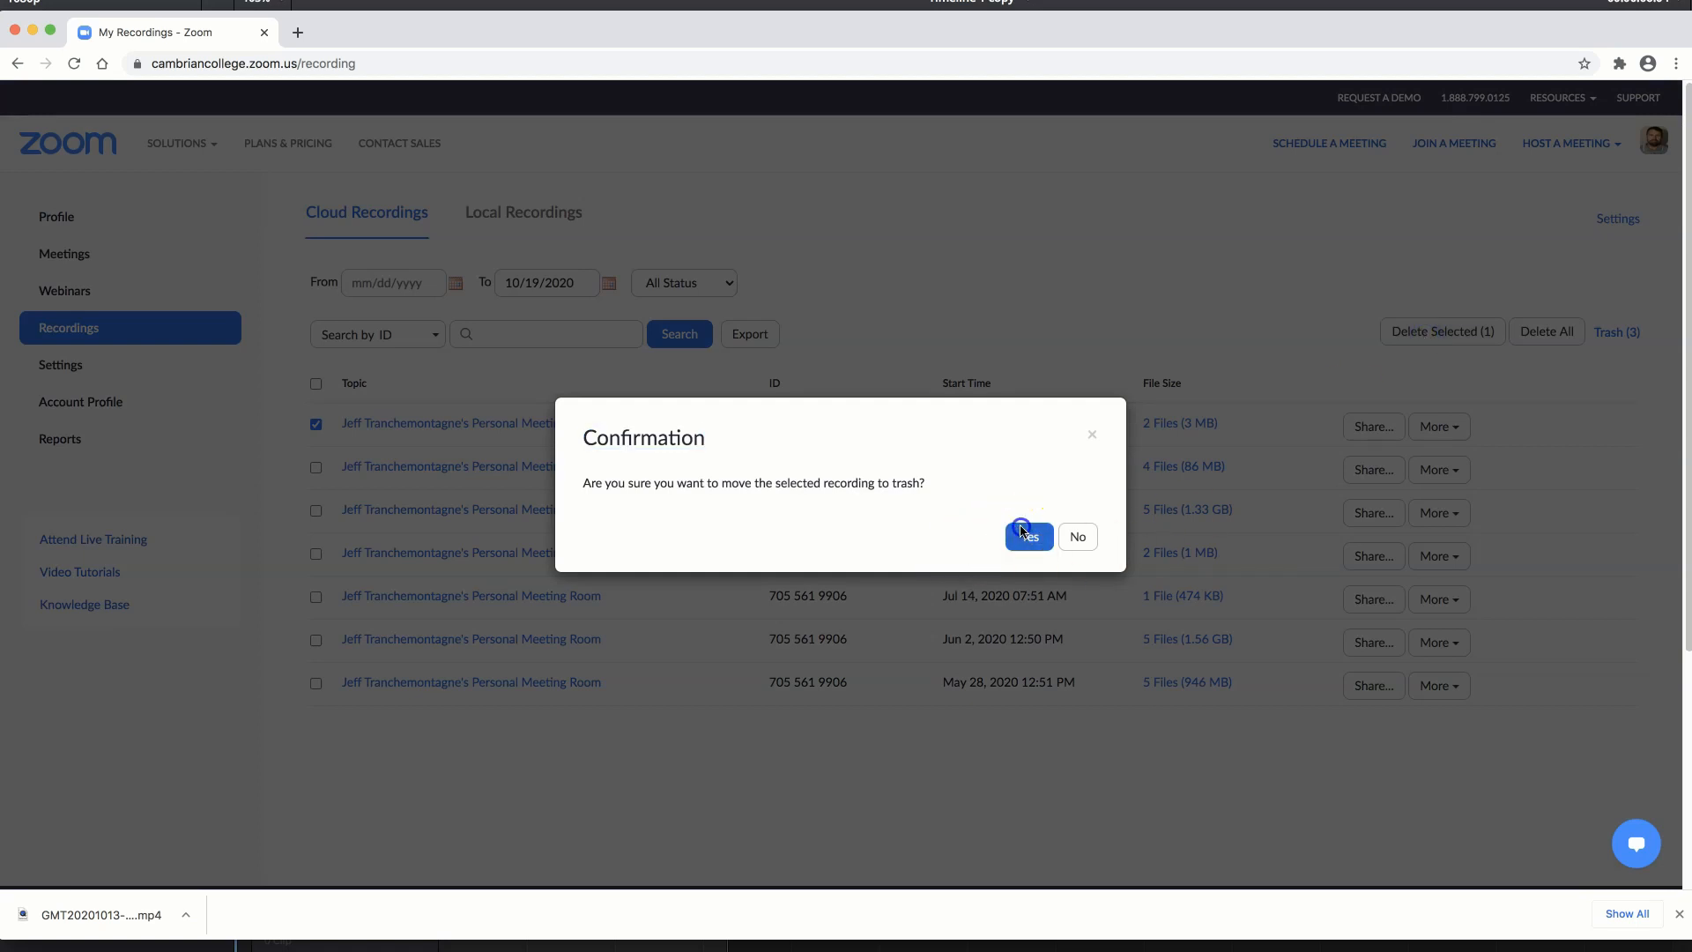
pyautogui.click(1026, 537)
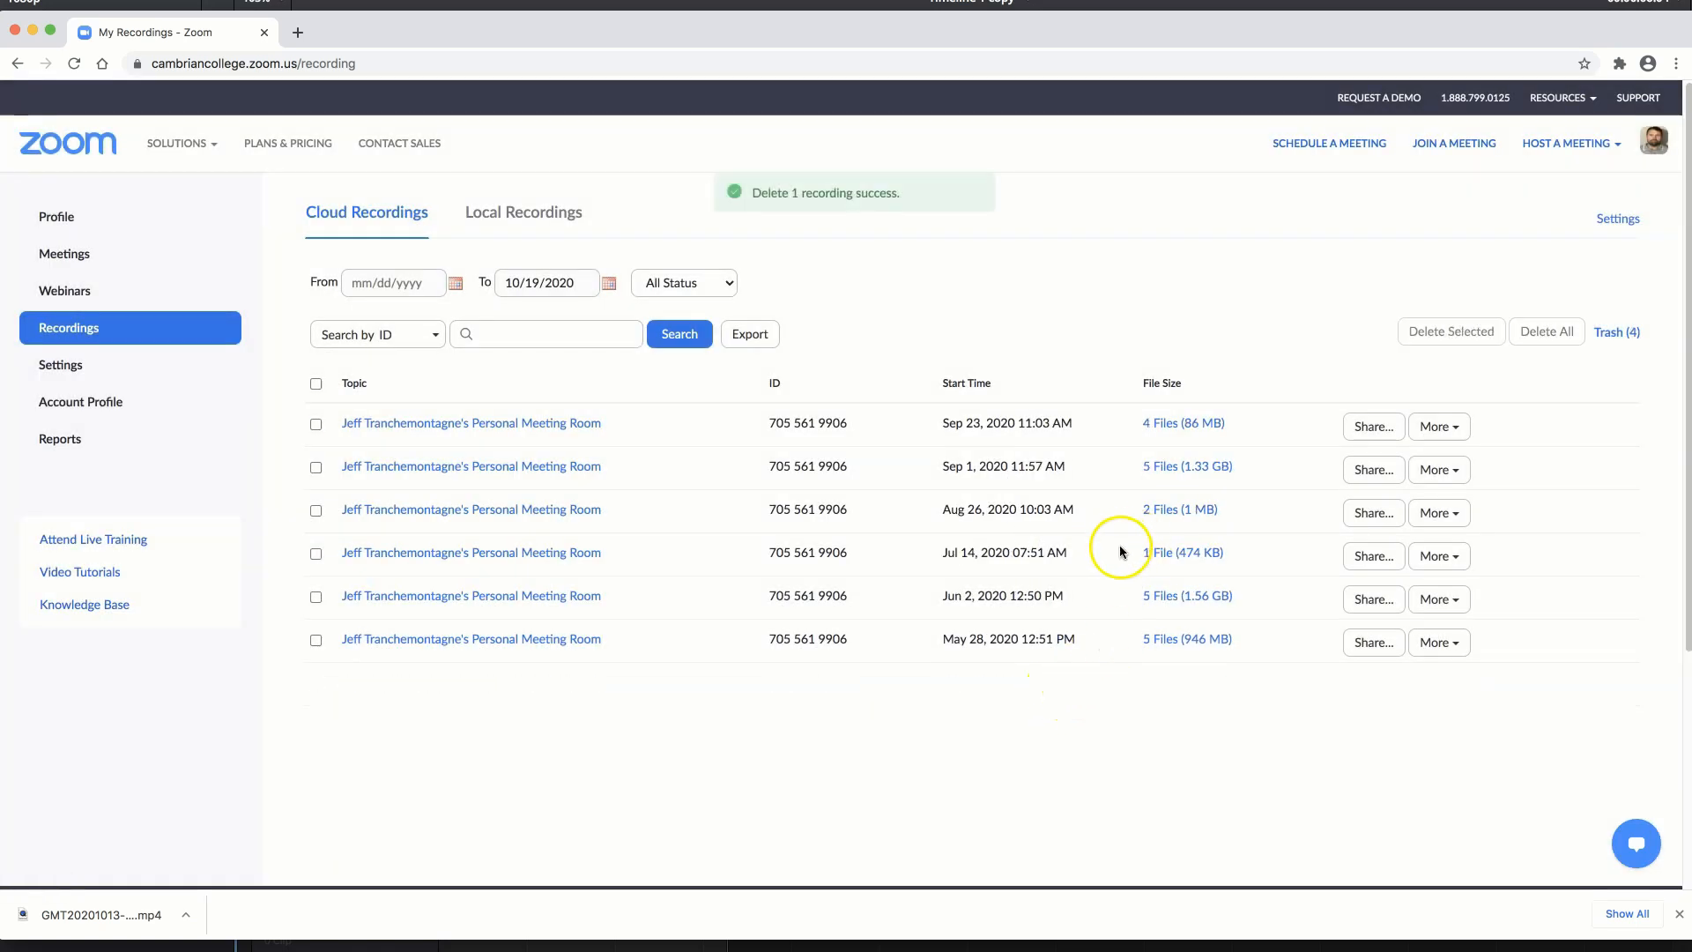
pyautogui.moveTo(1178, 513)
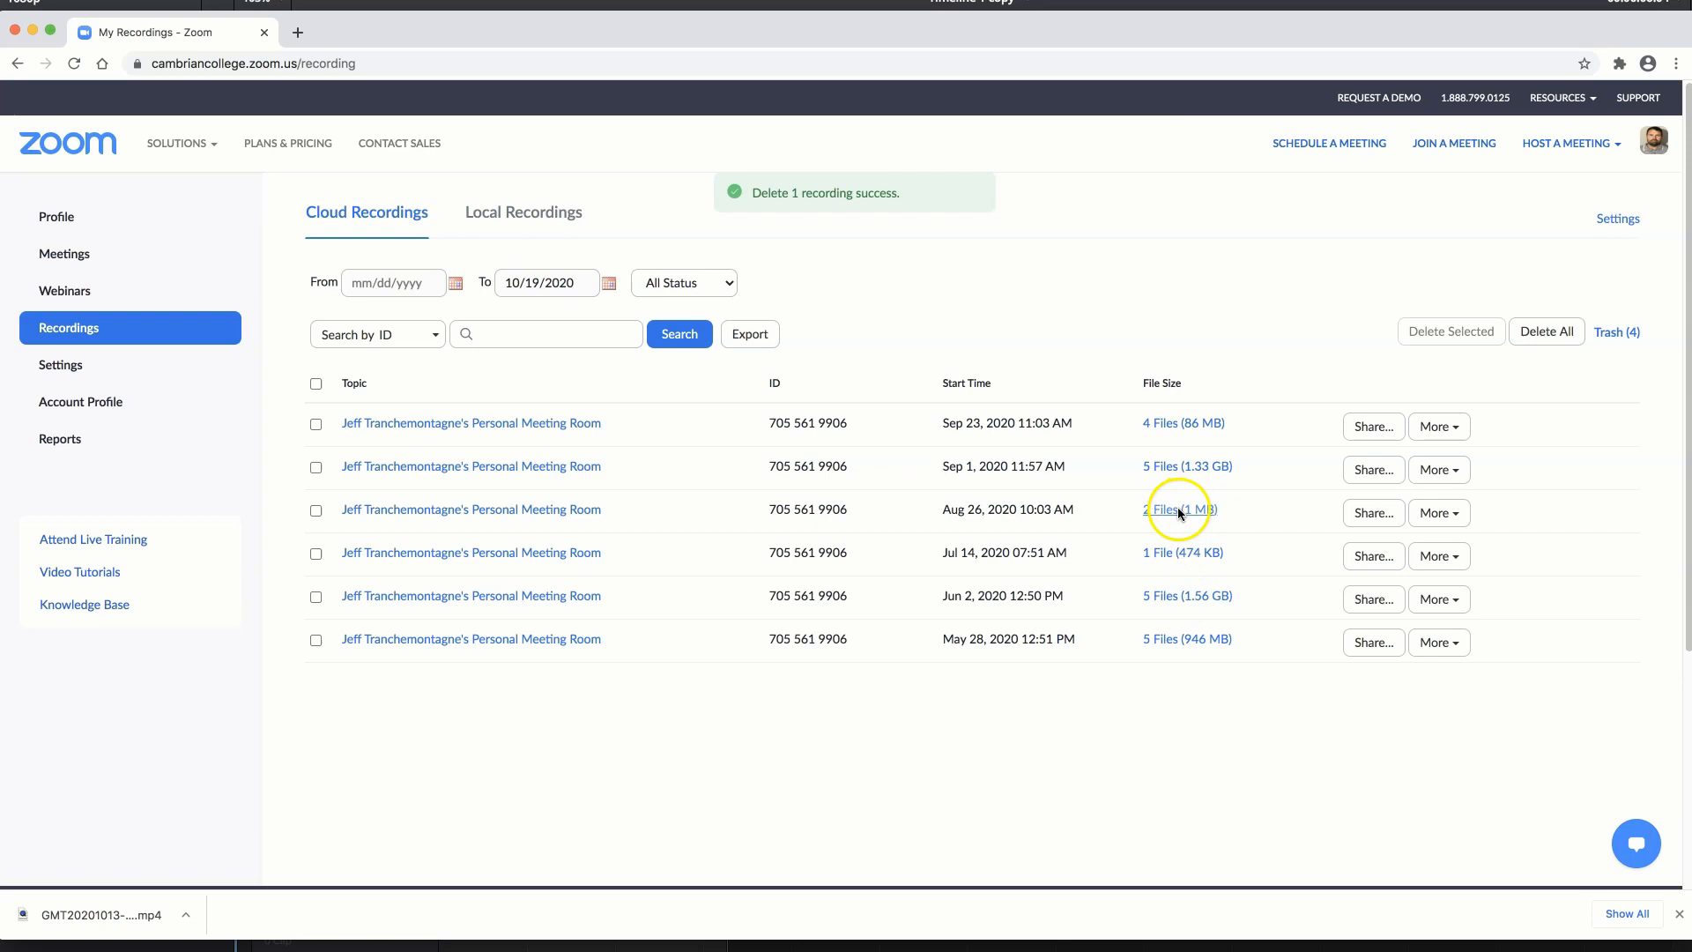
# Move the Aug 26 and Jul 14 recordings to trash, then try downloading Sep 23
pyautogui.click(316, 509)
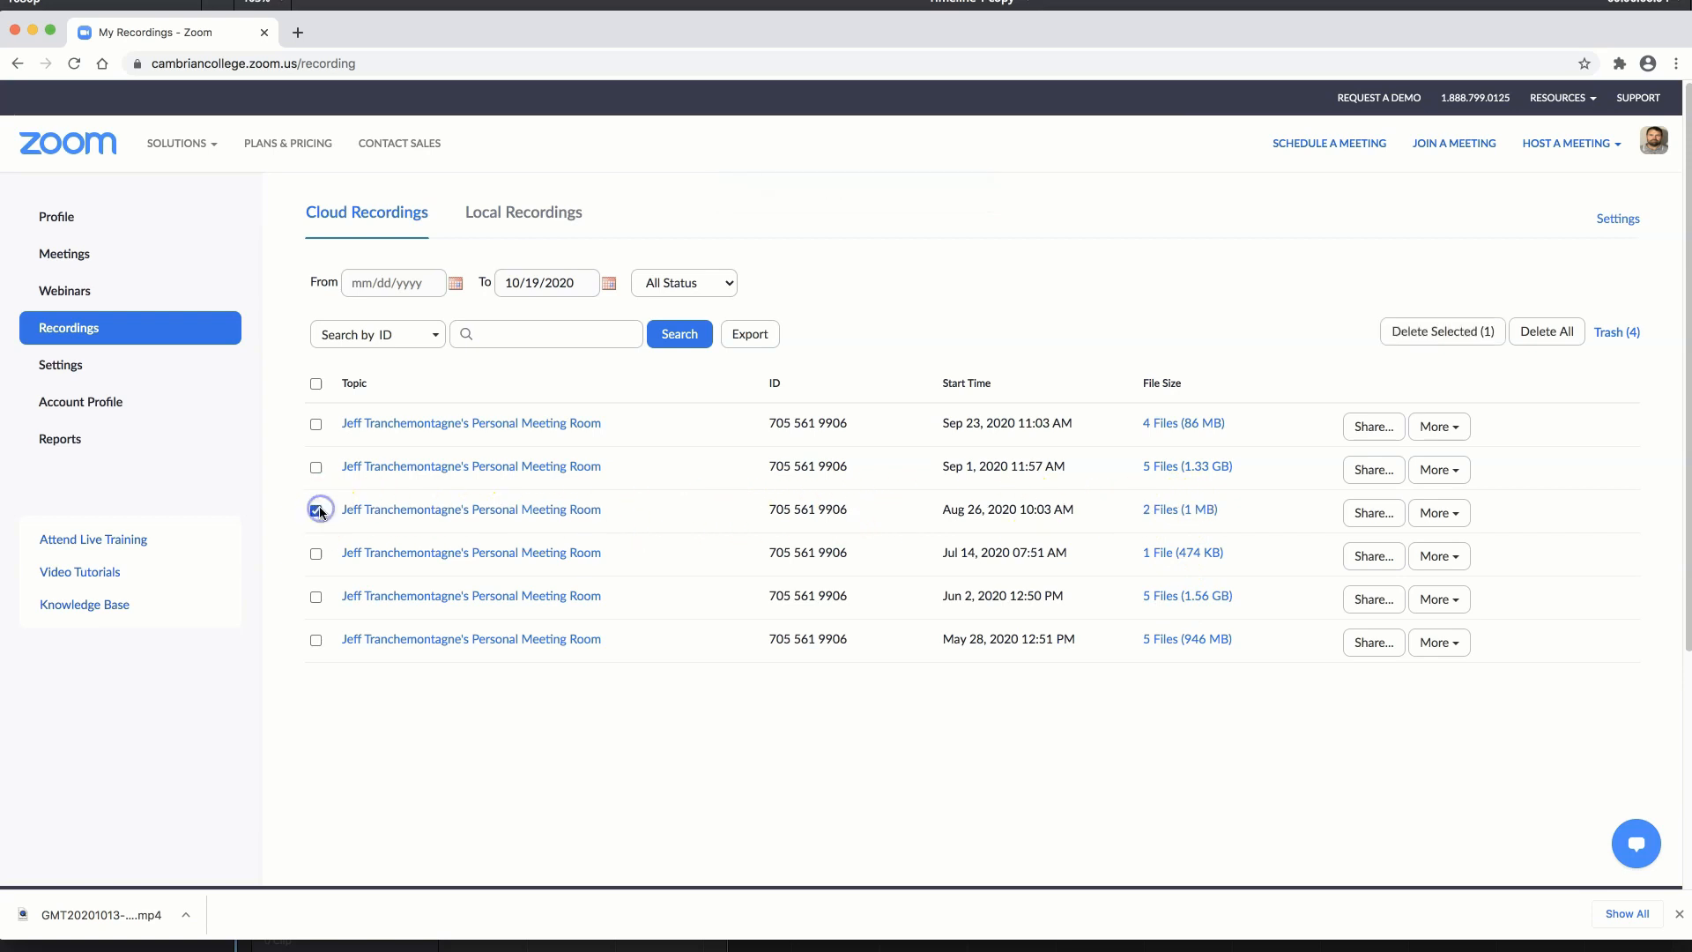
pyautogui.click(316, 554)
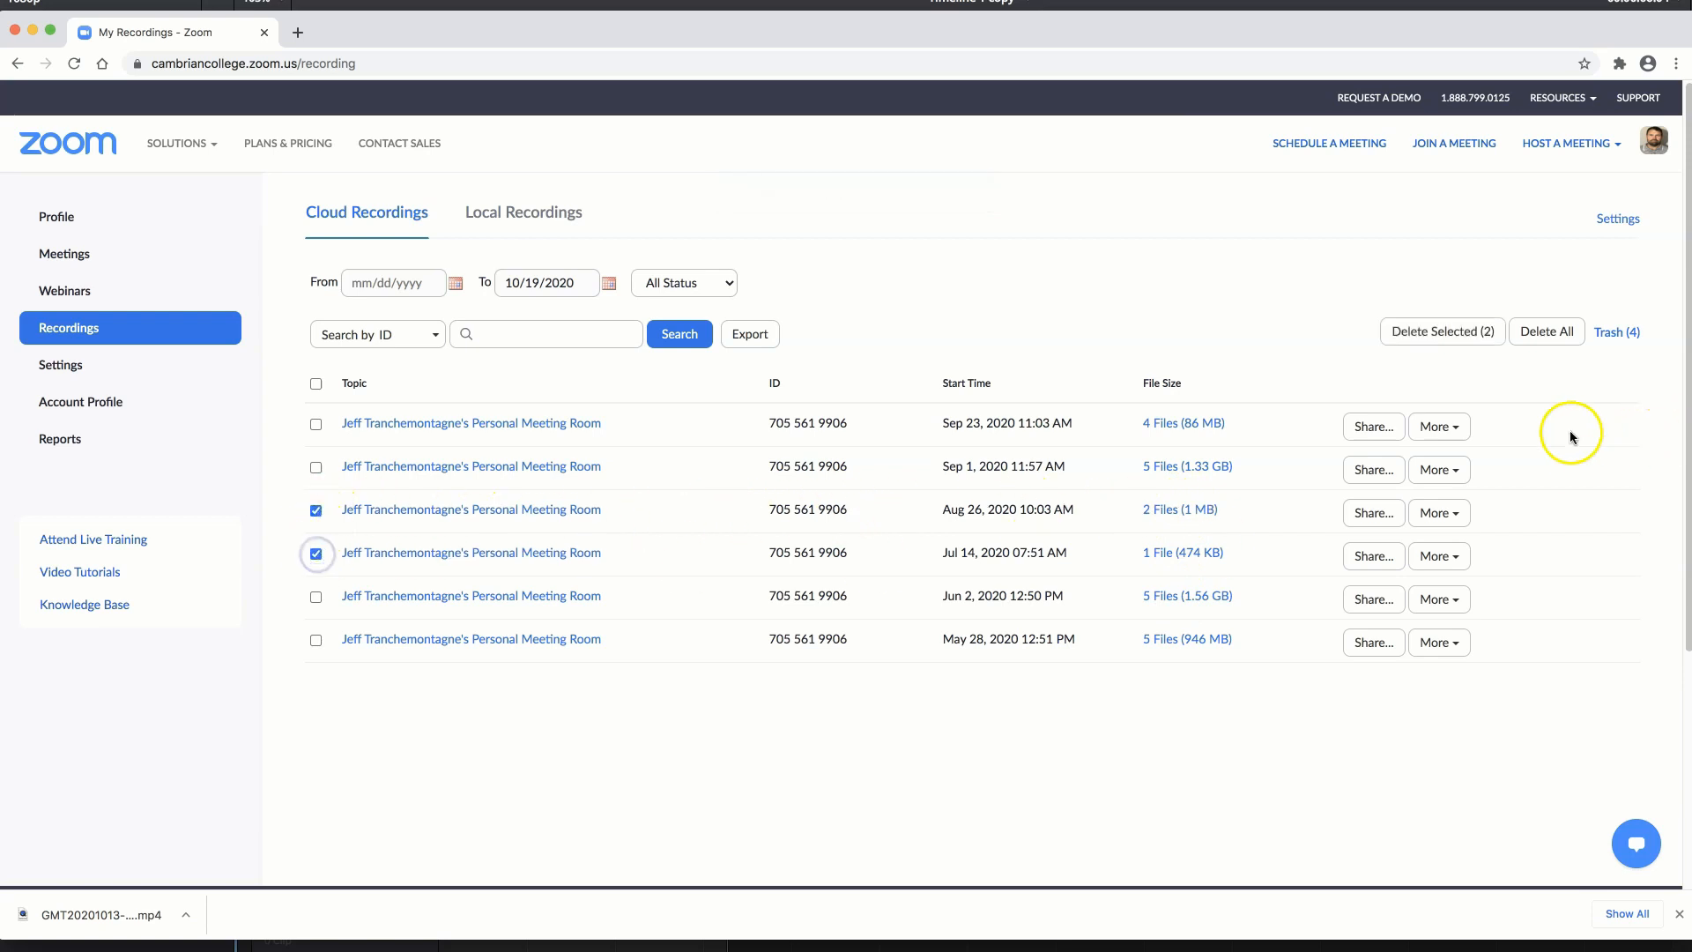
pyautogui.click(1441, 331)
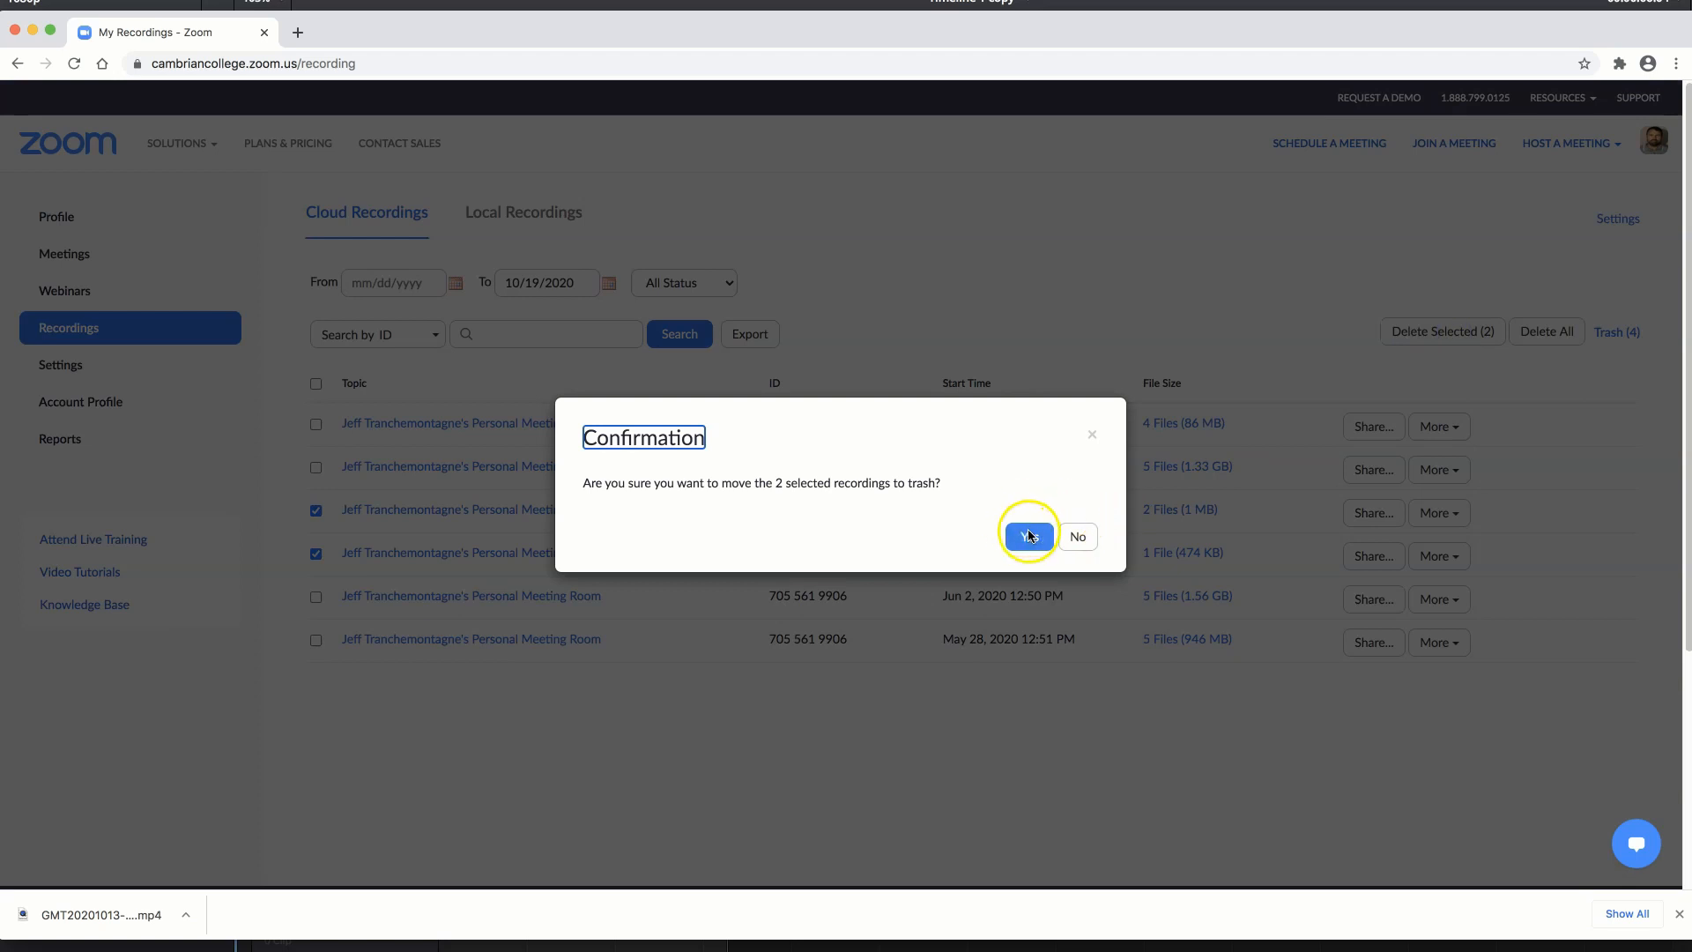
pyautogui.click(1024, 537)
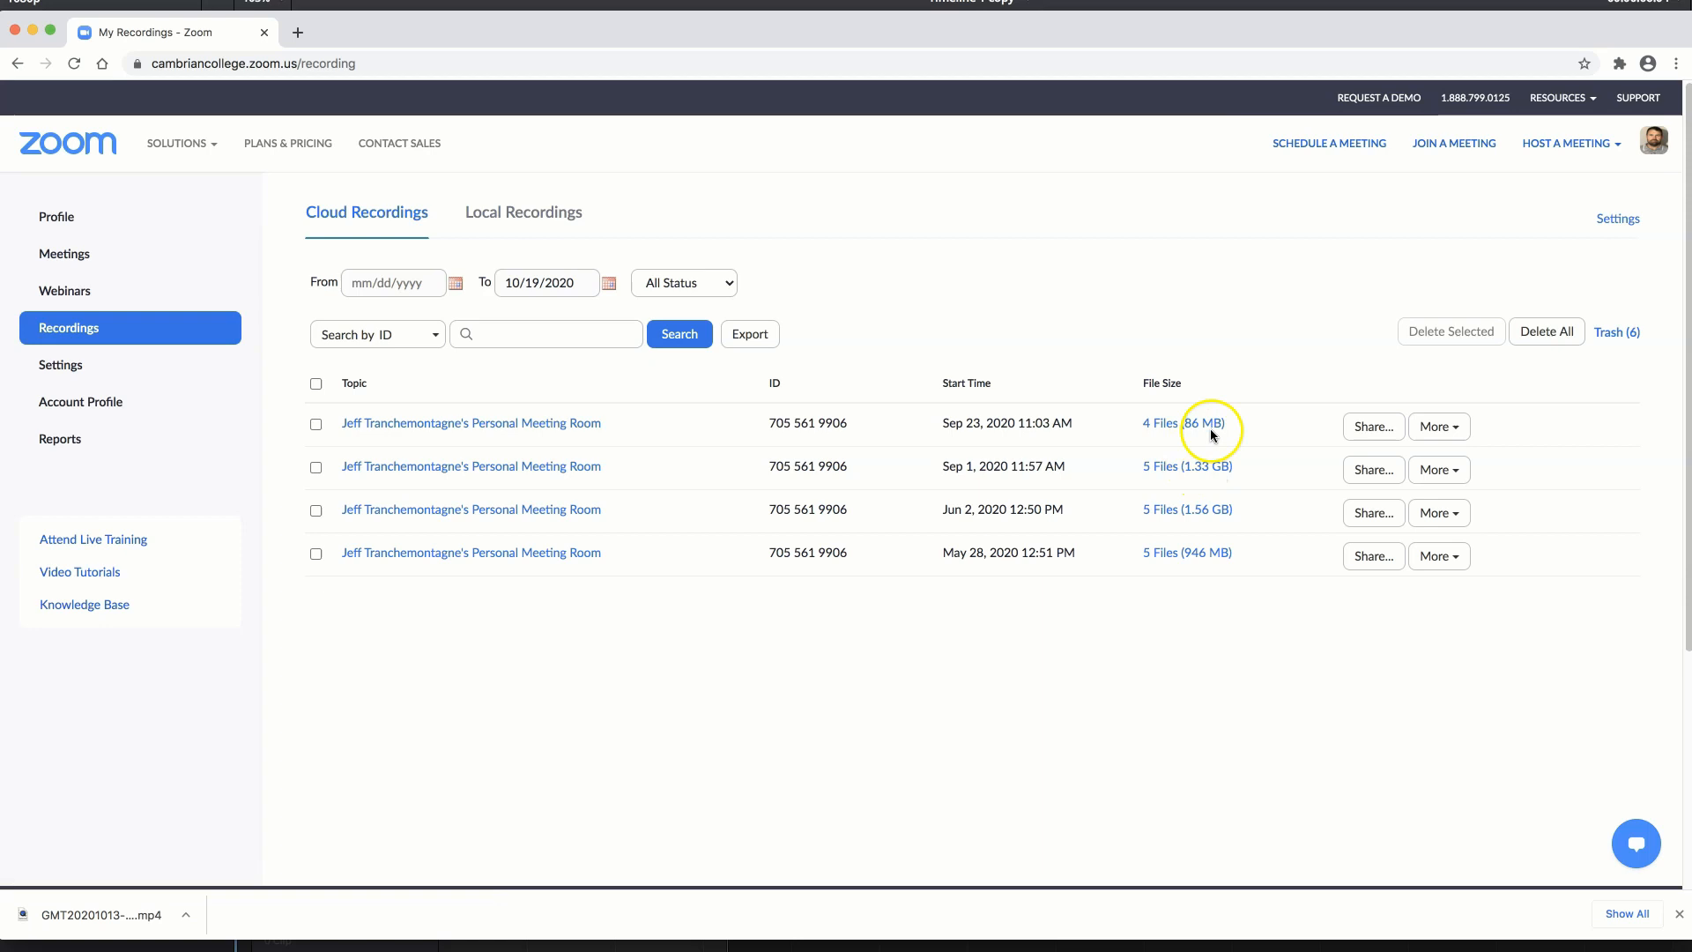
pyautogui.click(1182, 422)
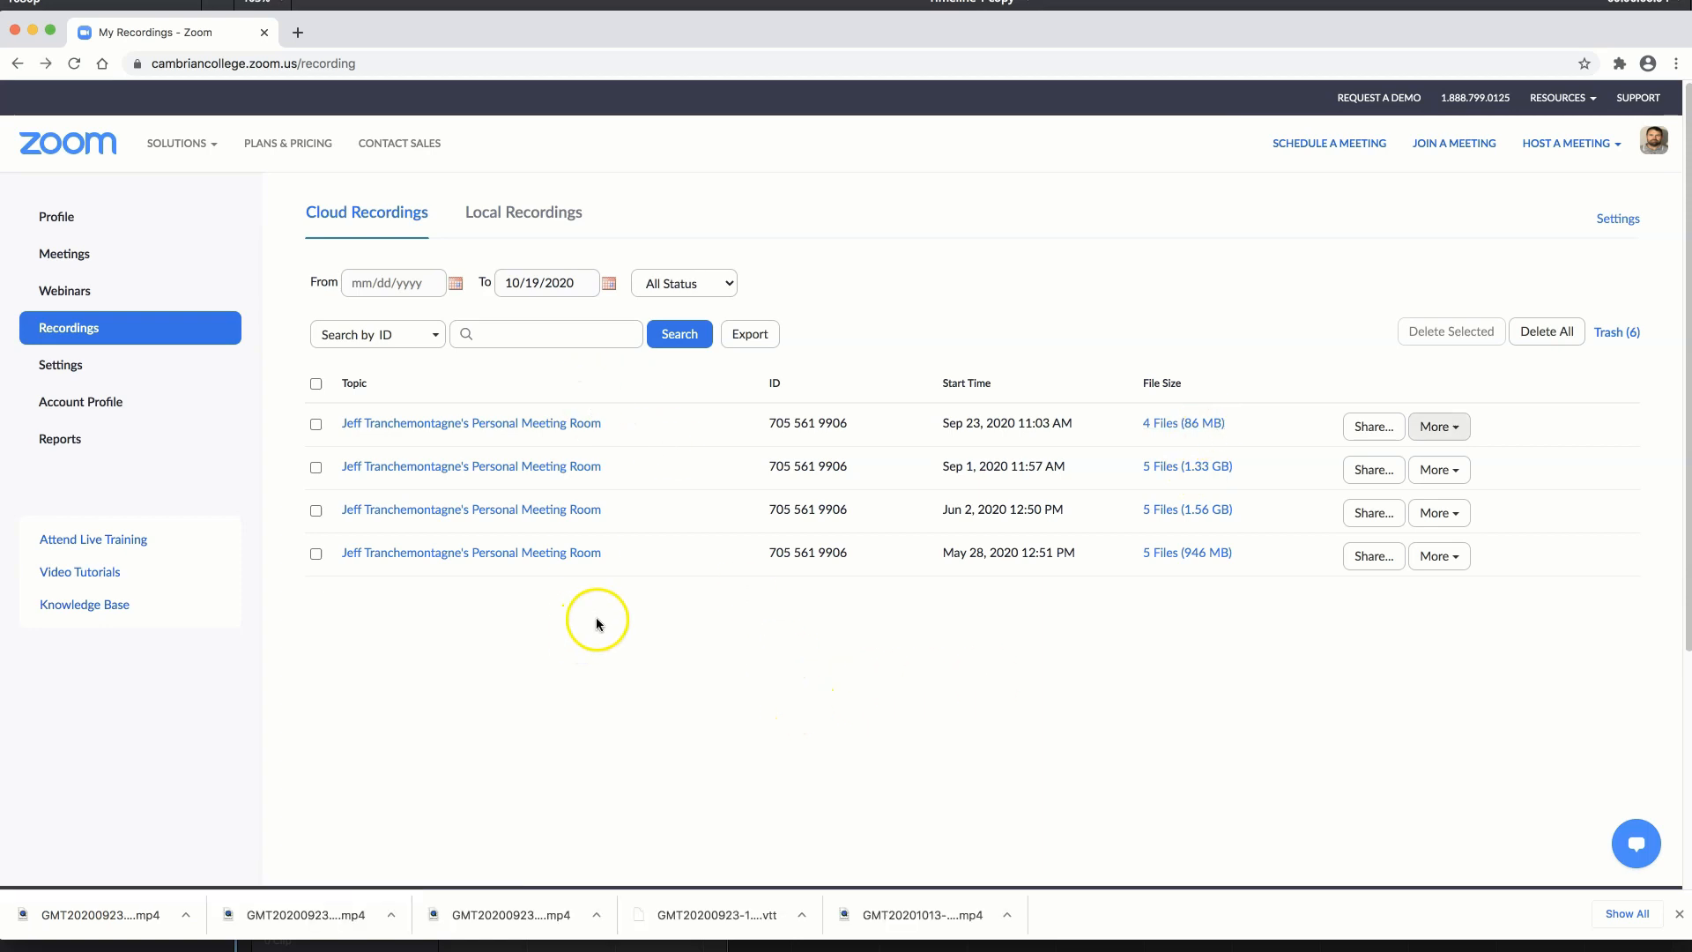
pyautogui.click(315, 385)
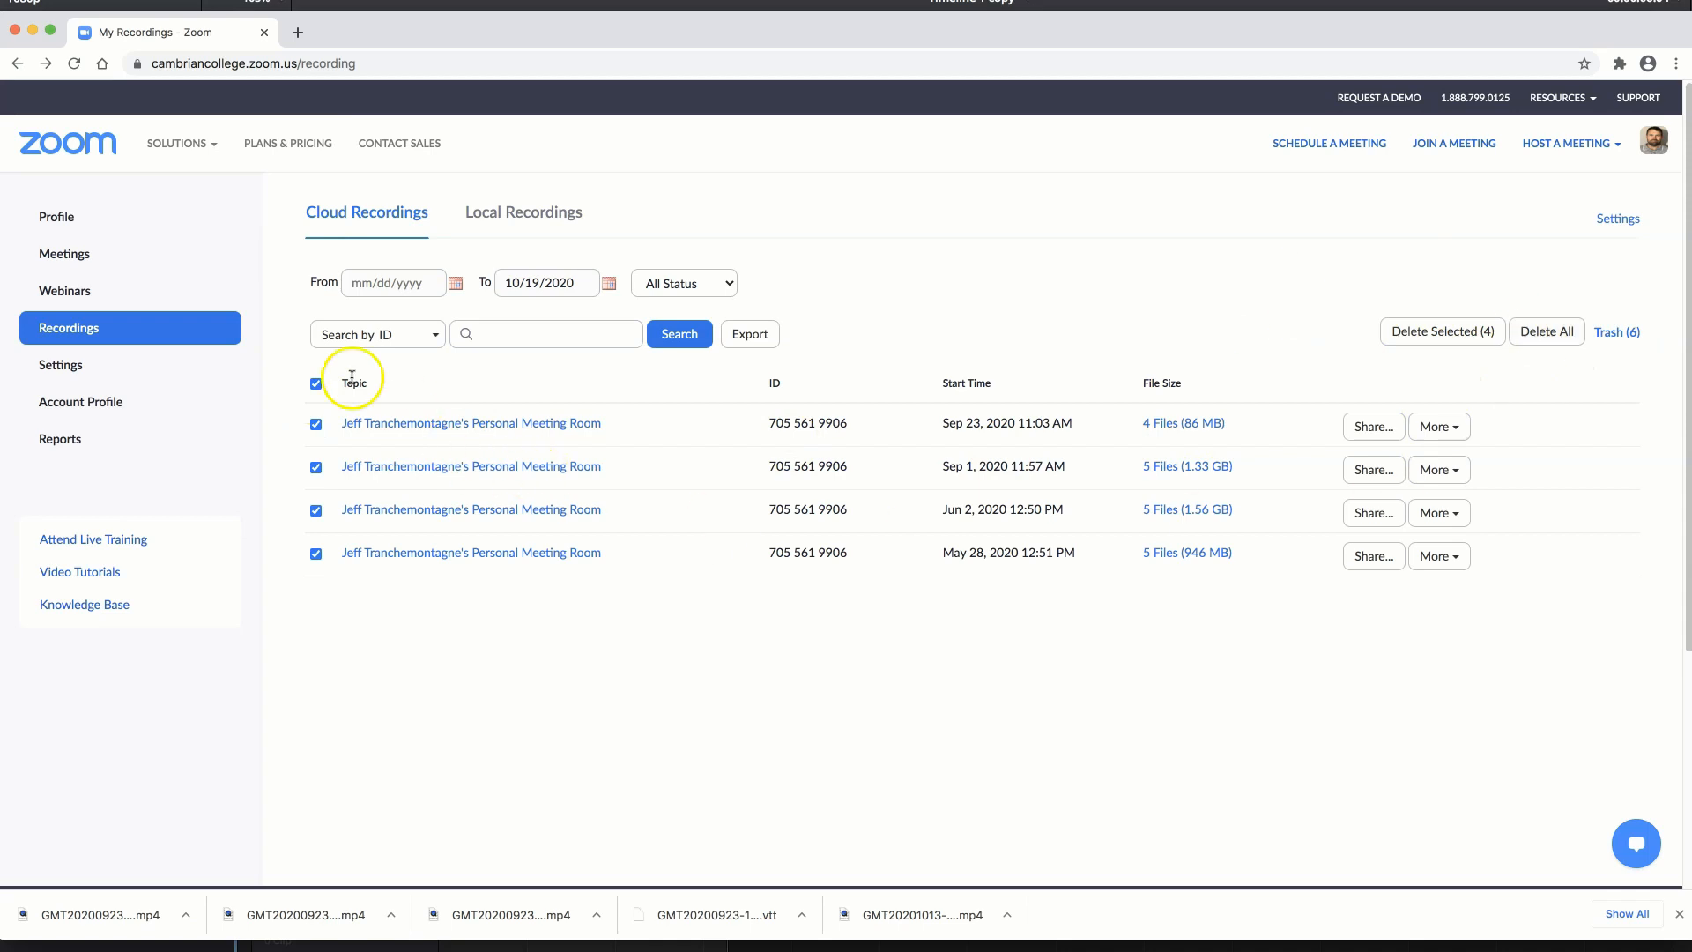
# Clear the selection and download Sep 23 (four files) and Sep 1 (five files)
pyautogui.click(316, 384)
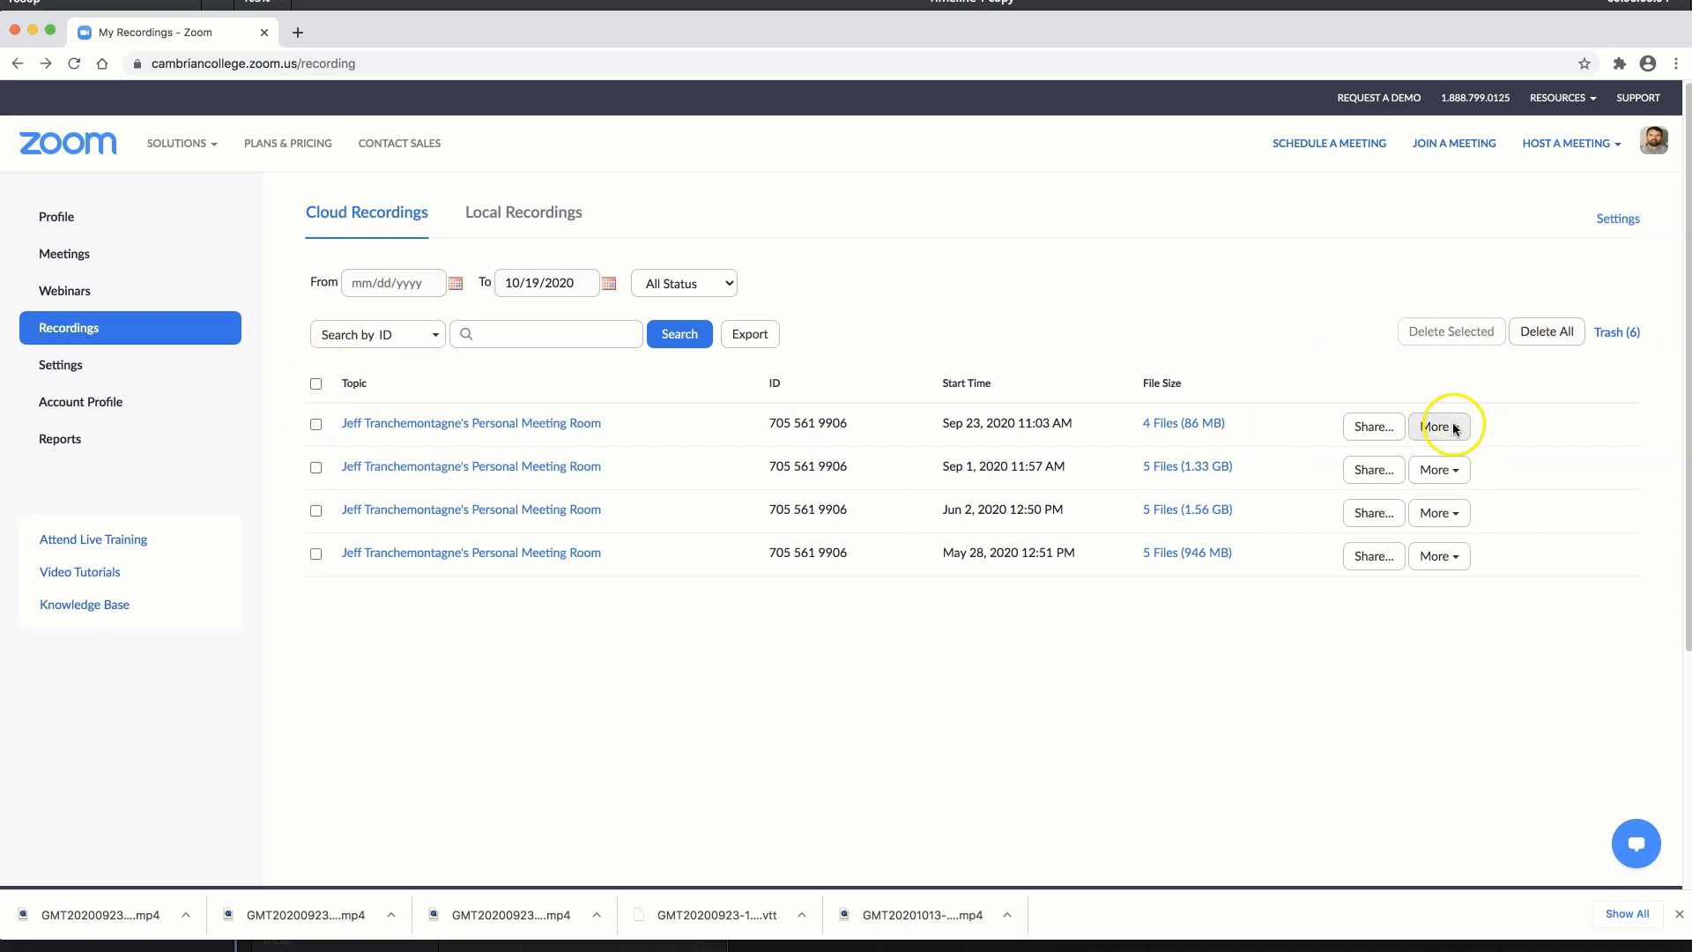
pyautogui.click(1439, 427)
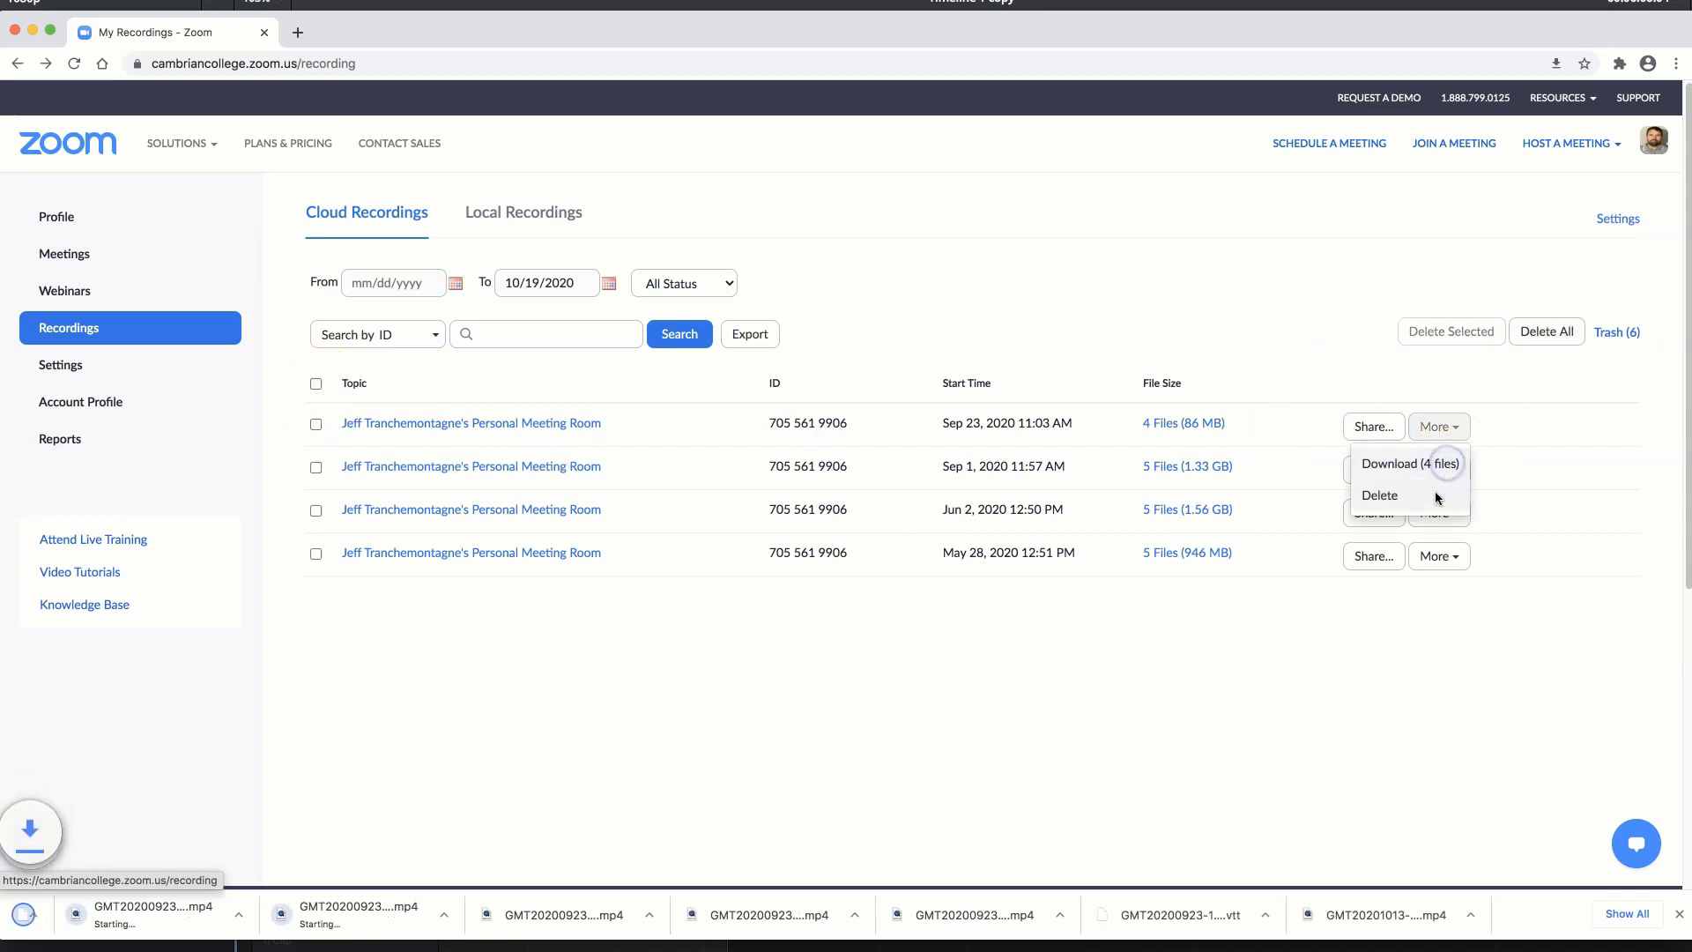
pyautogui.click(1410, 463)
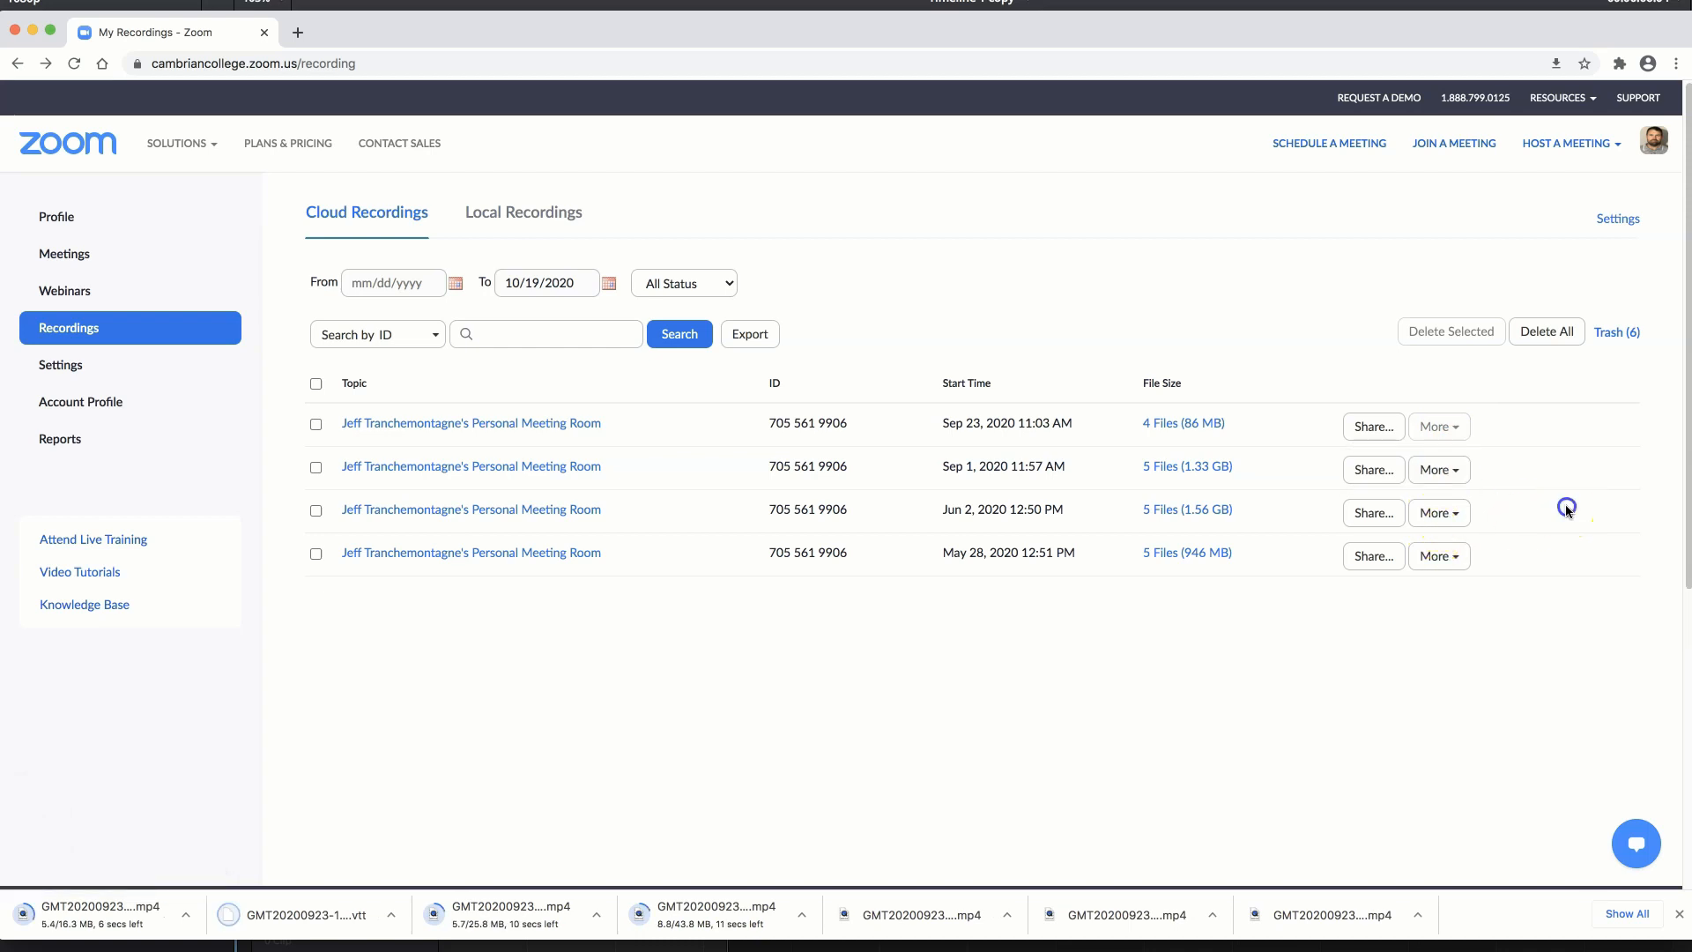
pyautogui.click(1439, 470)
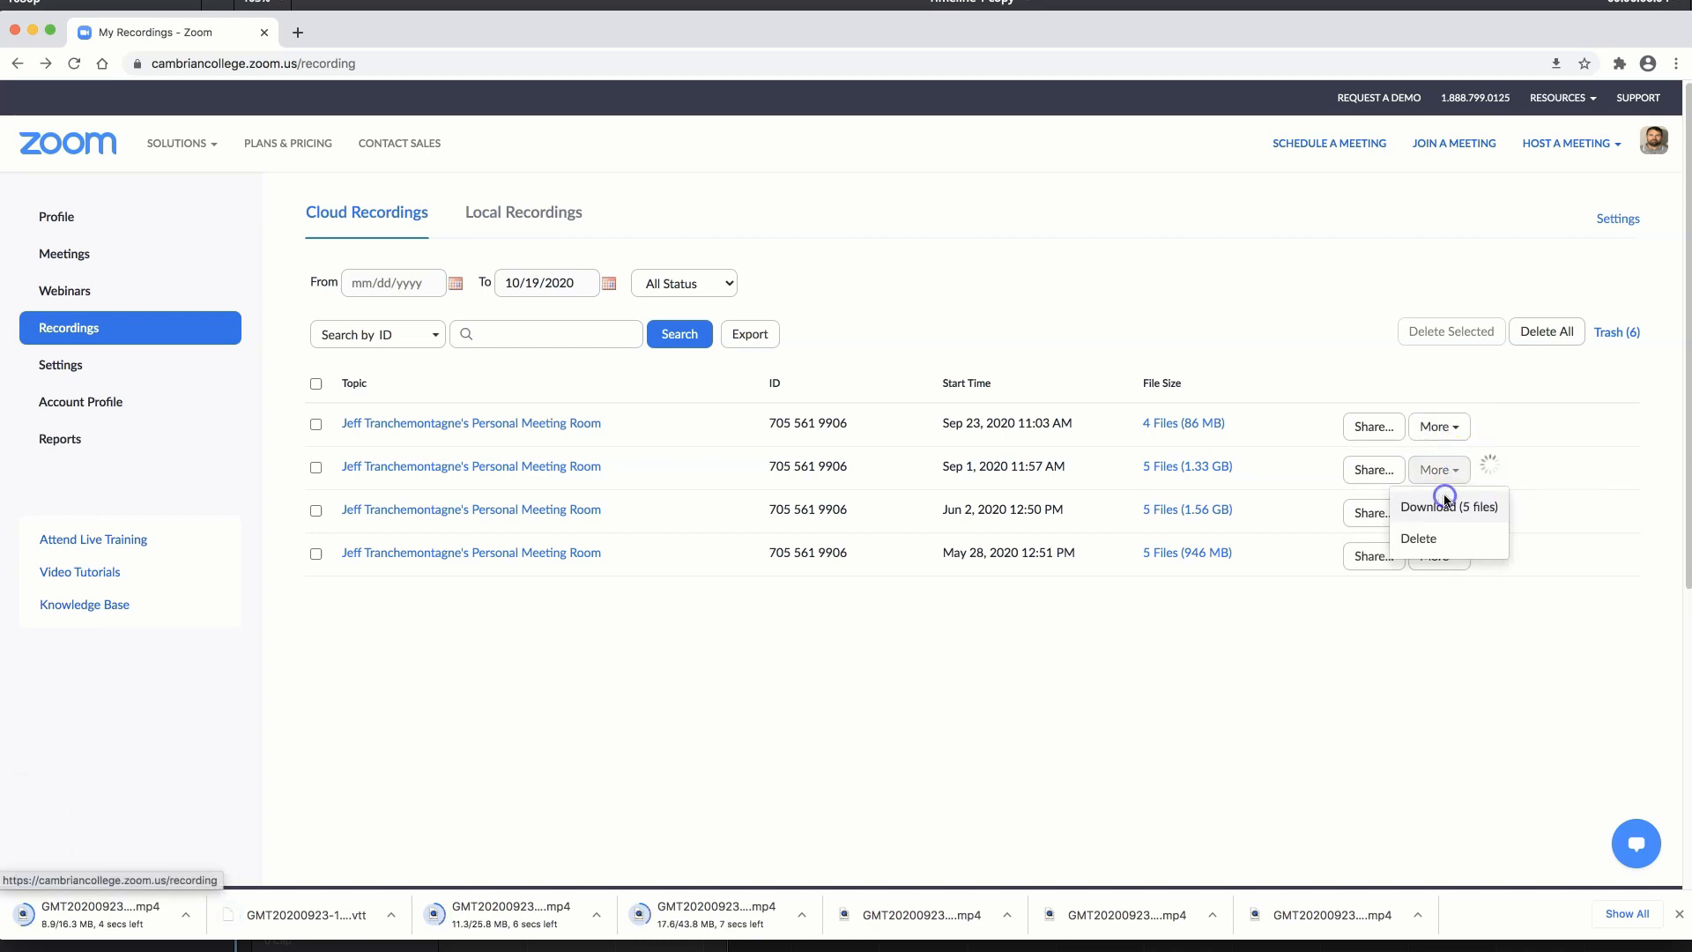
pyautogui.click(1448, 506)
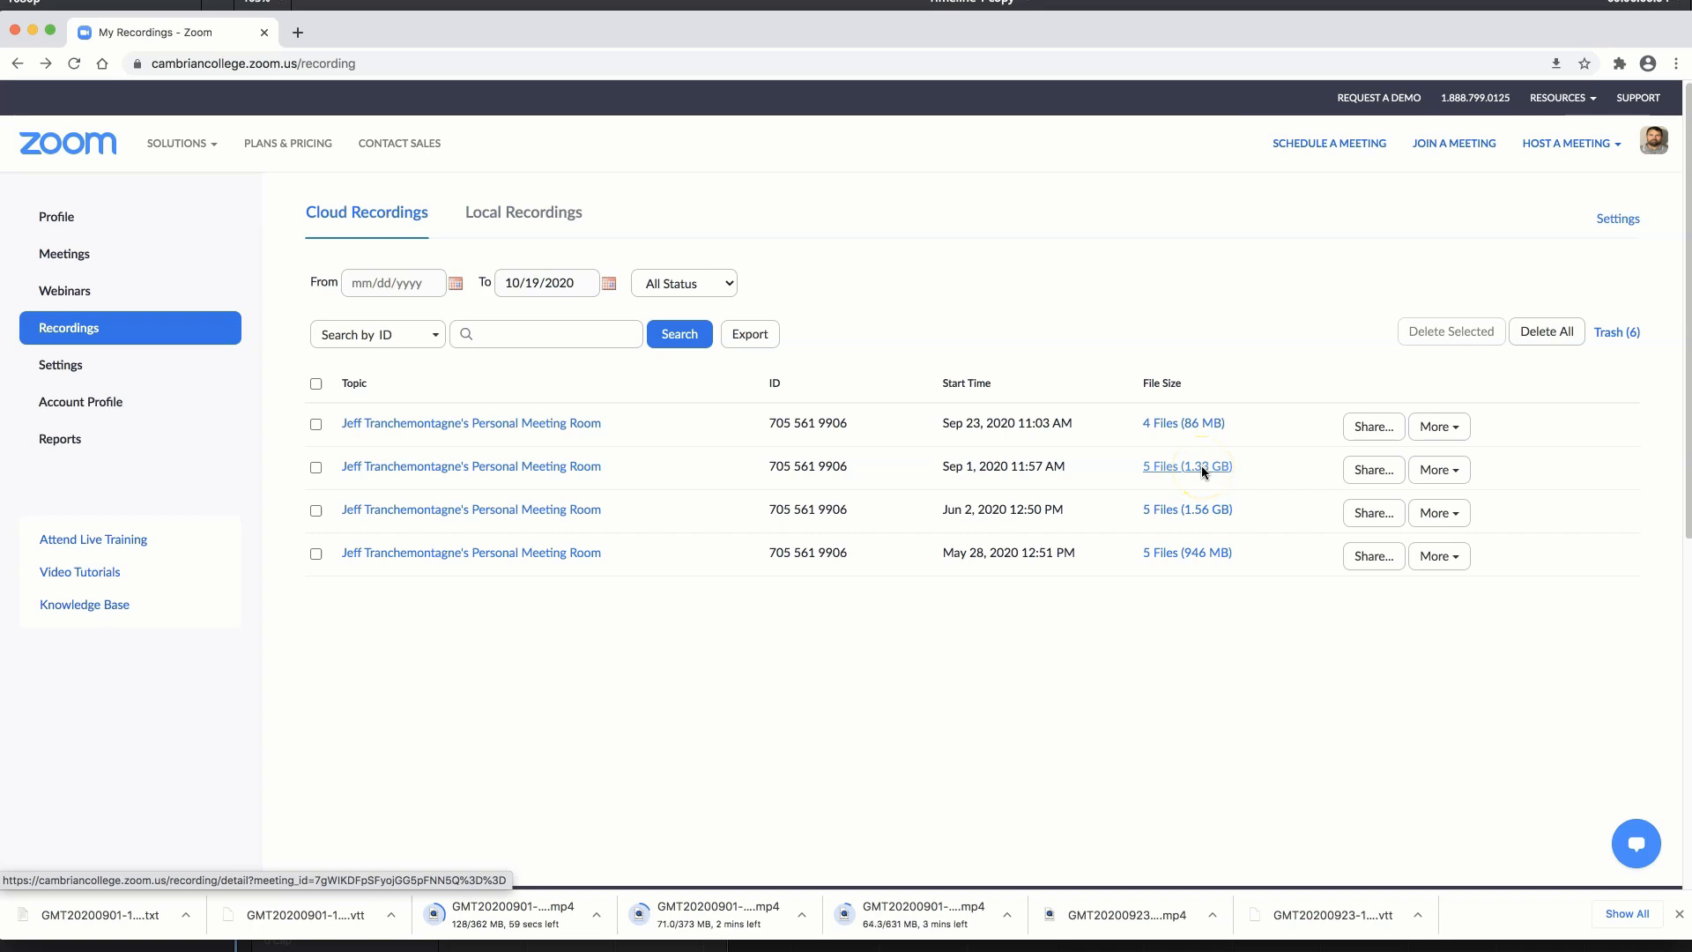
# In a second tab, open Local Recordings and start deleting the Sep 1, 2020 08:16 AM entry
pyautogui.click(1186, 467)
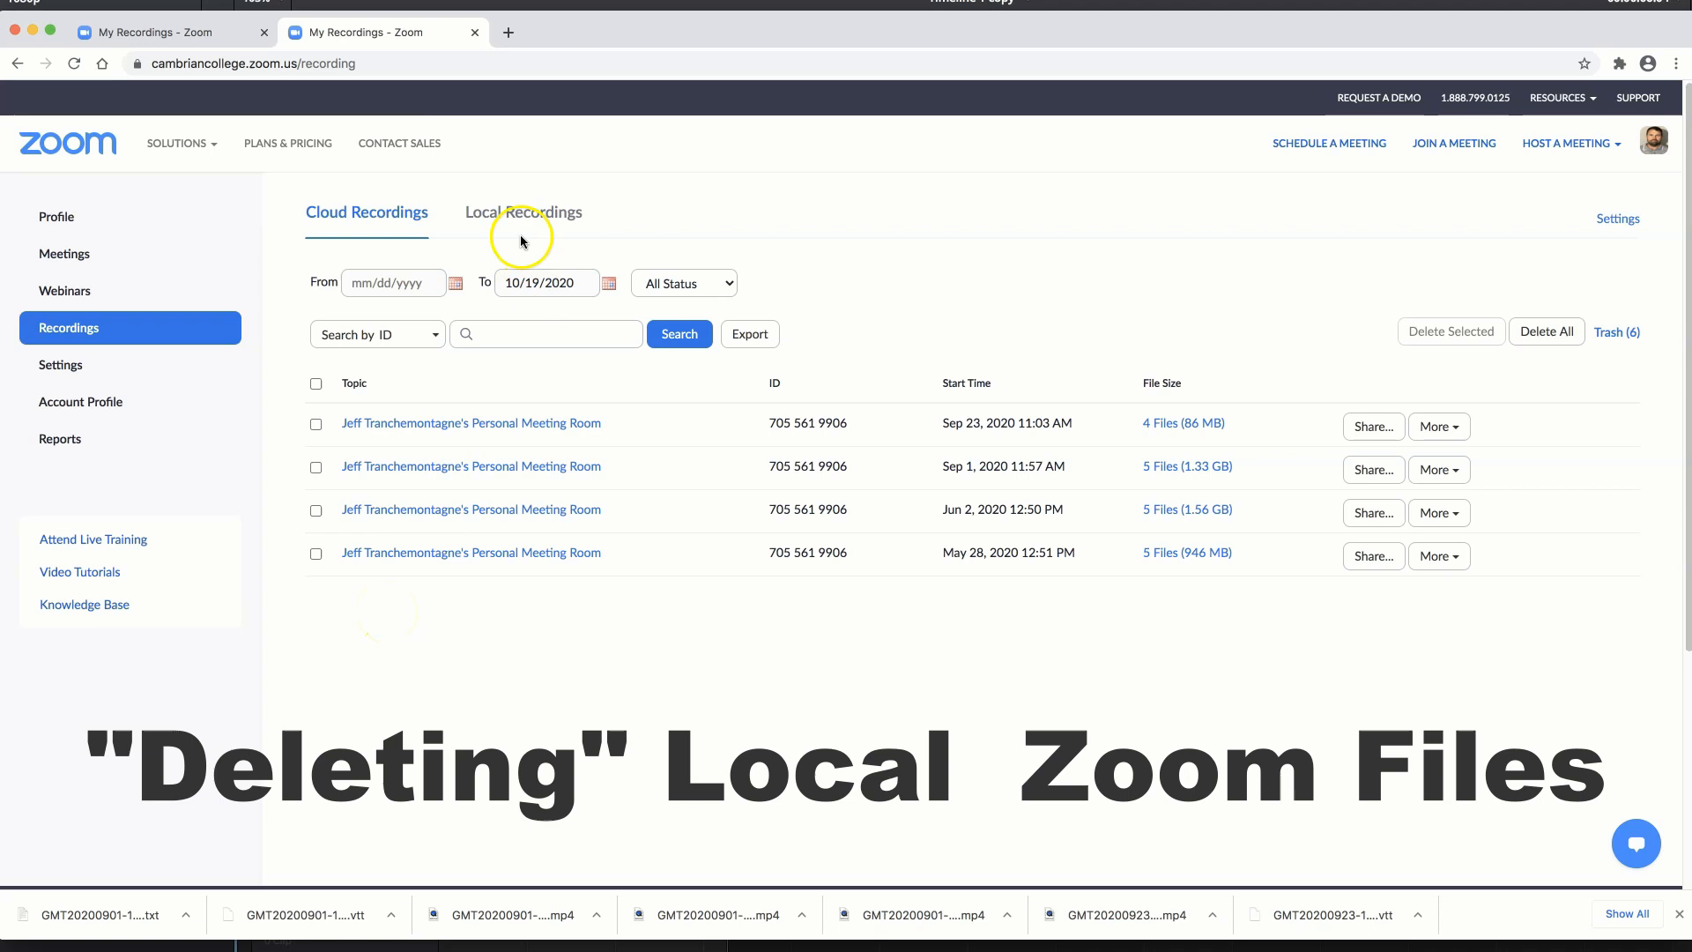
pyautogui.click(524, 212)
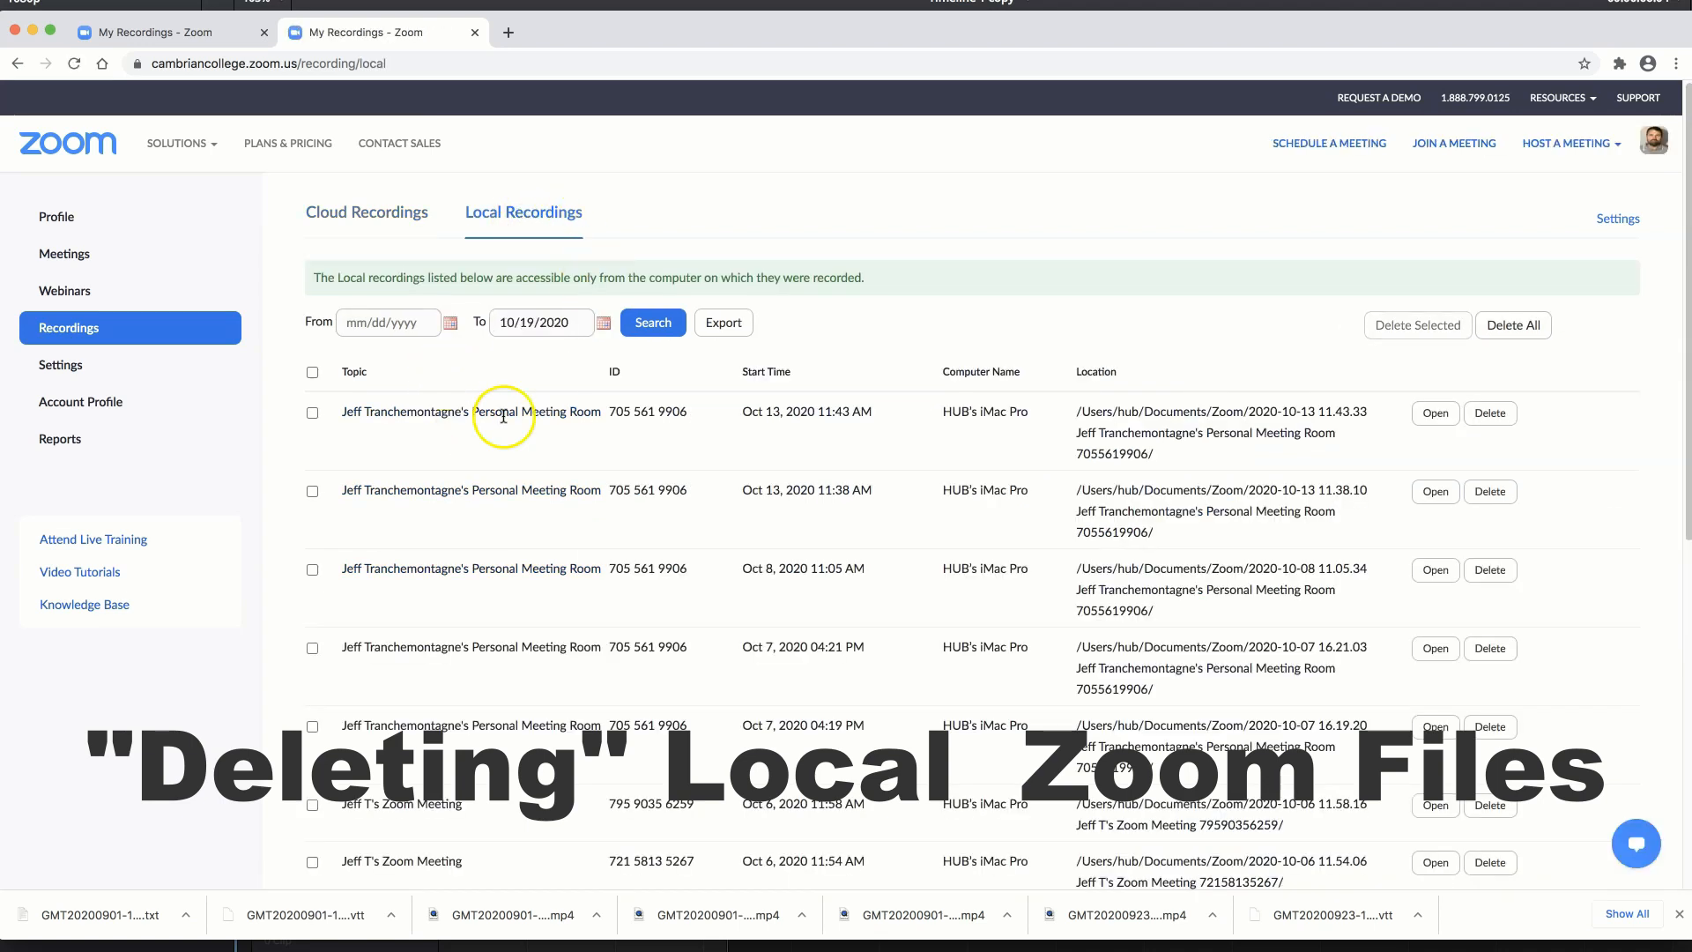
pyautogui.scroll(-3)
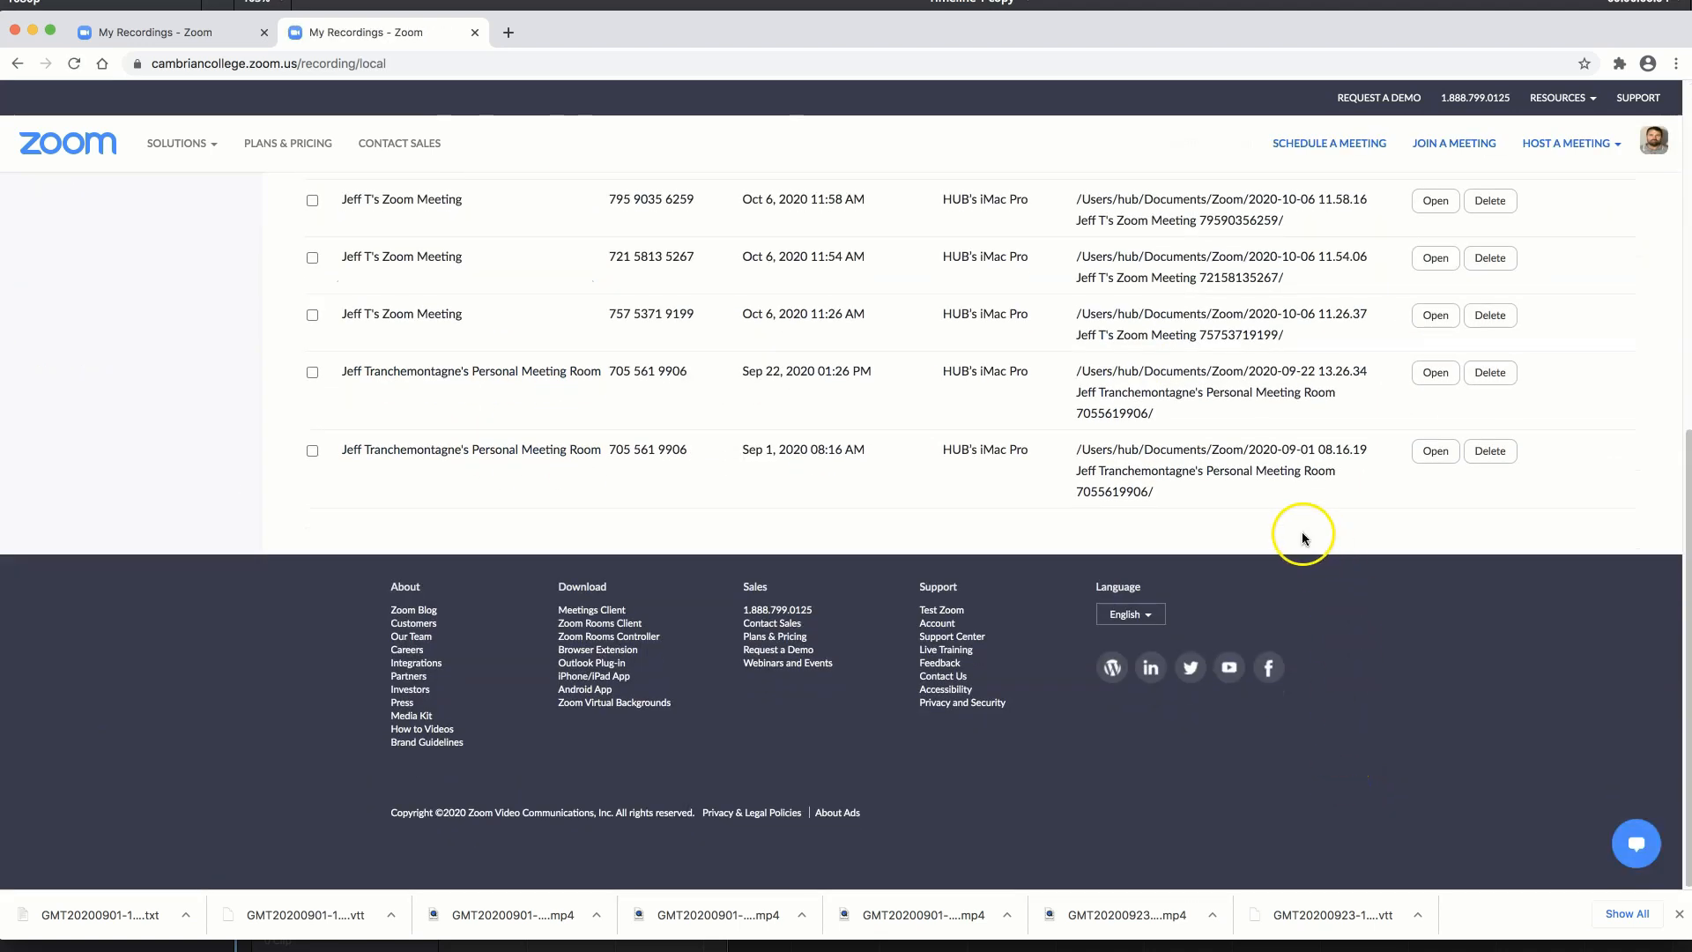
pyautogui.click(1491, 452)
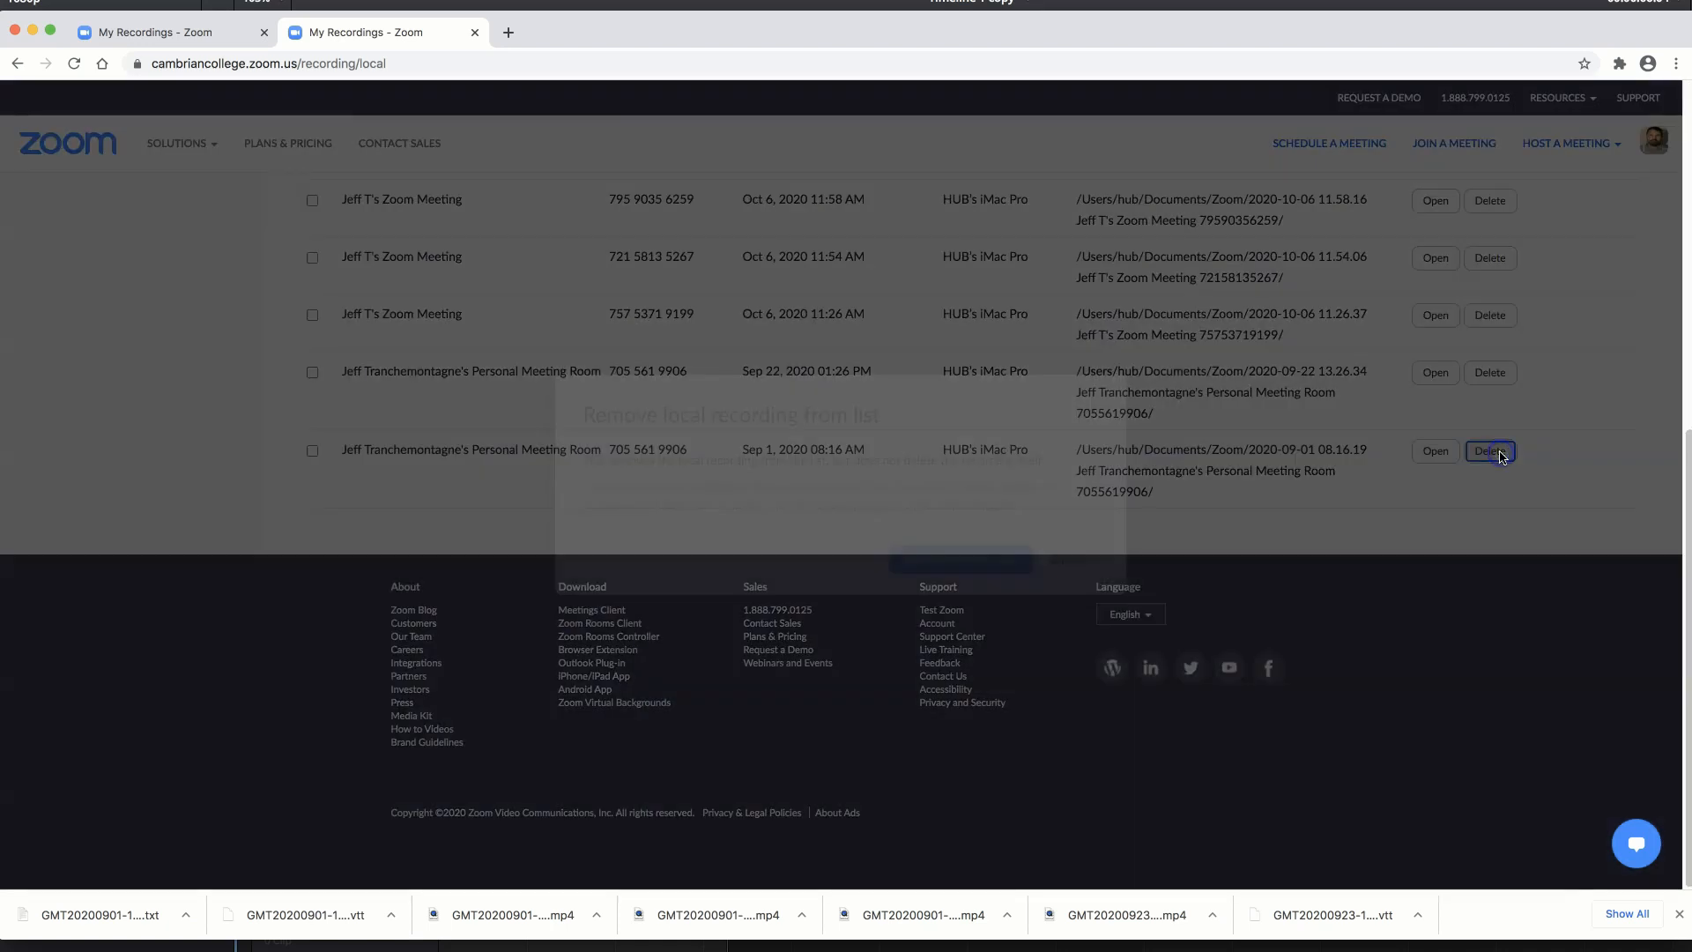
# Remove the Sep 1 entry from the local recordings list only, keeping the recording
pyautogui.click(1490, 451)
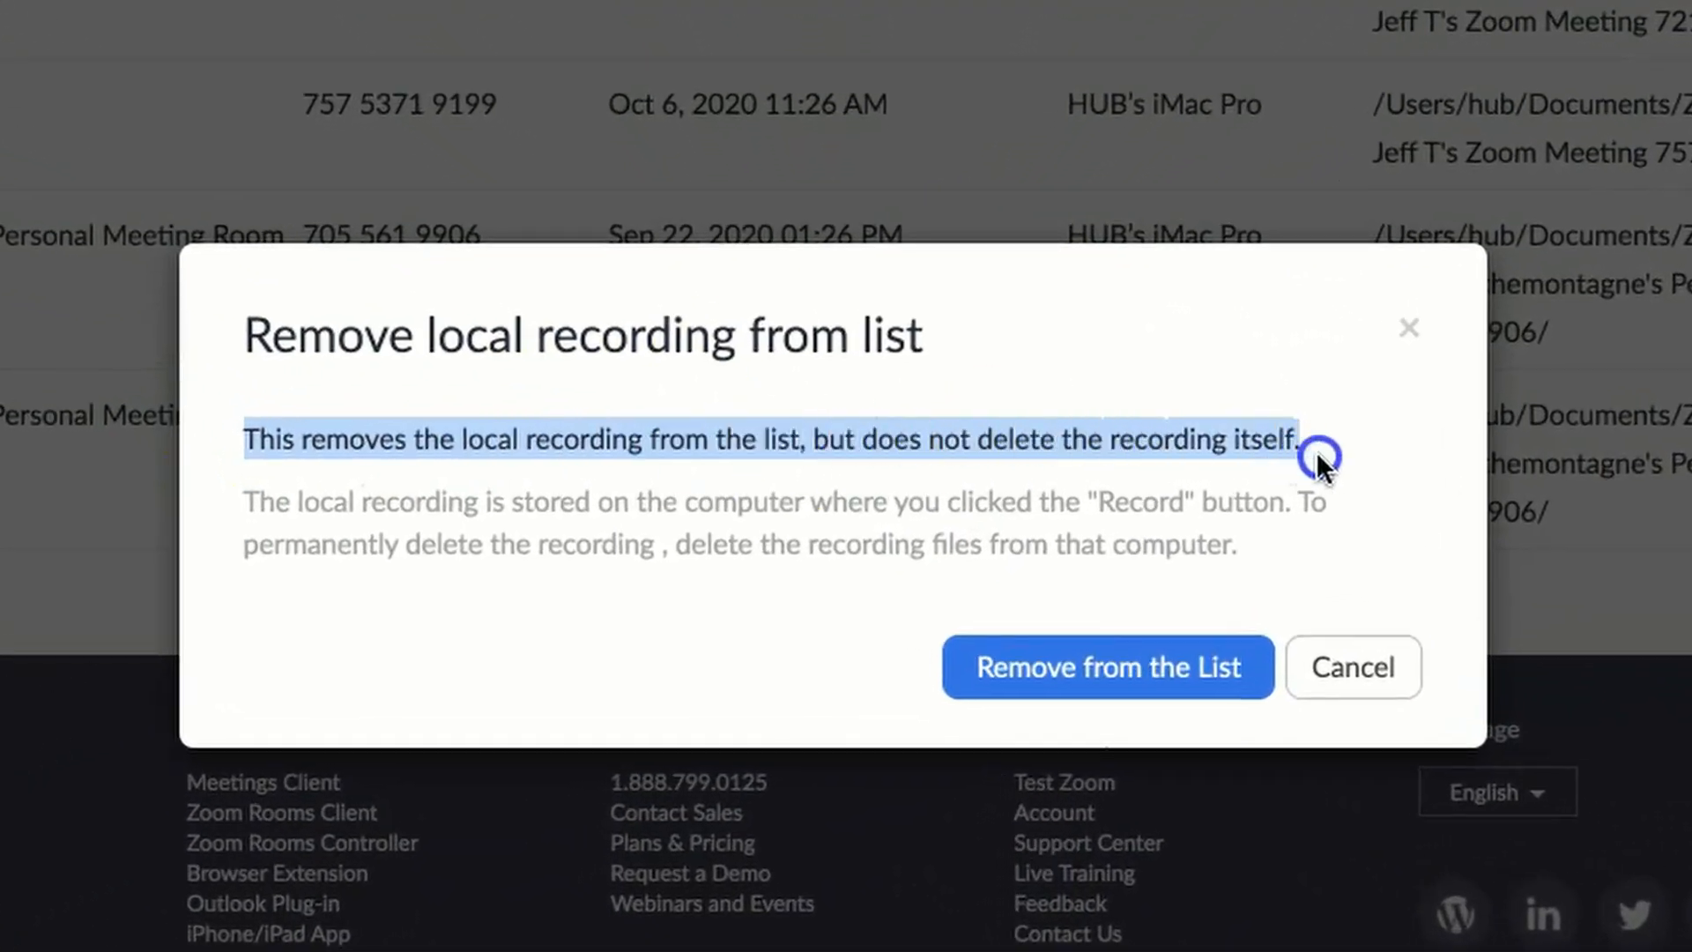
pyautogui.moveTo(1324, 466)
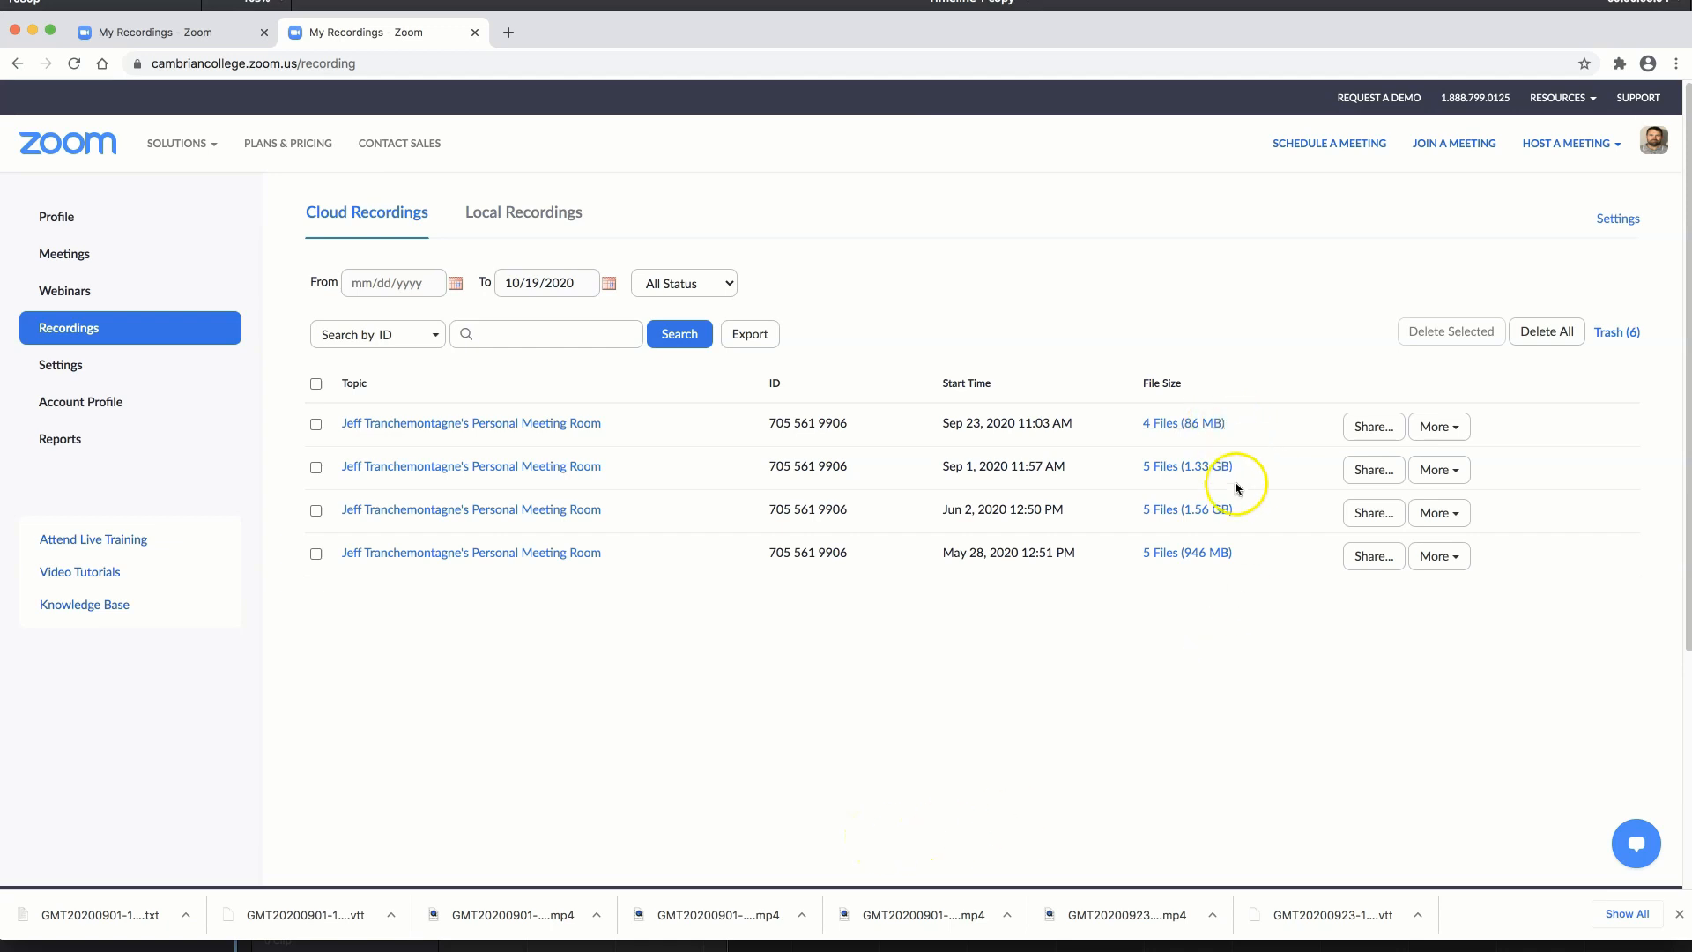
# Download the five files each of the Jun 2 and May 28 recordings
pyautogui.click(1437, 513)
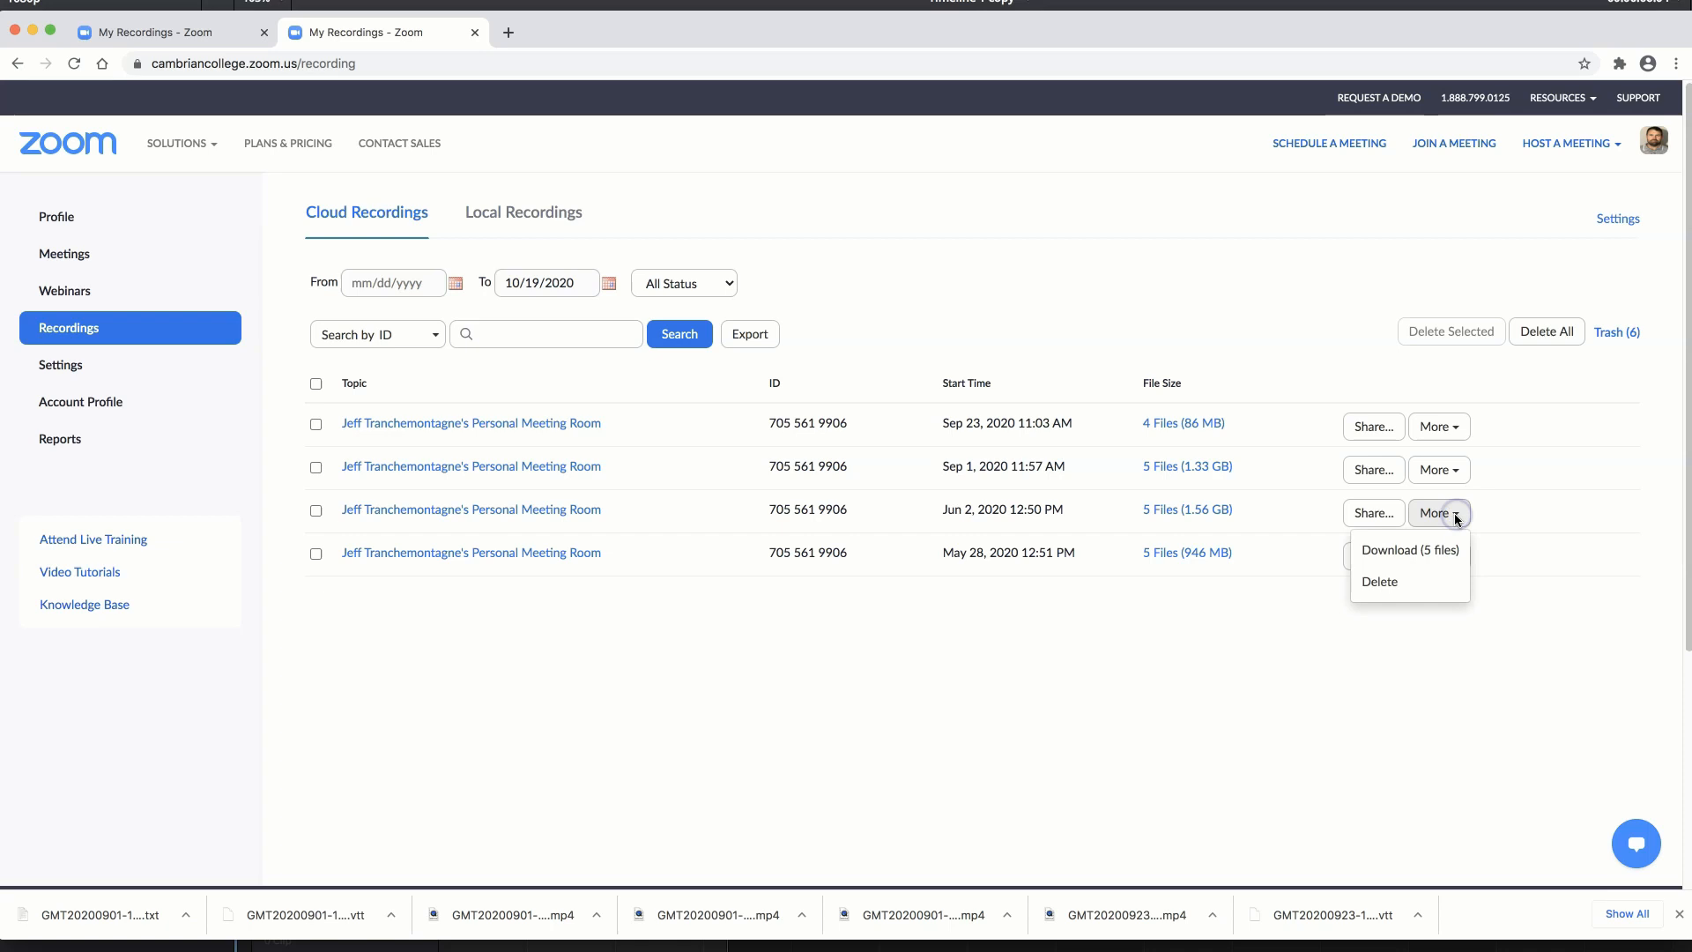
pyautogui.click(1409, 549)
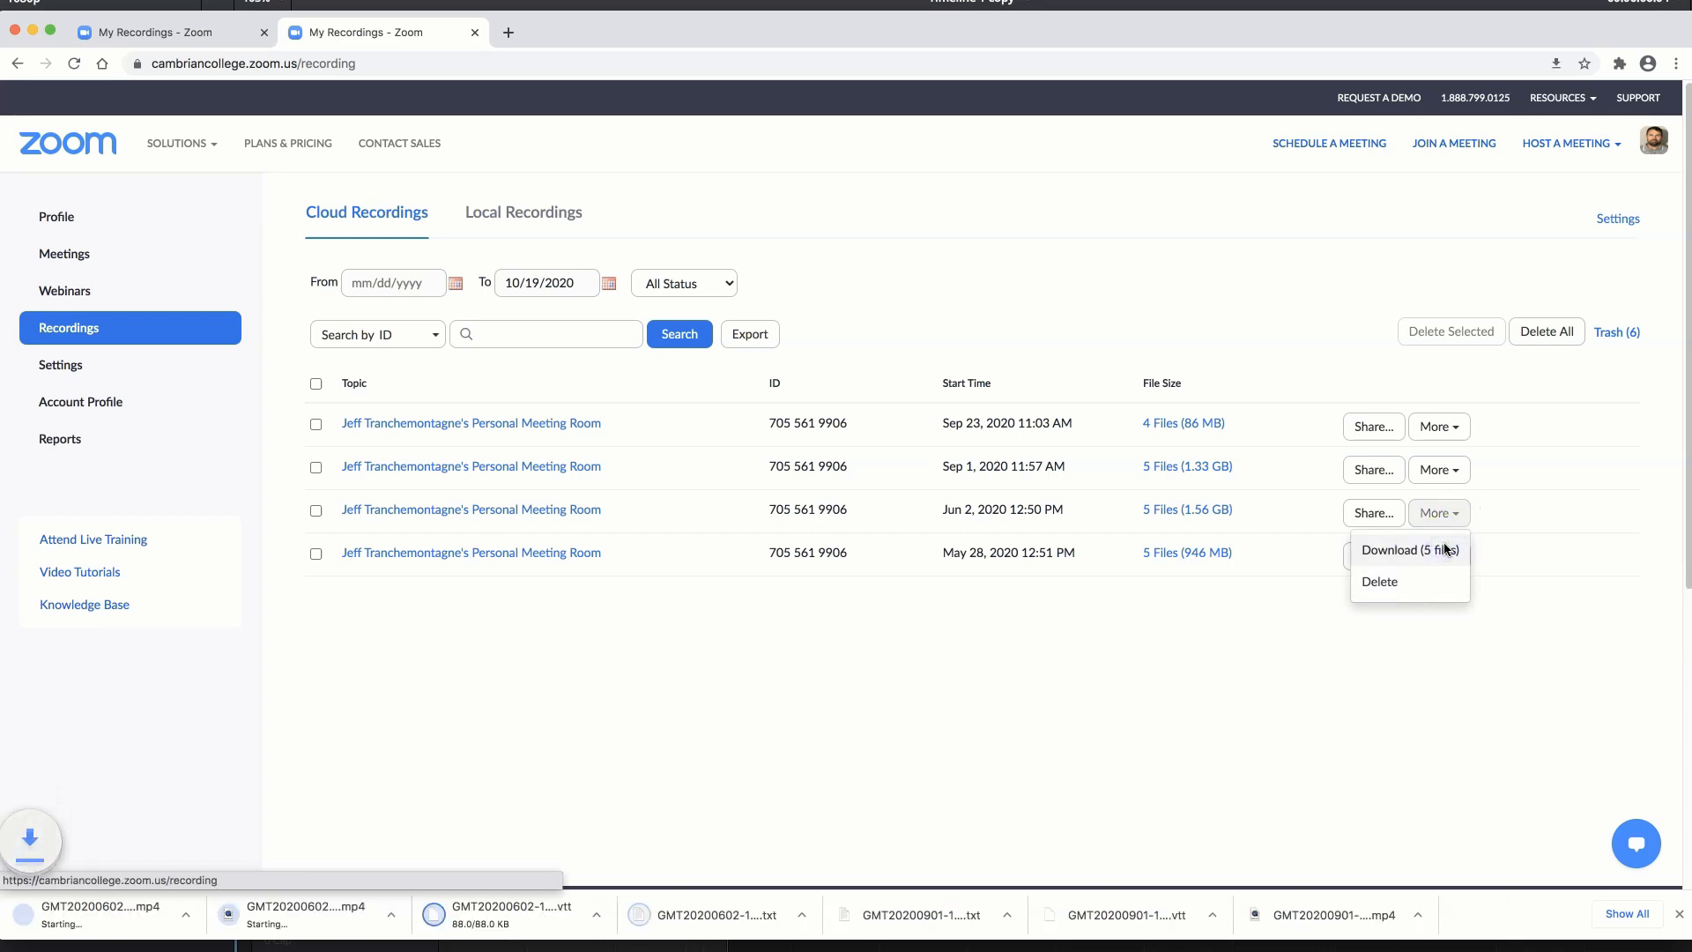
pyautogui.click(1409, 549)
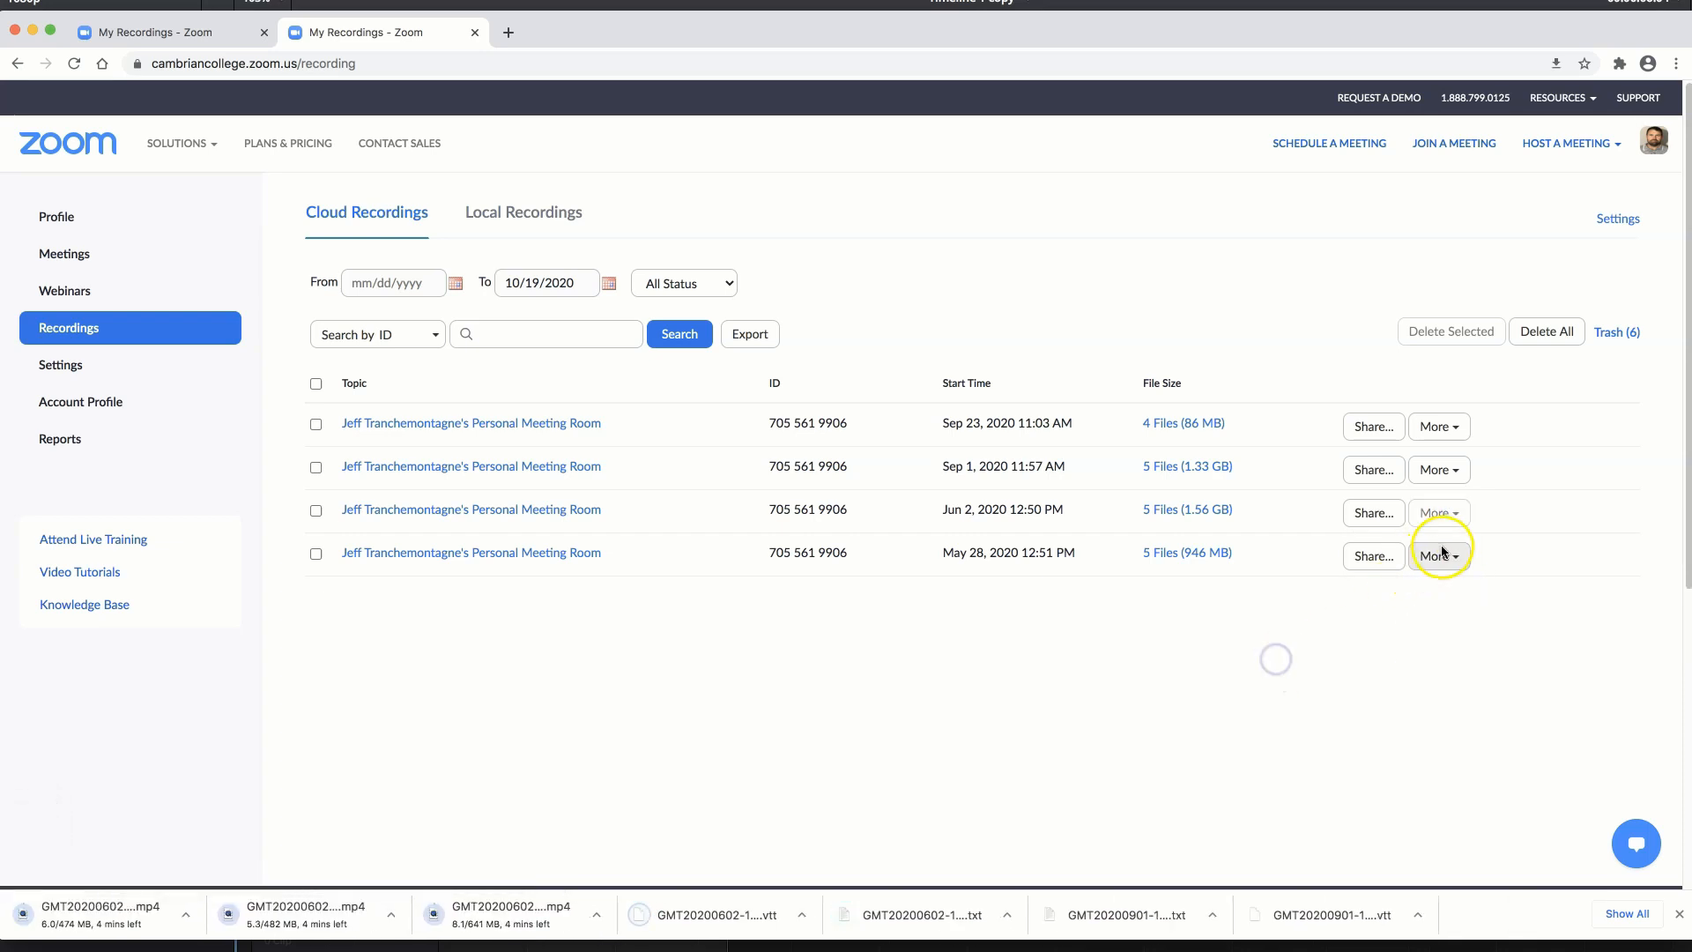
pyautogui.click(1438, 556)
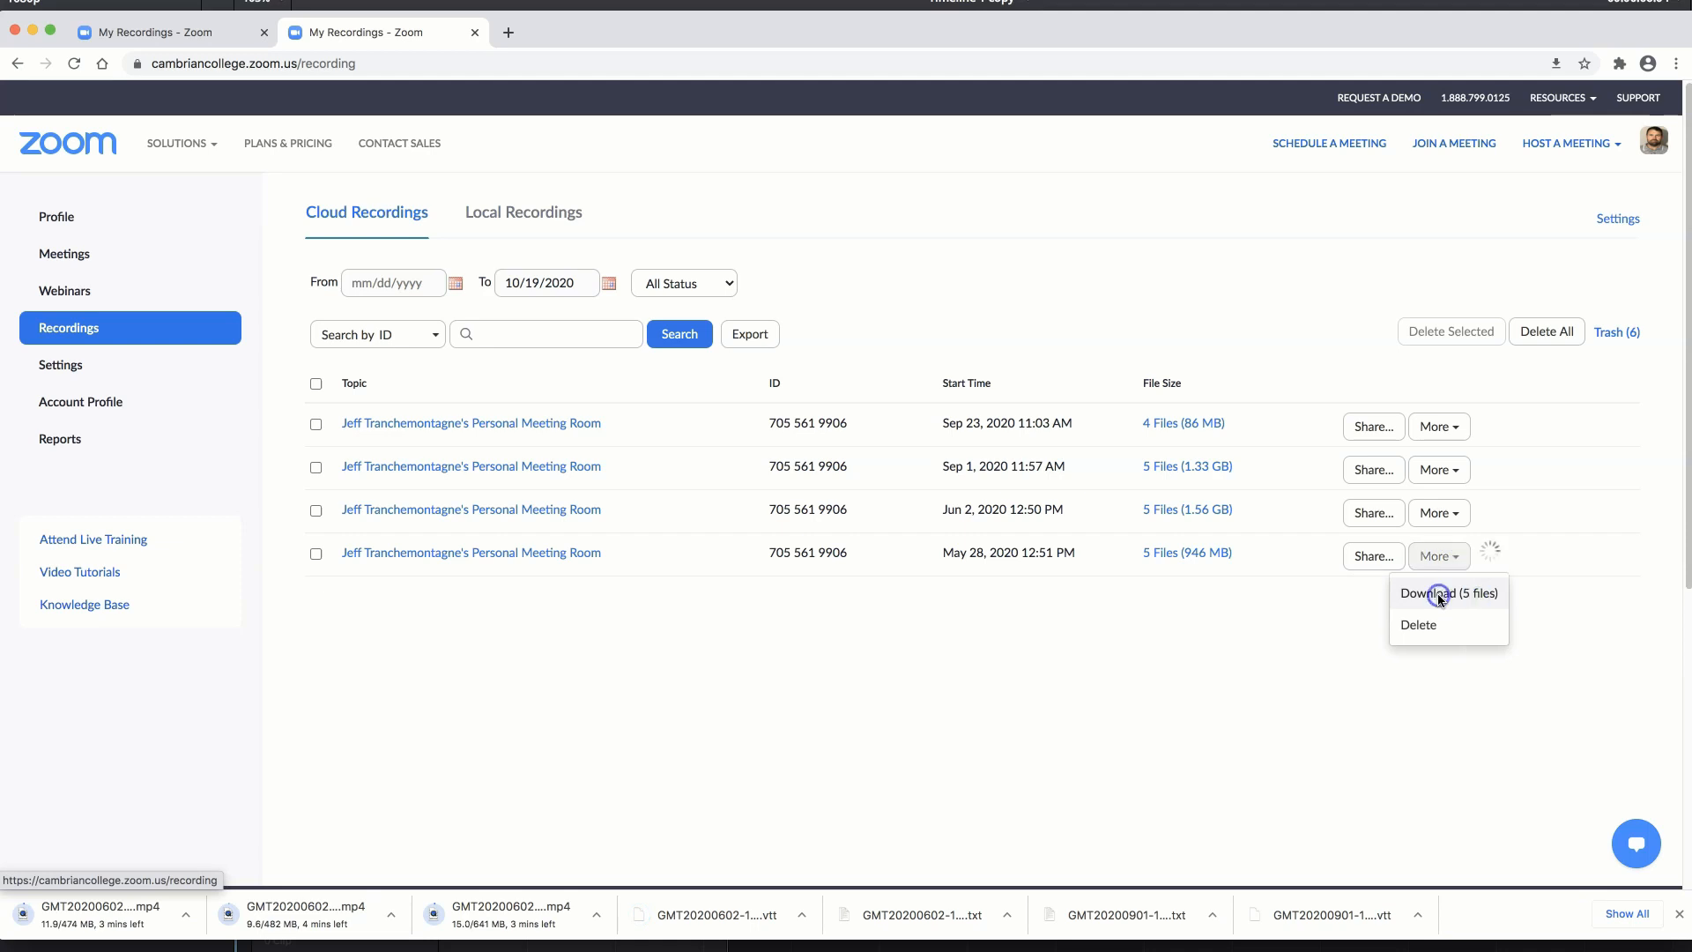
pyautogui.click(1449, 592)
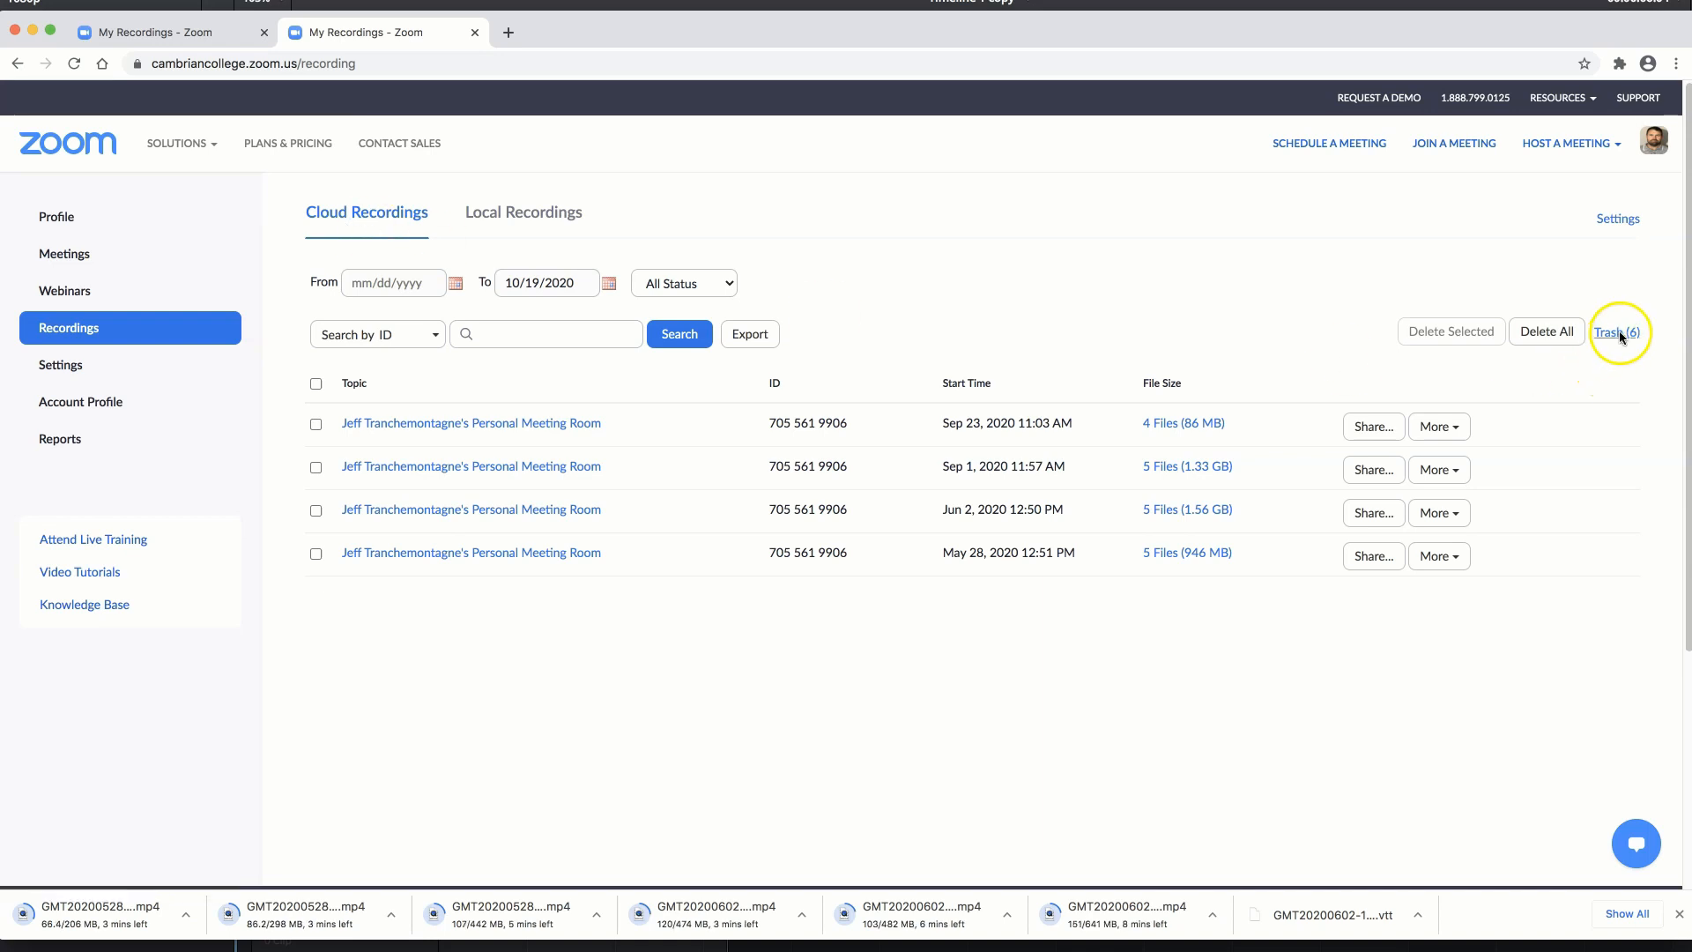
# Open Trash (6) and permanently delete the Jul 14 recording
pyautogui.click(1616, 332)
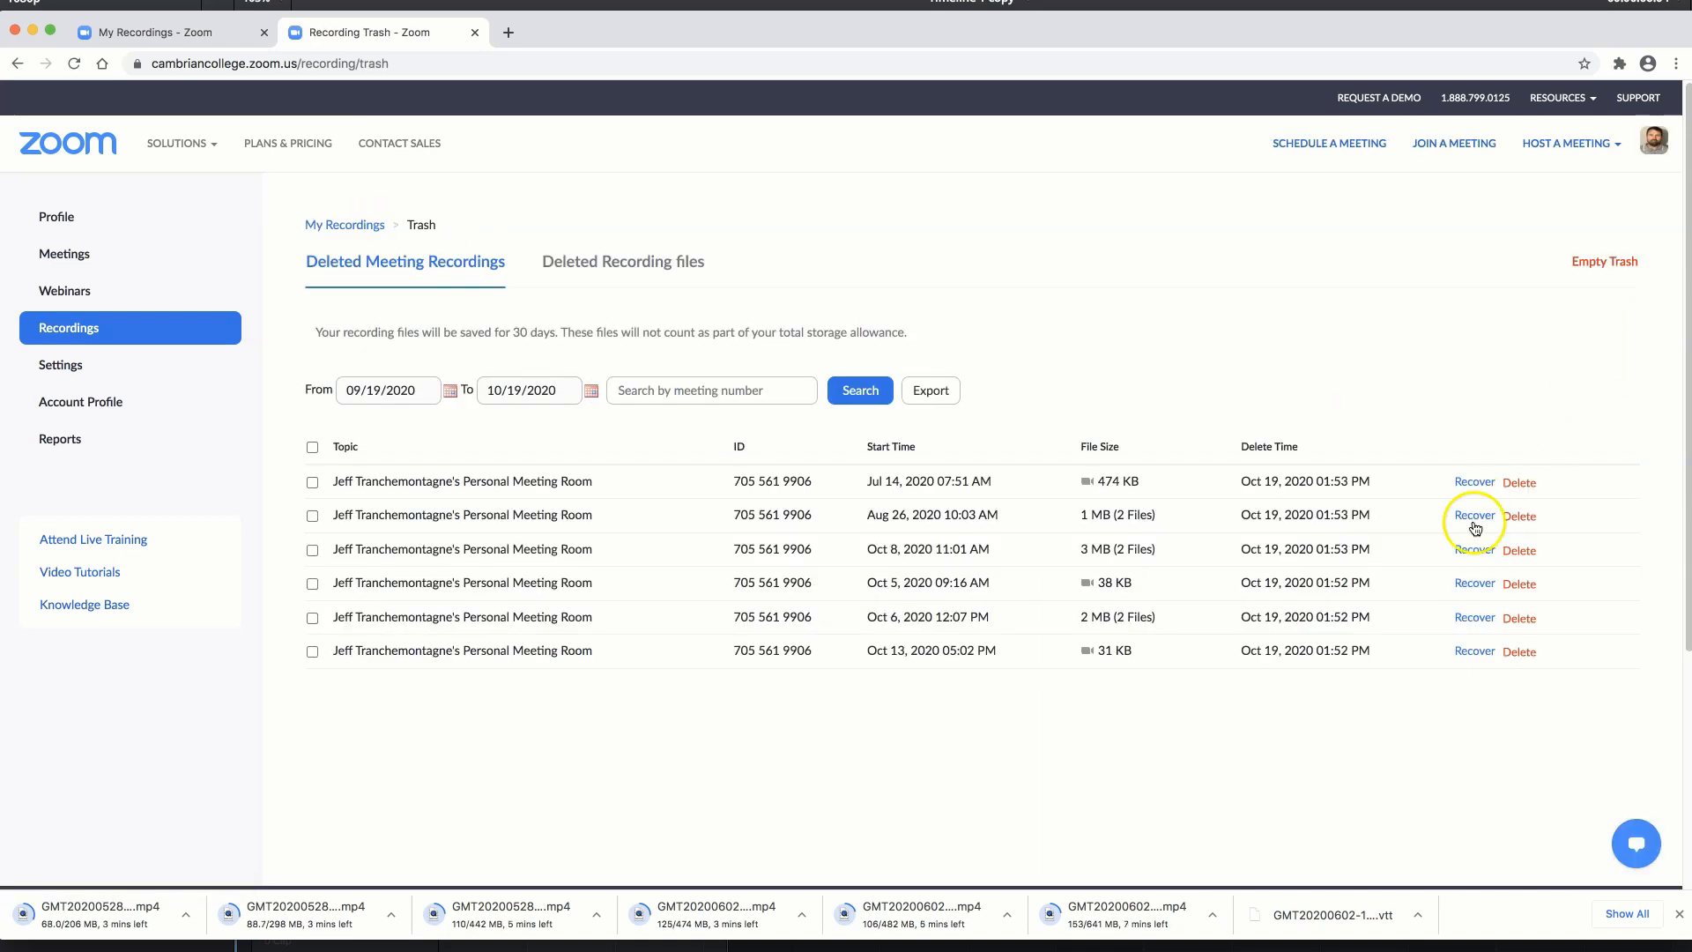
pyautogui.click(1519, 515)
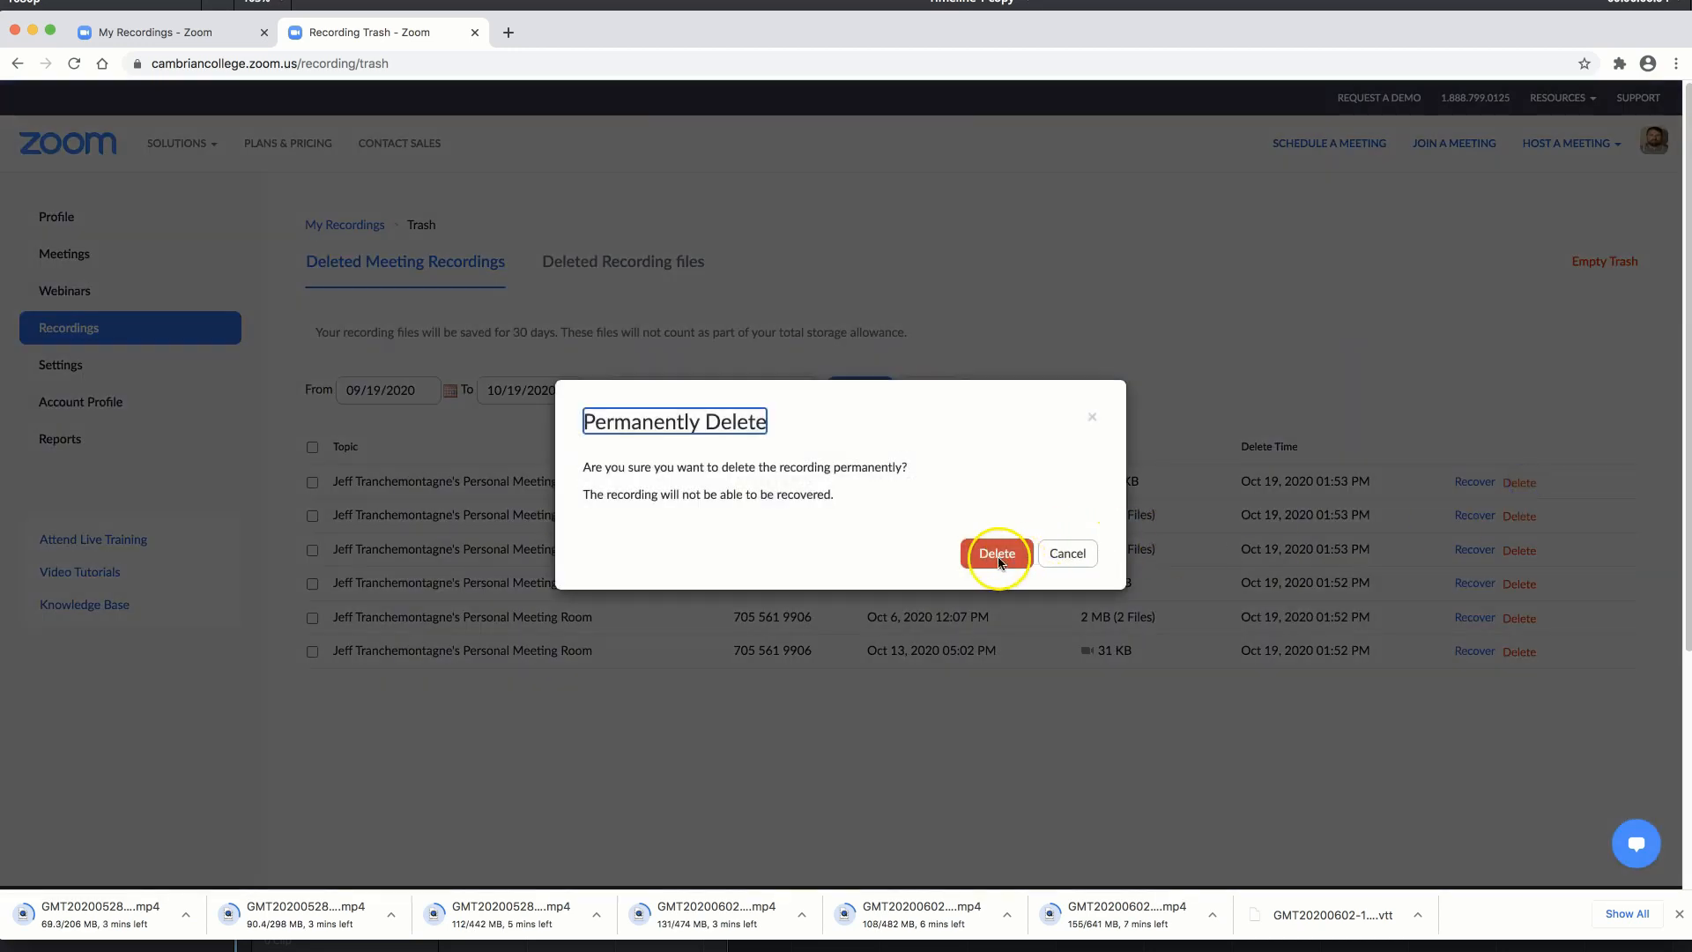
pyautogui.click(996, 553)
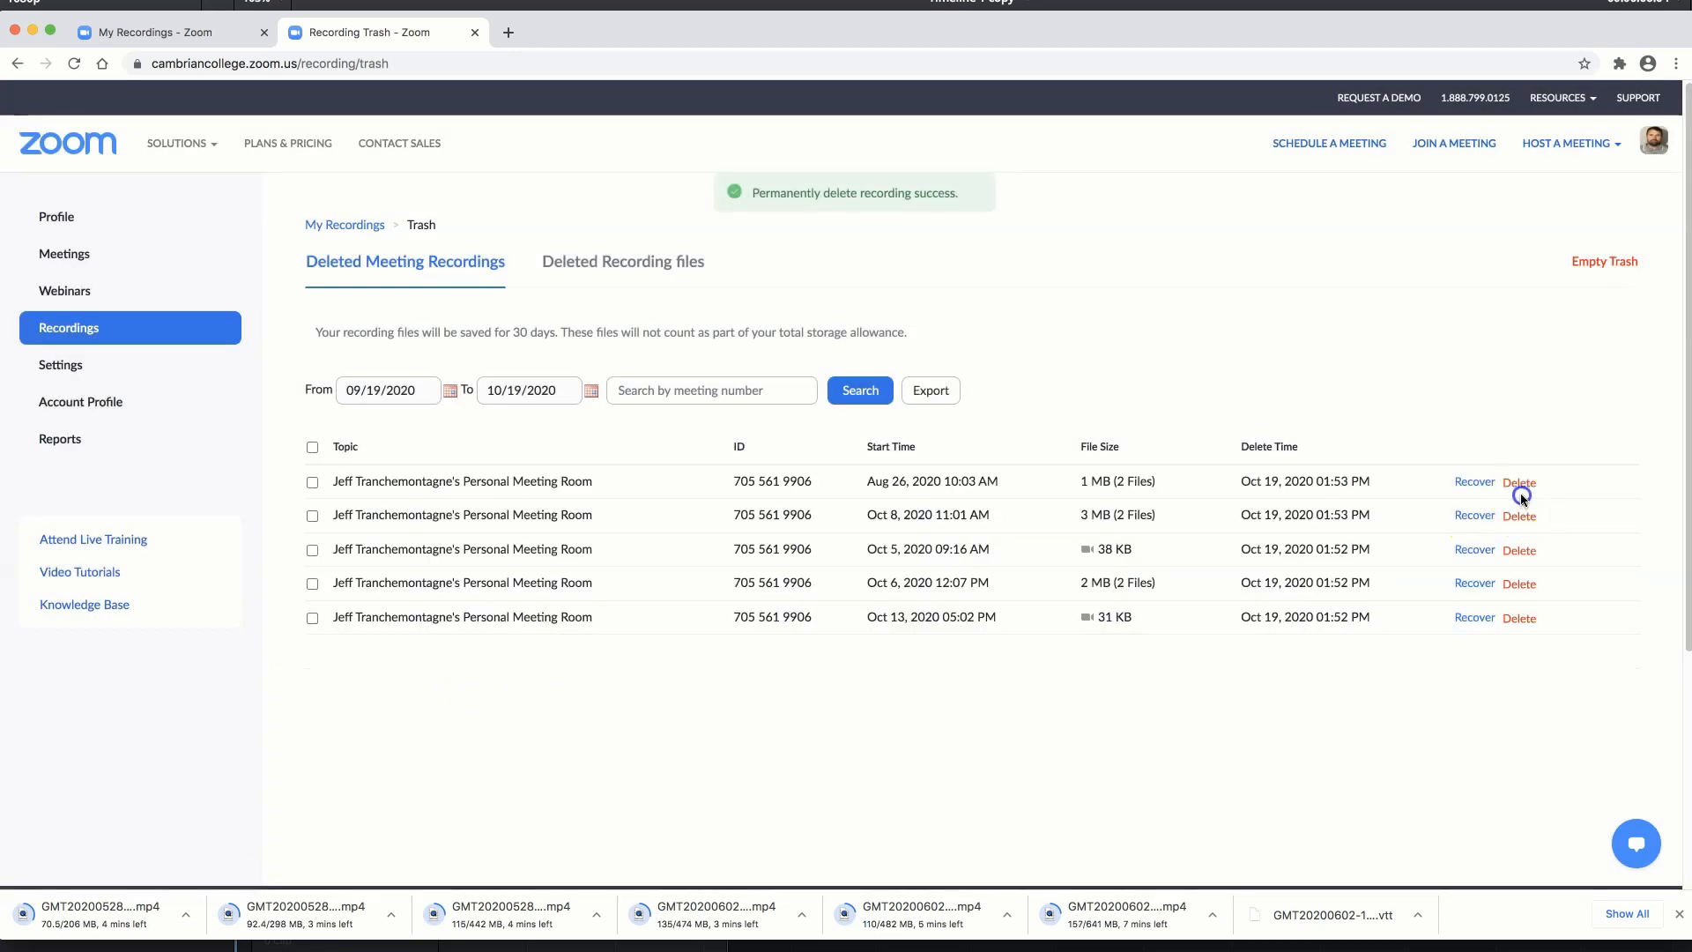
pyautogui.moveTo(313, 446)
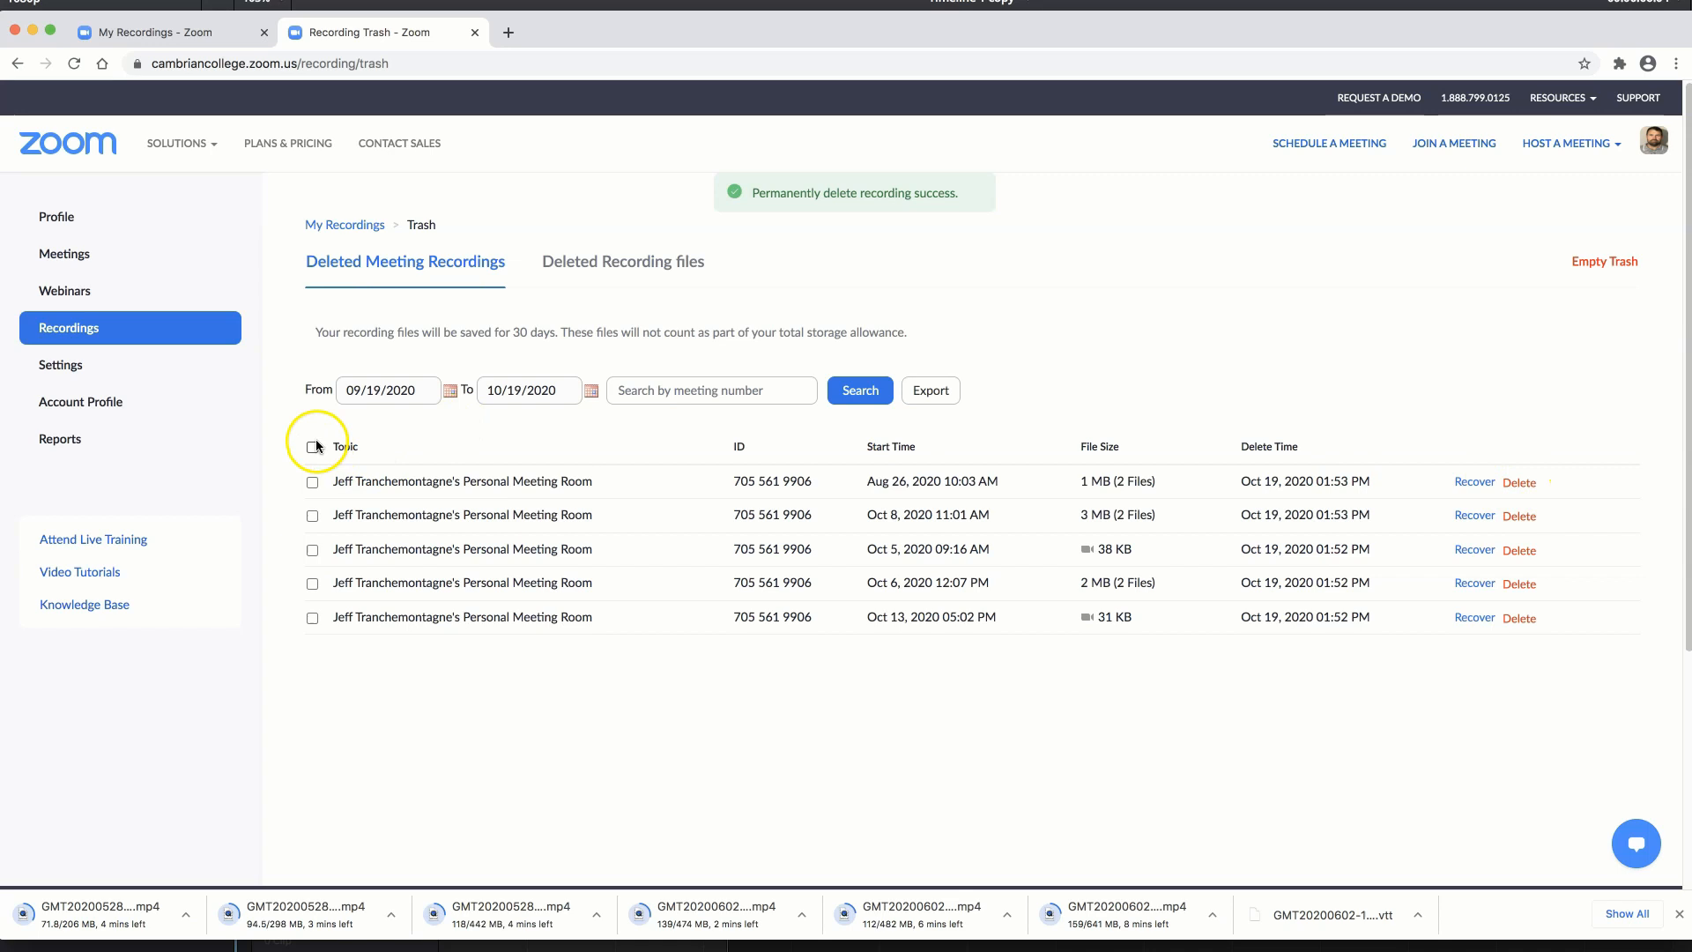
# Select the five remaining trashed recordings and permanently delete them
pyautogui.click(312, 447)
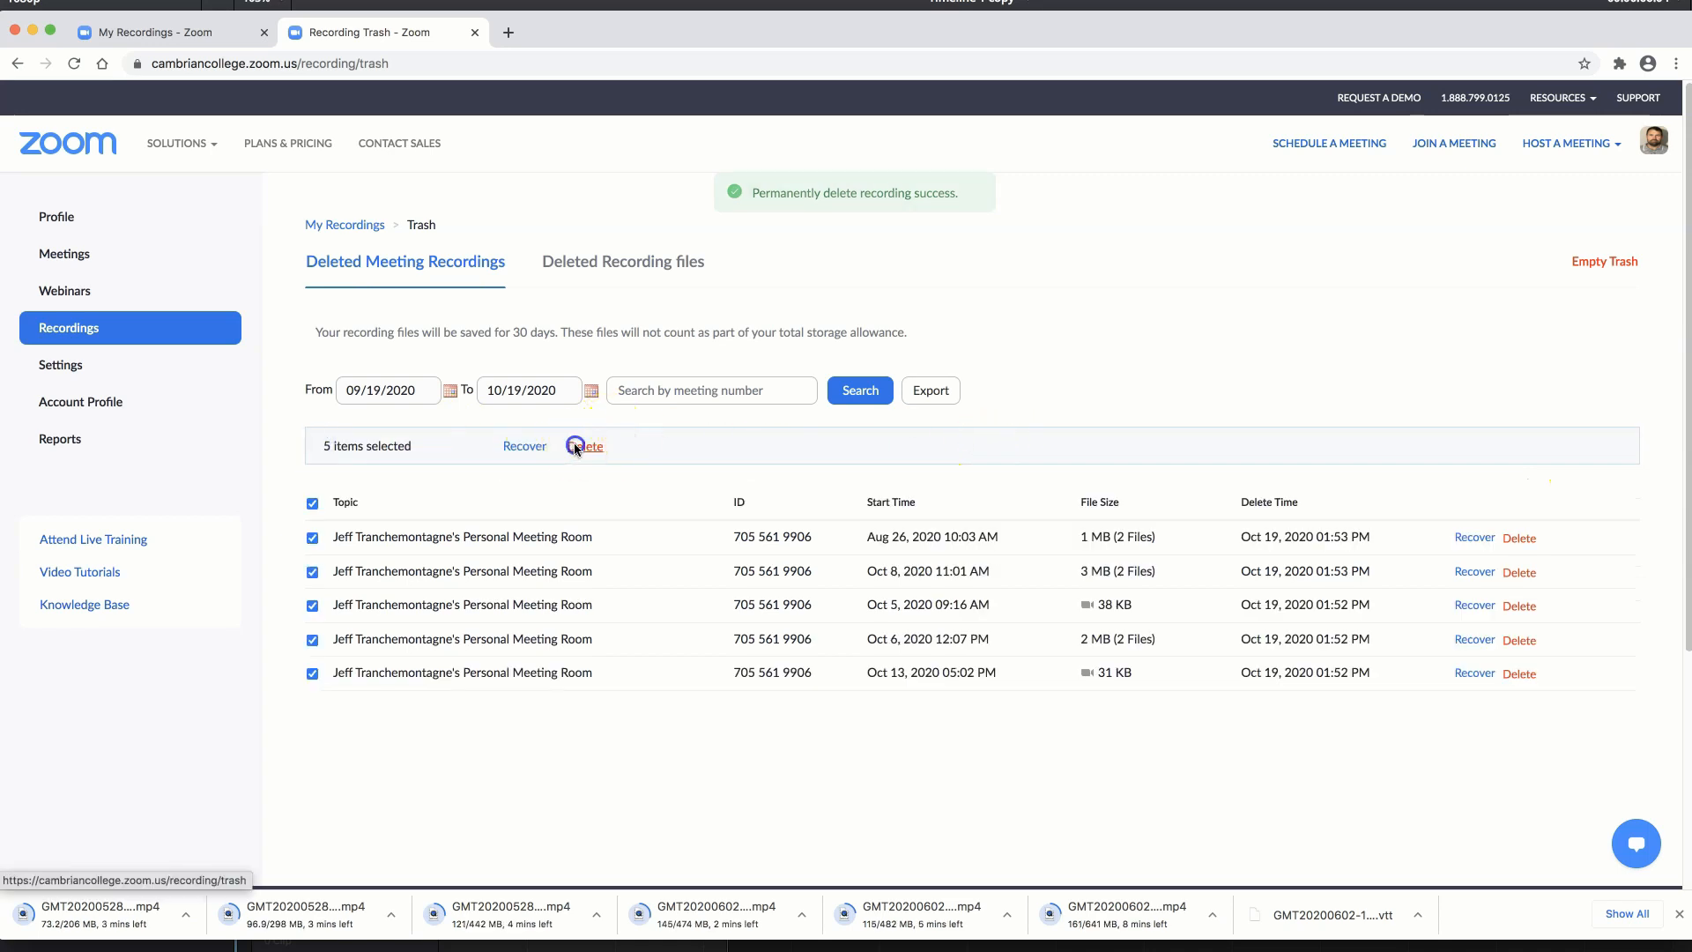
pyautogui.click(587, 446)
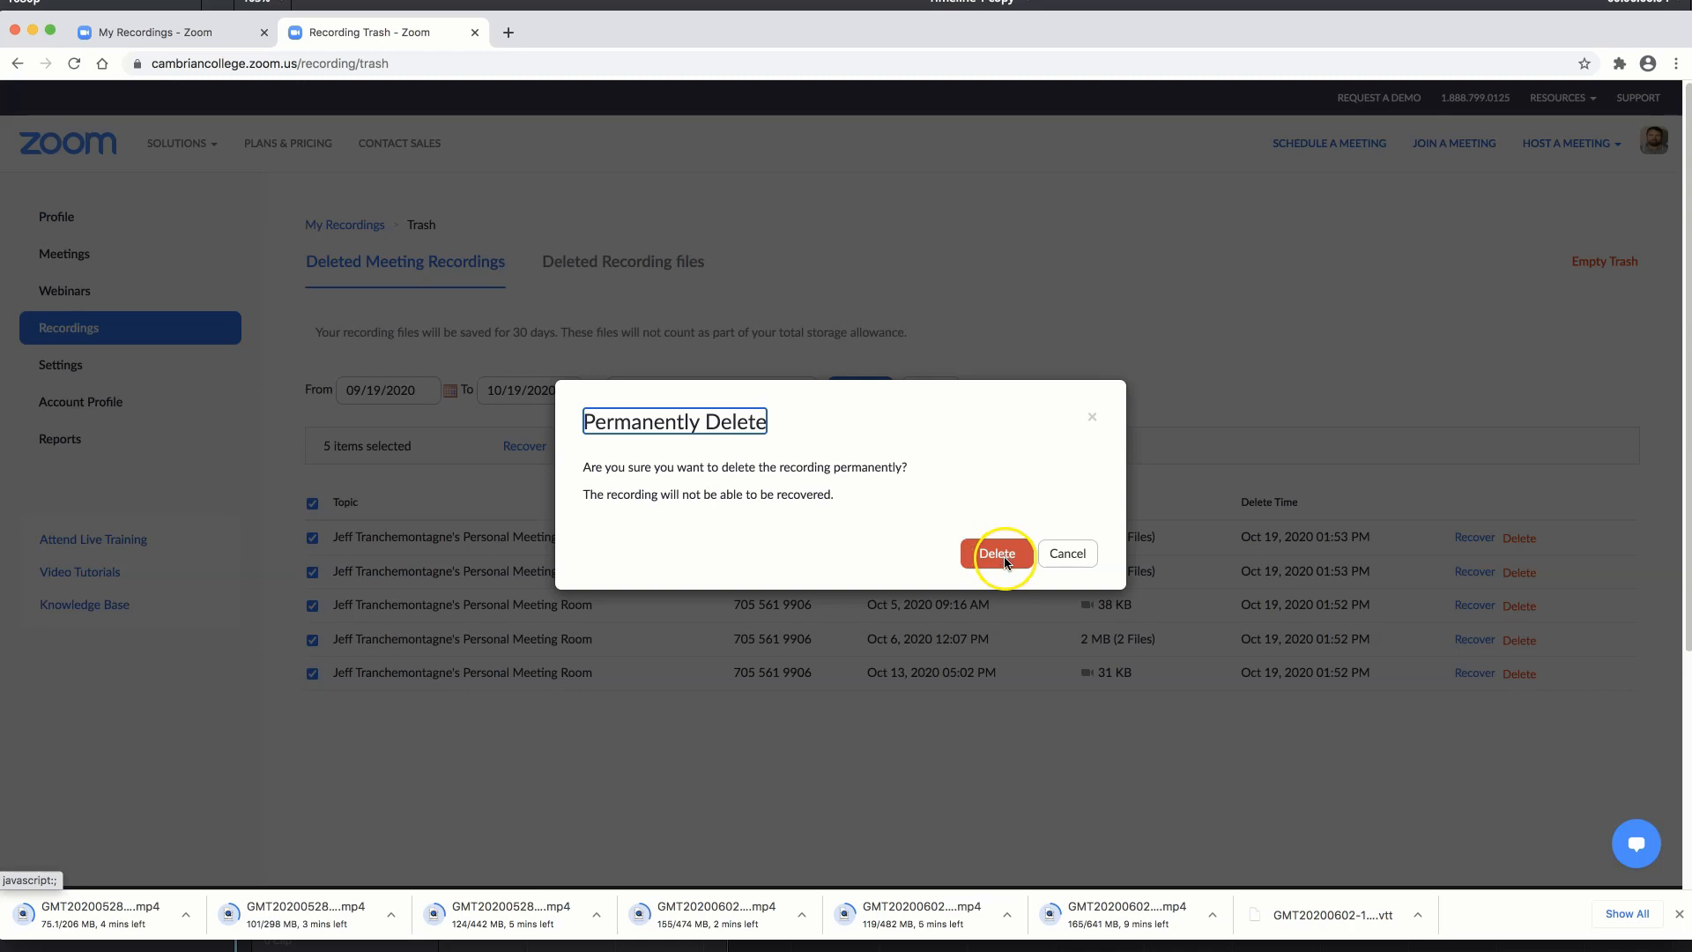
pyautogui.click(996, 553)
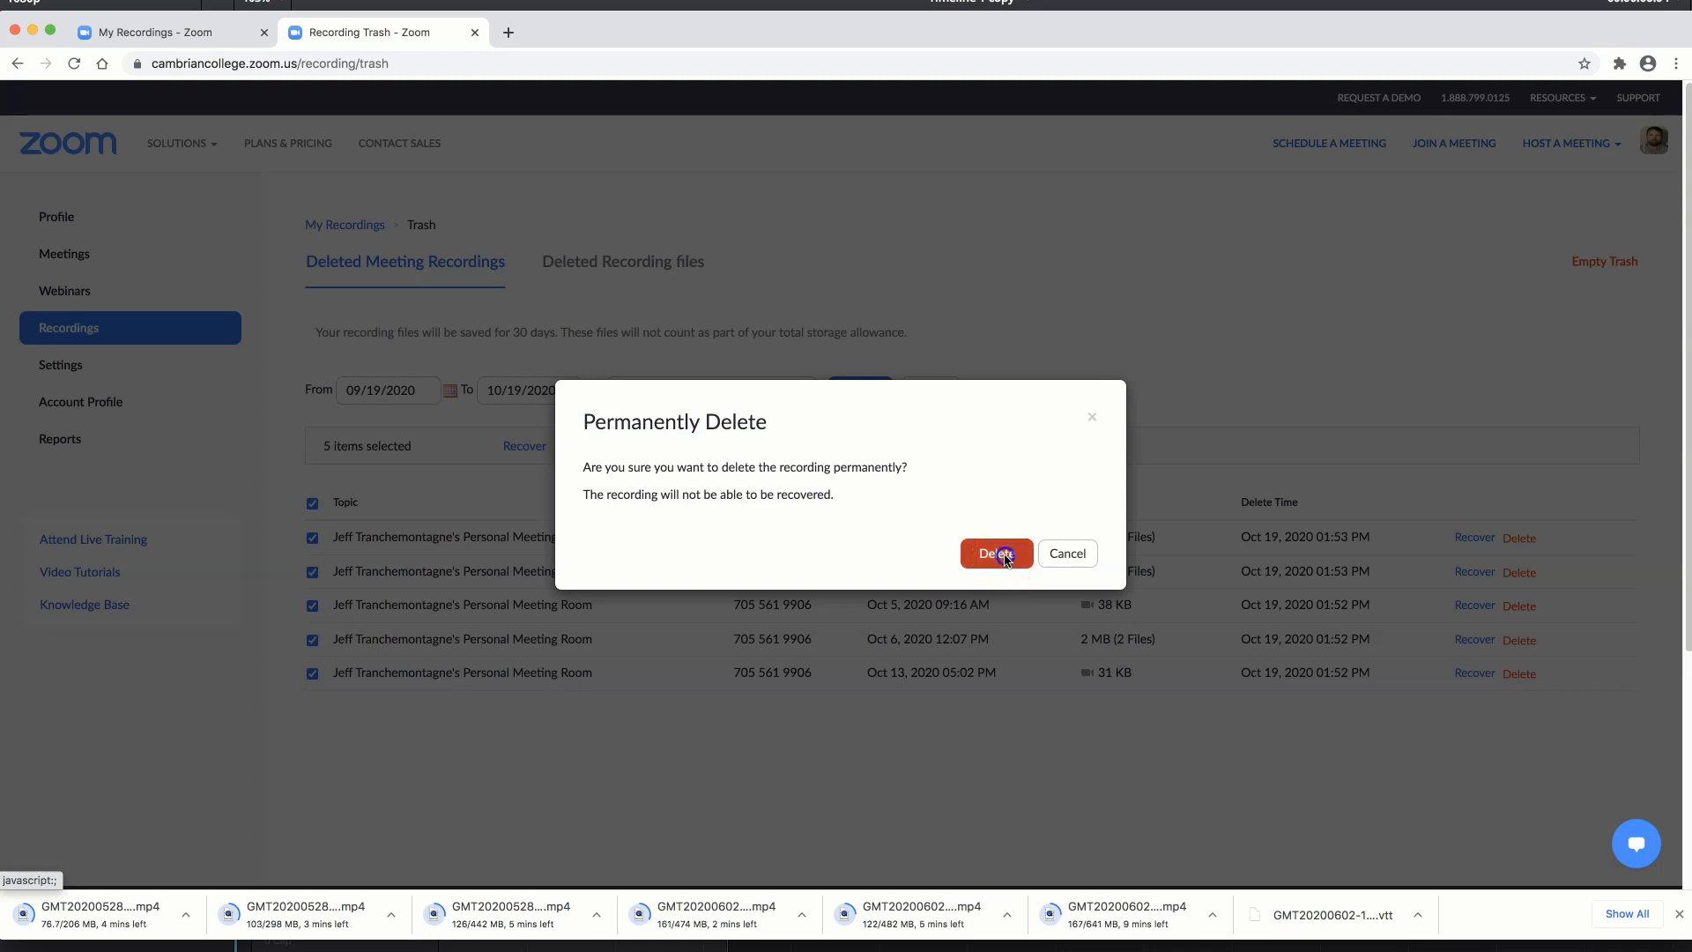
pyautogui.click(995, 553)
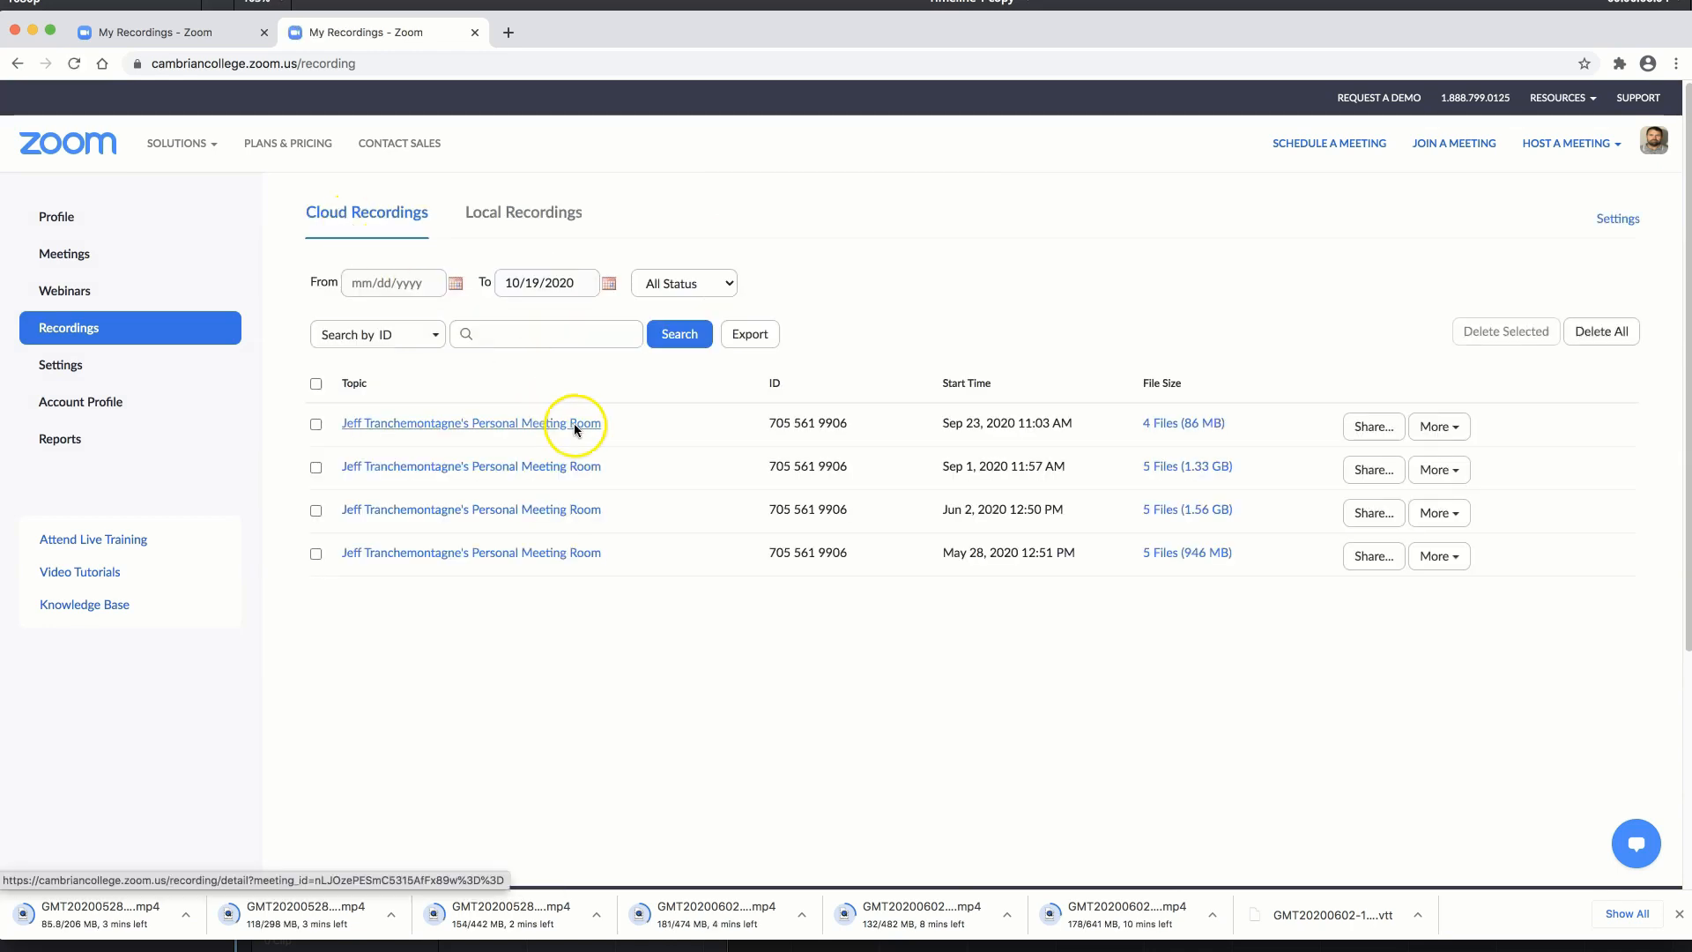
pyautogui.moveTo(1001, 586)
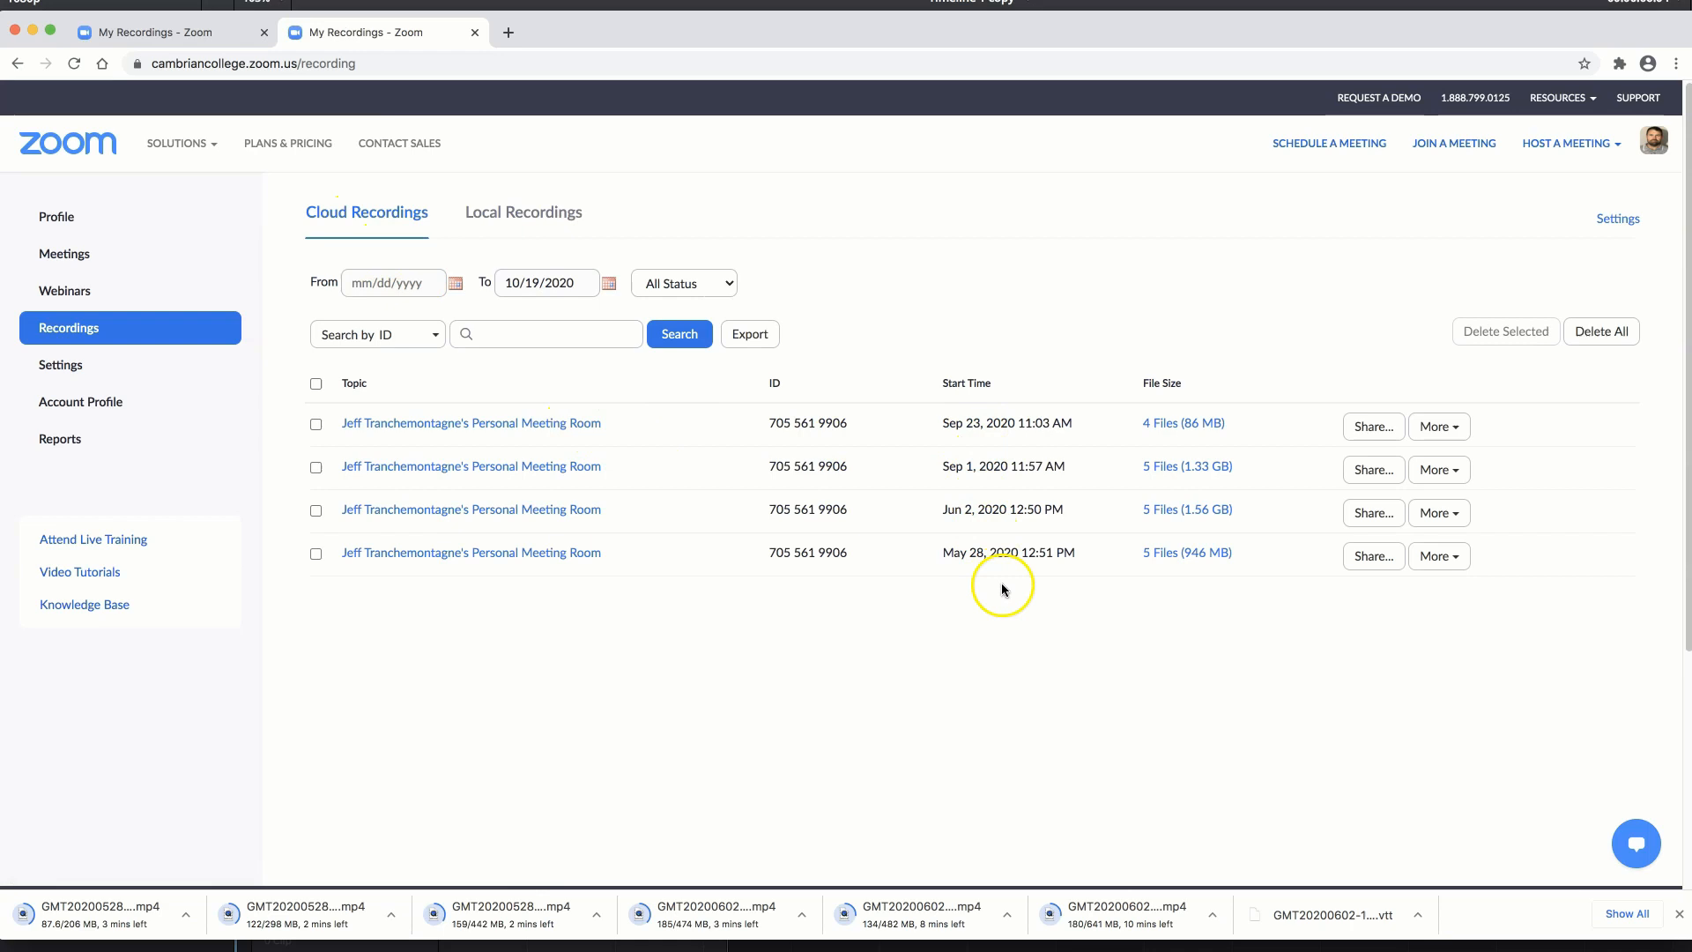